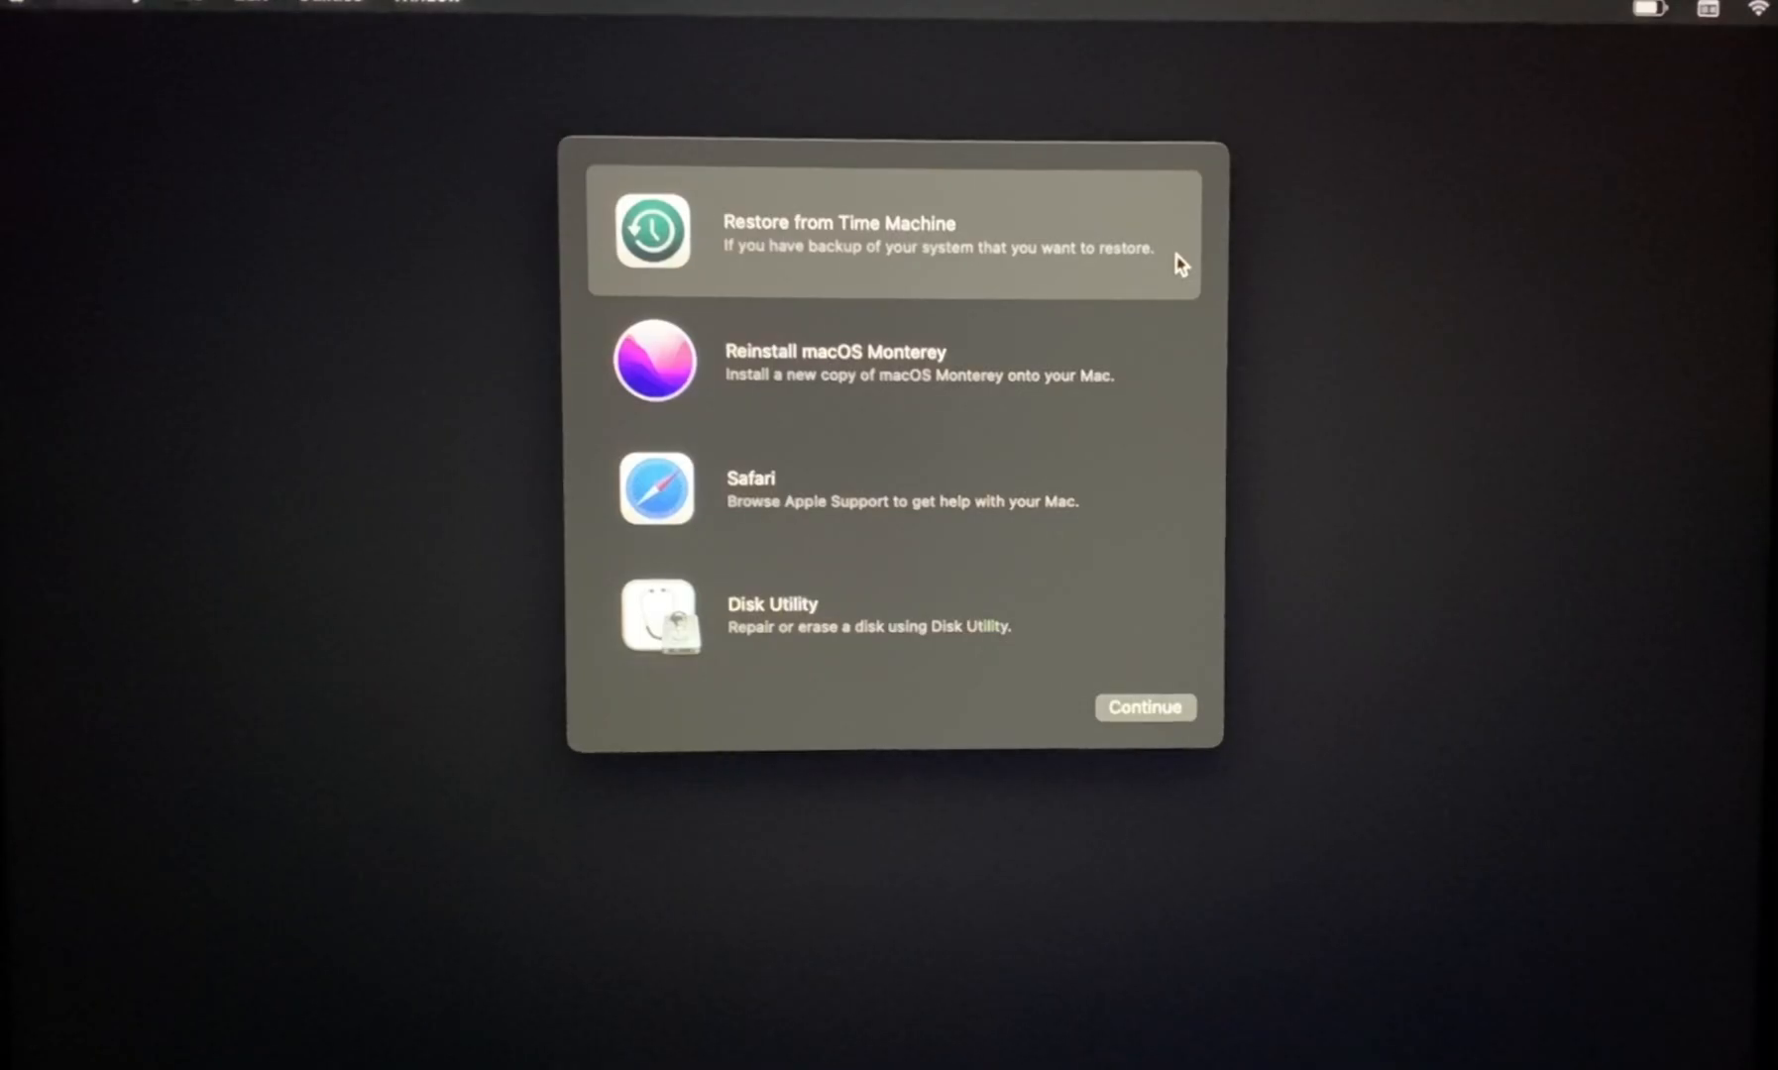
mouse_move(1141, 655)
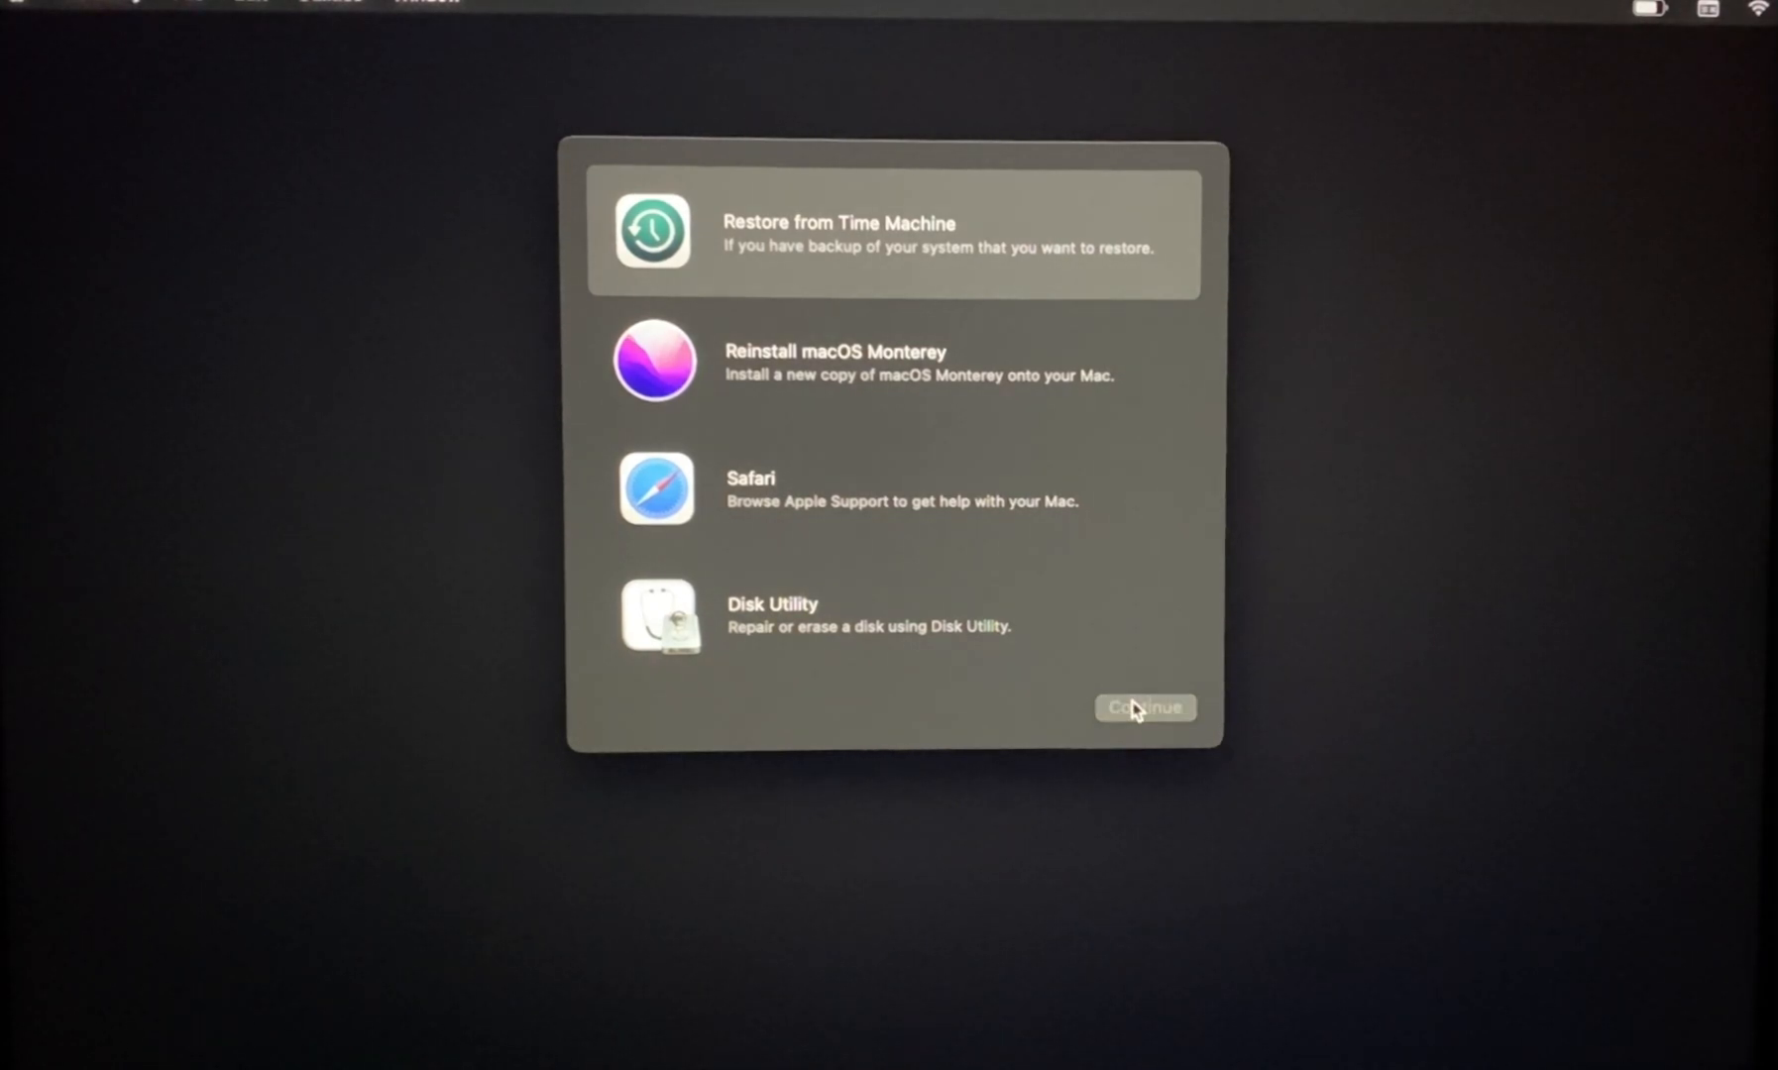
- Choose Restore from Time Machine among the macOS Recovery options
click(1144, 708)
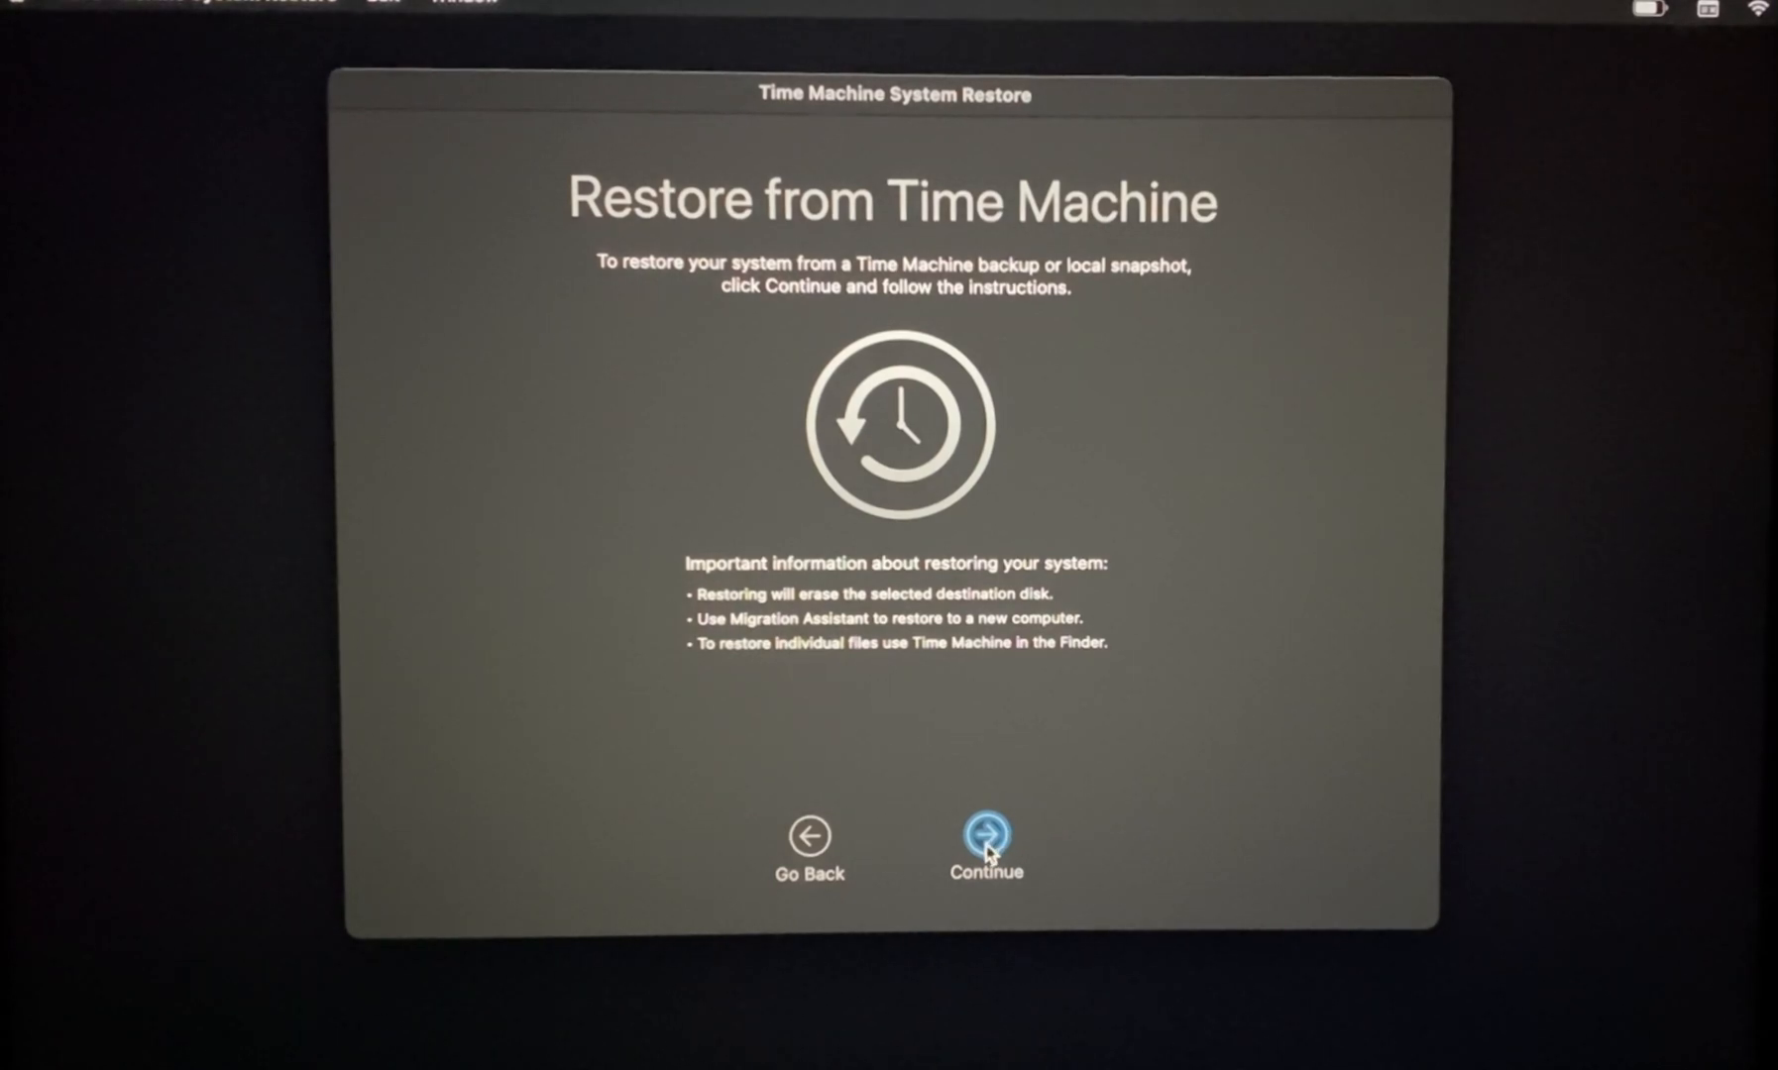
- Select the Feb 2, 2022 8:31:09 AM Macintosh HD snapshot, then cancel the rollback
click(985, 834)
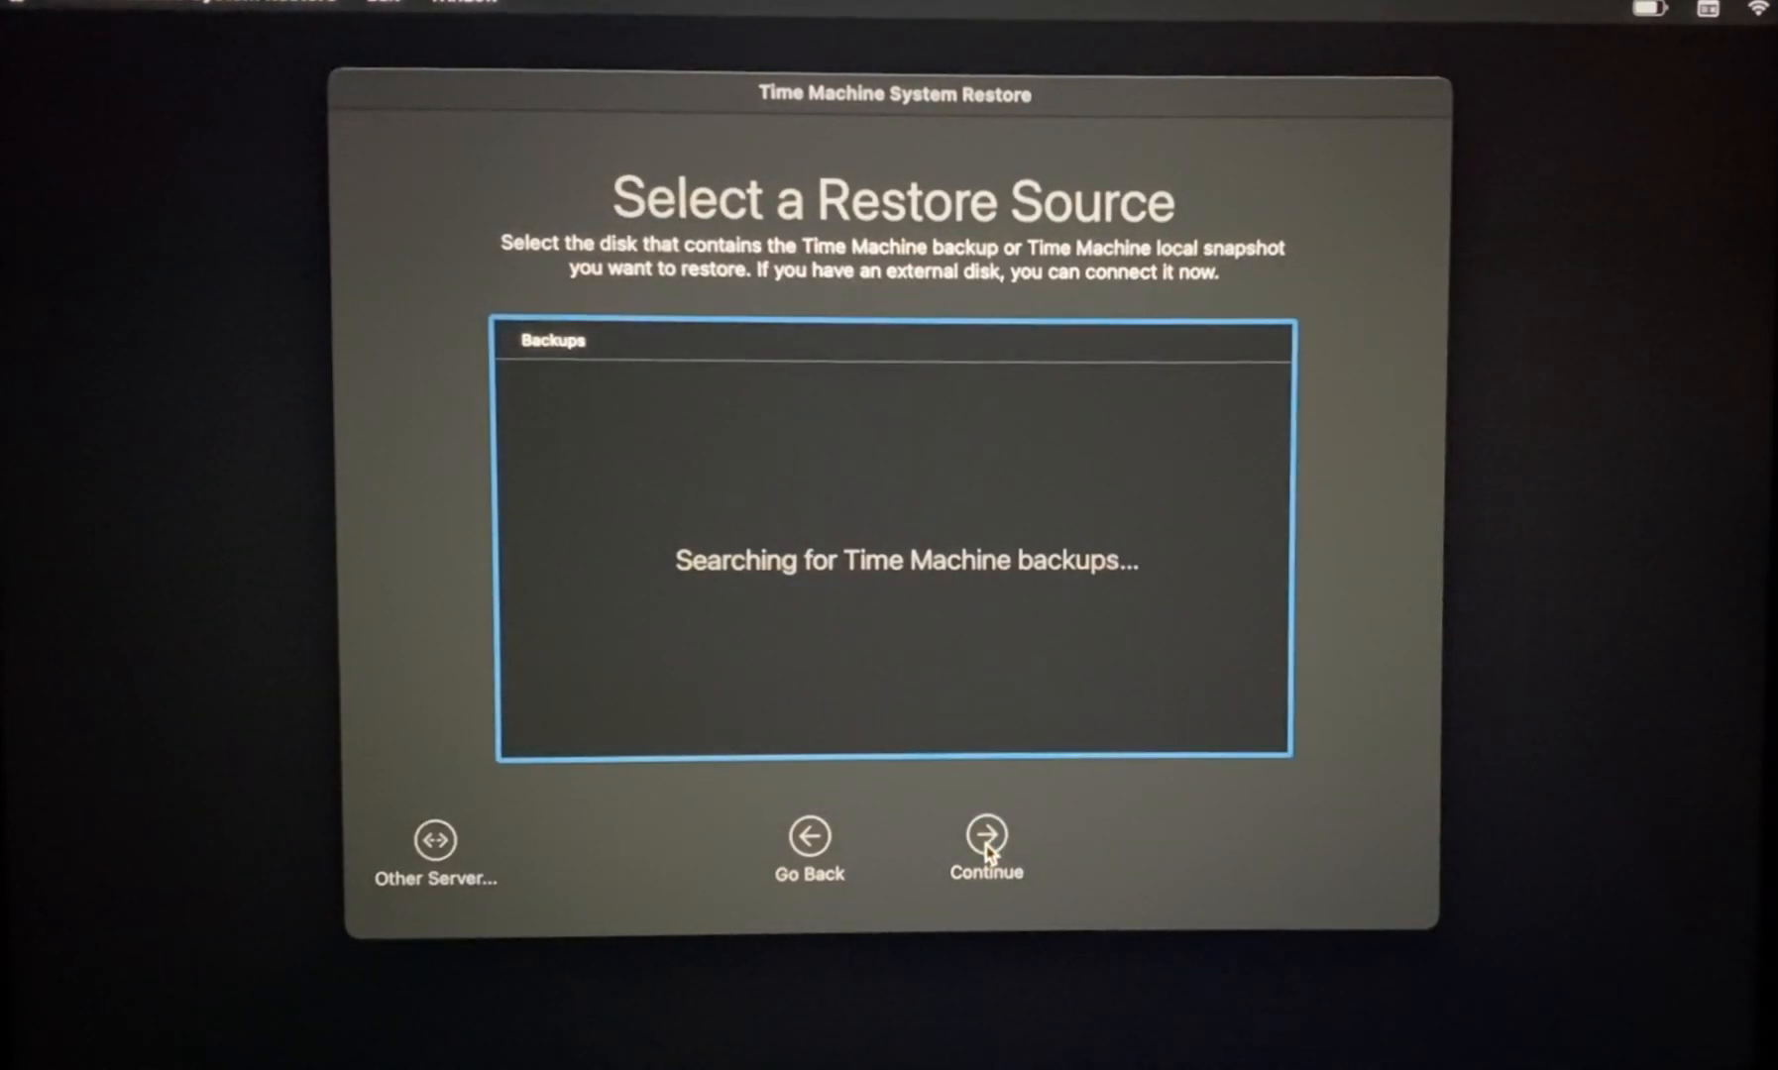
click(984, 832)
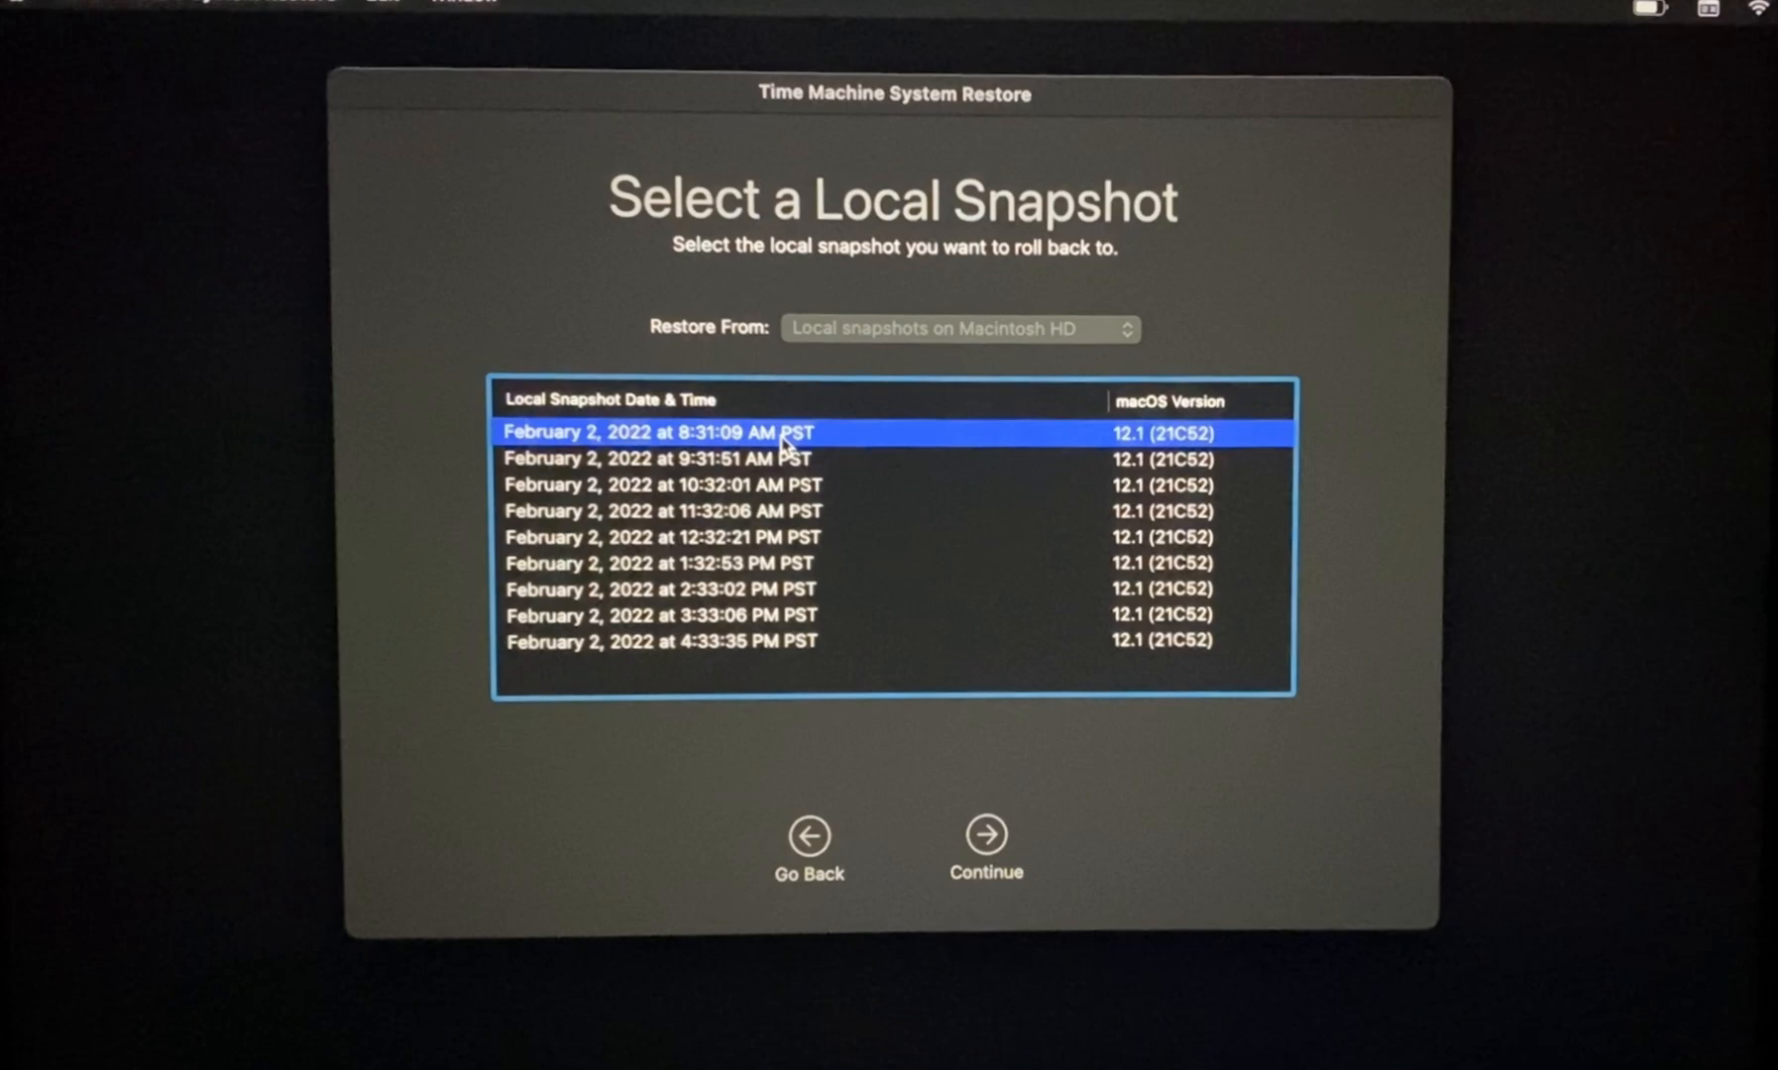
mouse_move(986, 831)
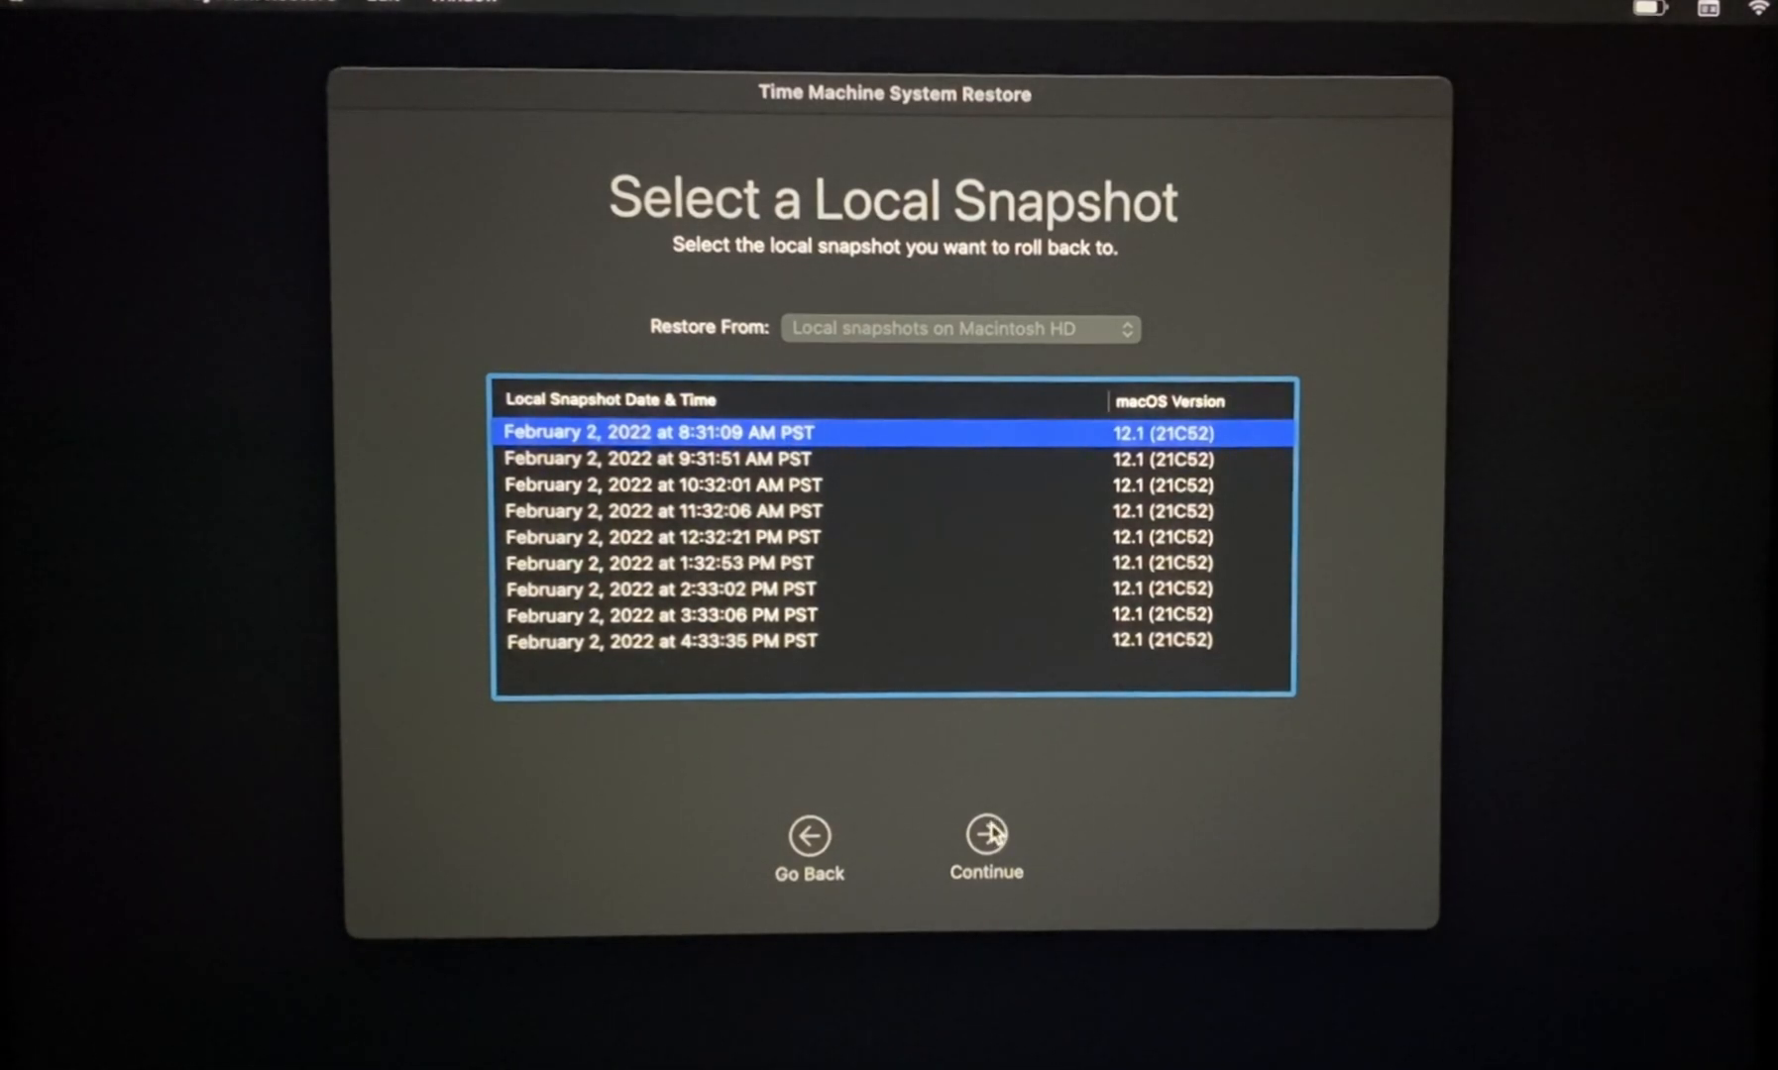
click(985, 834)
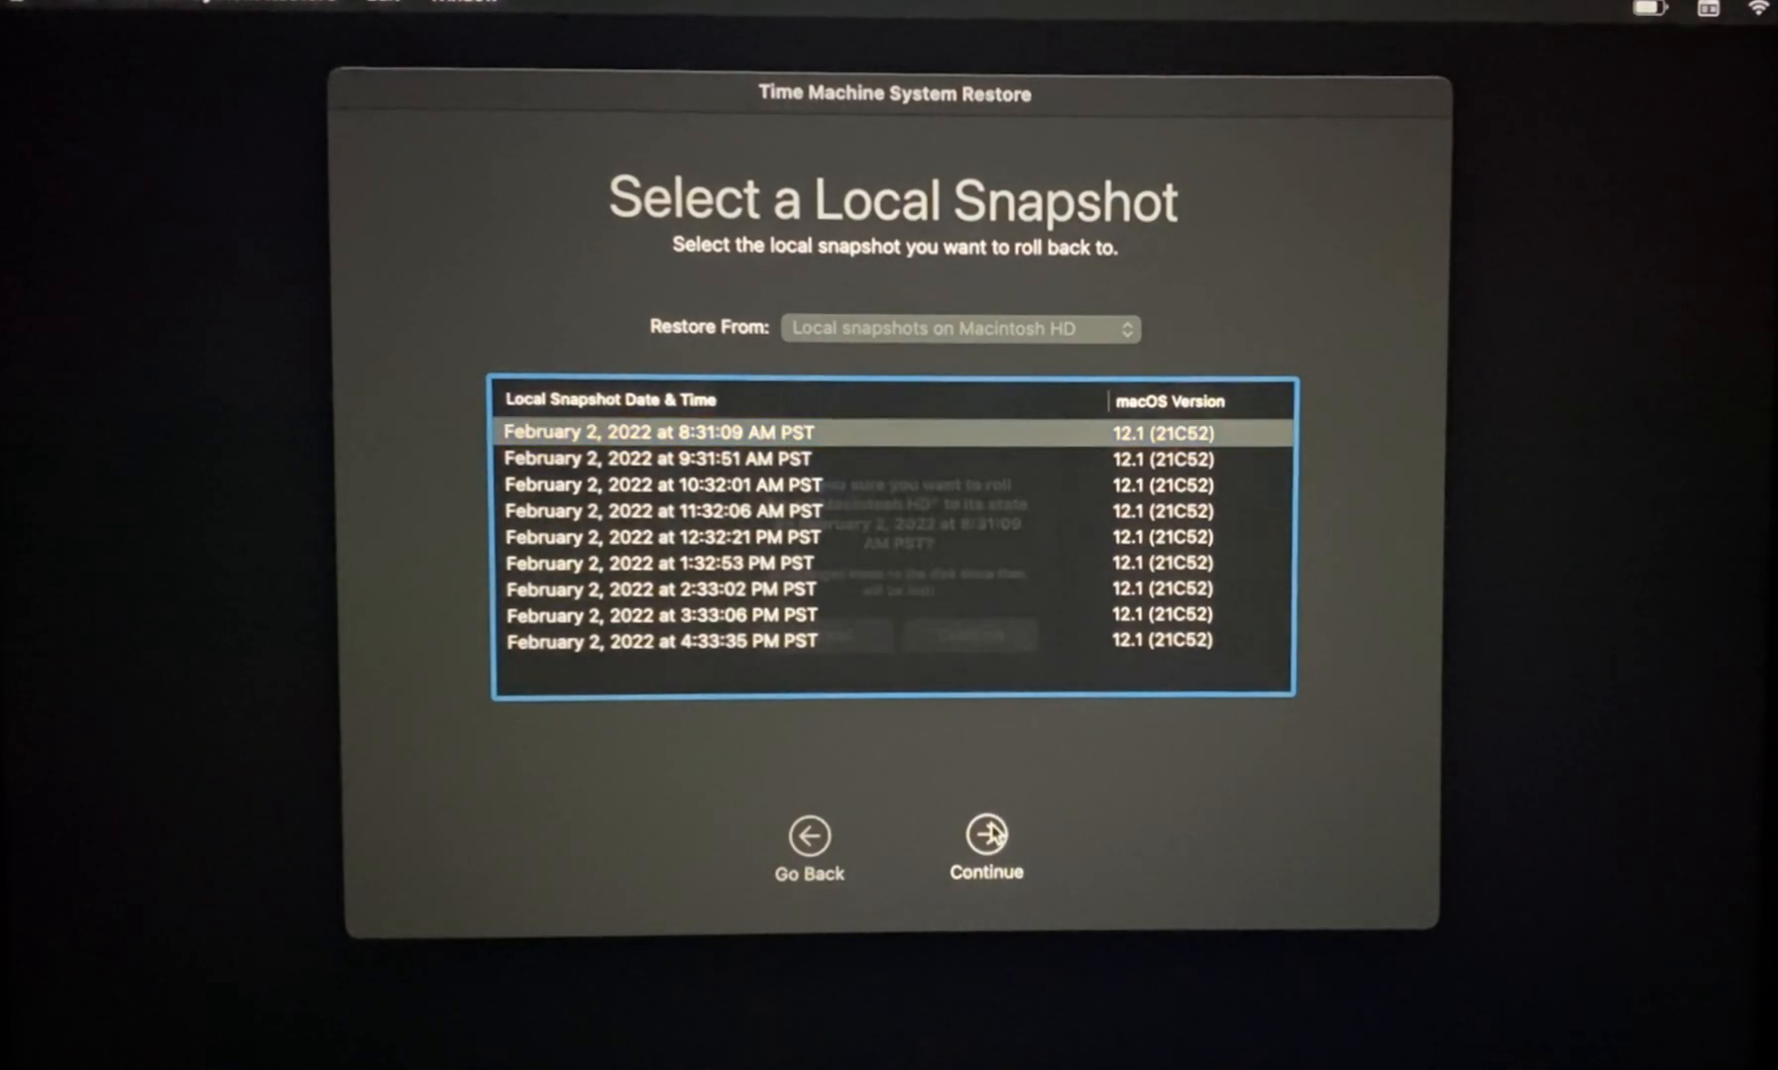
click(986, 834)
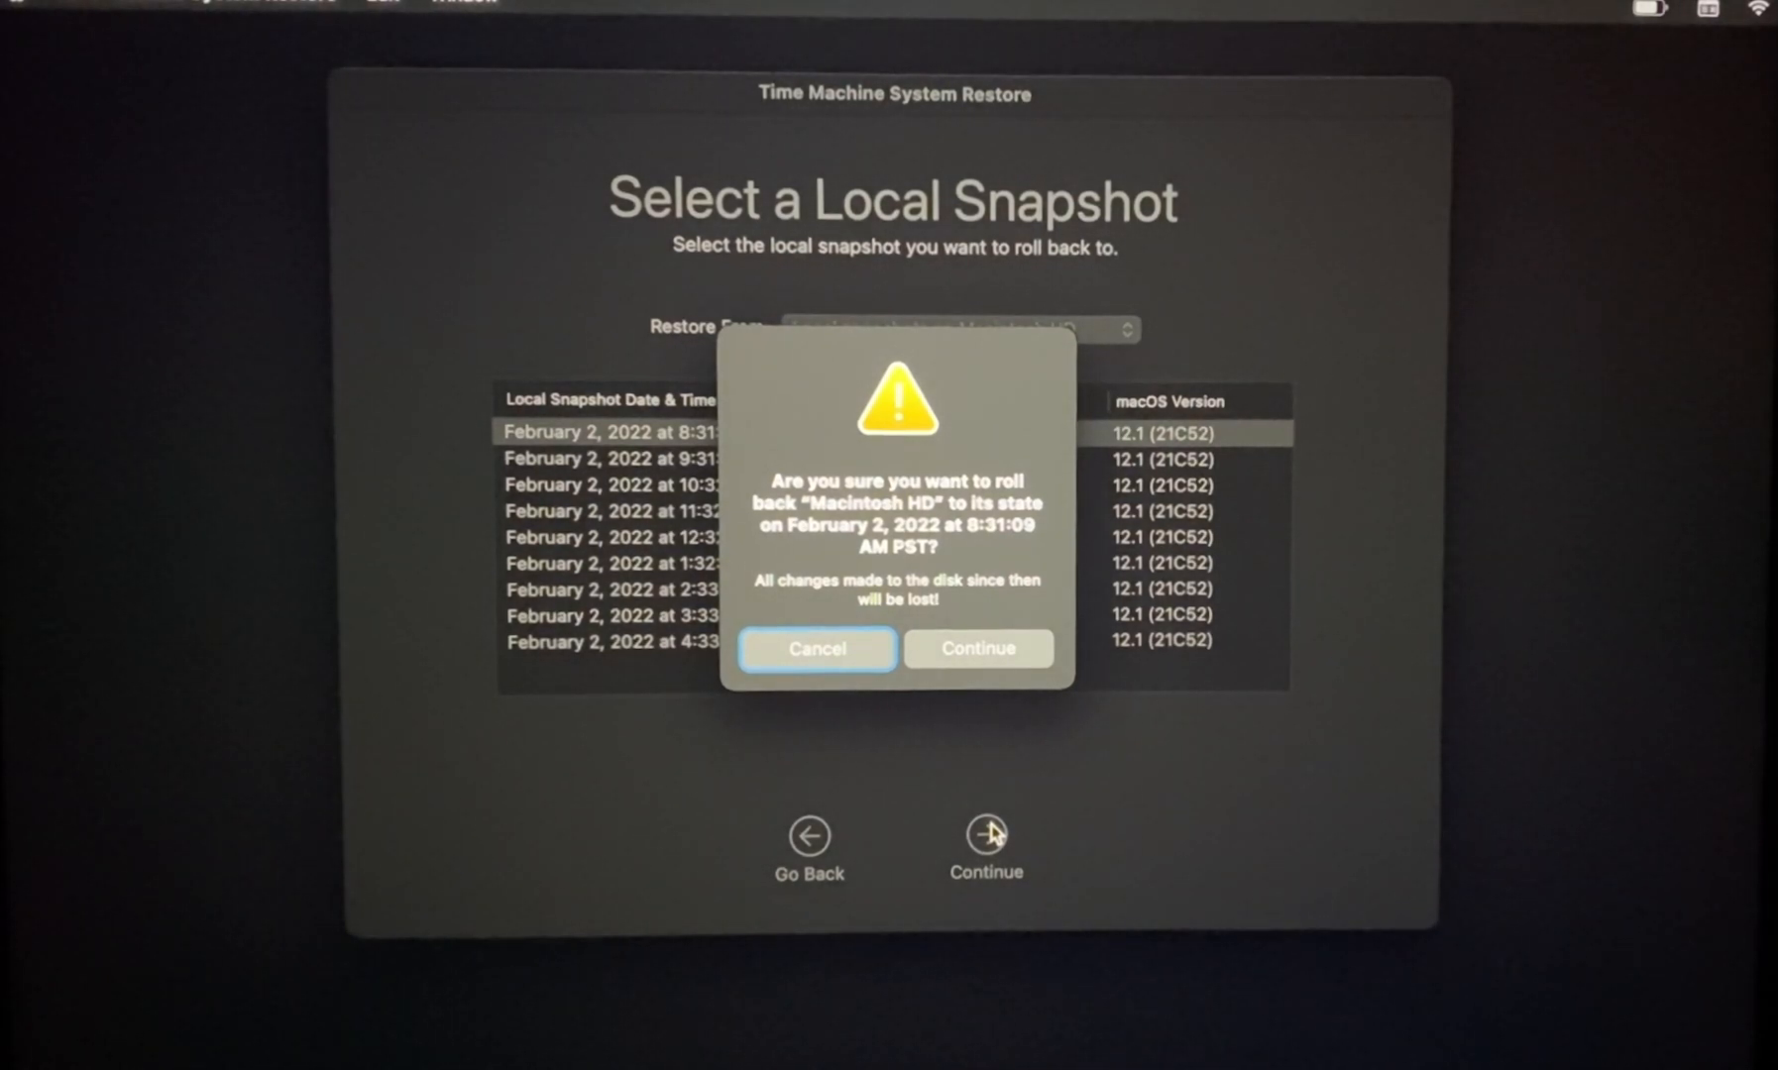
click(815, 648)
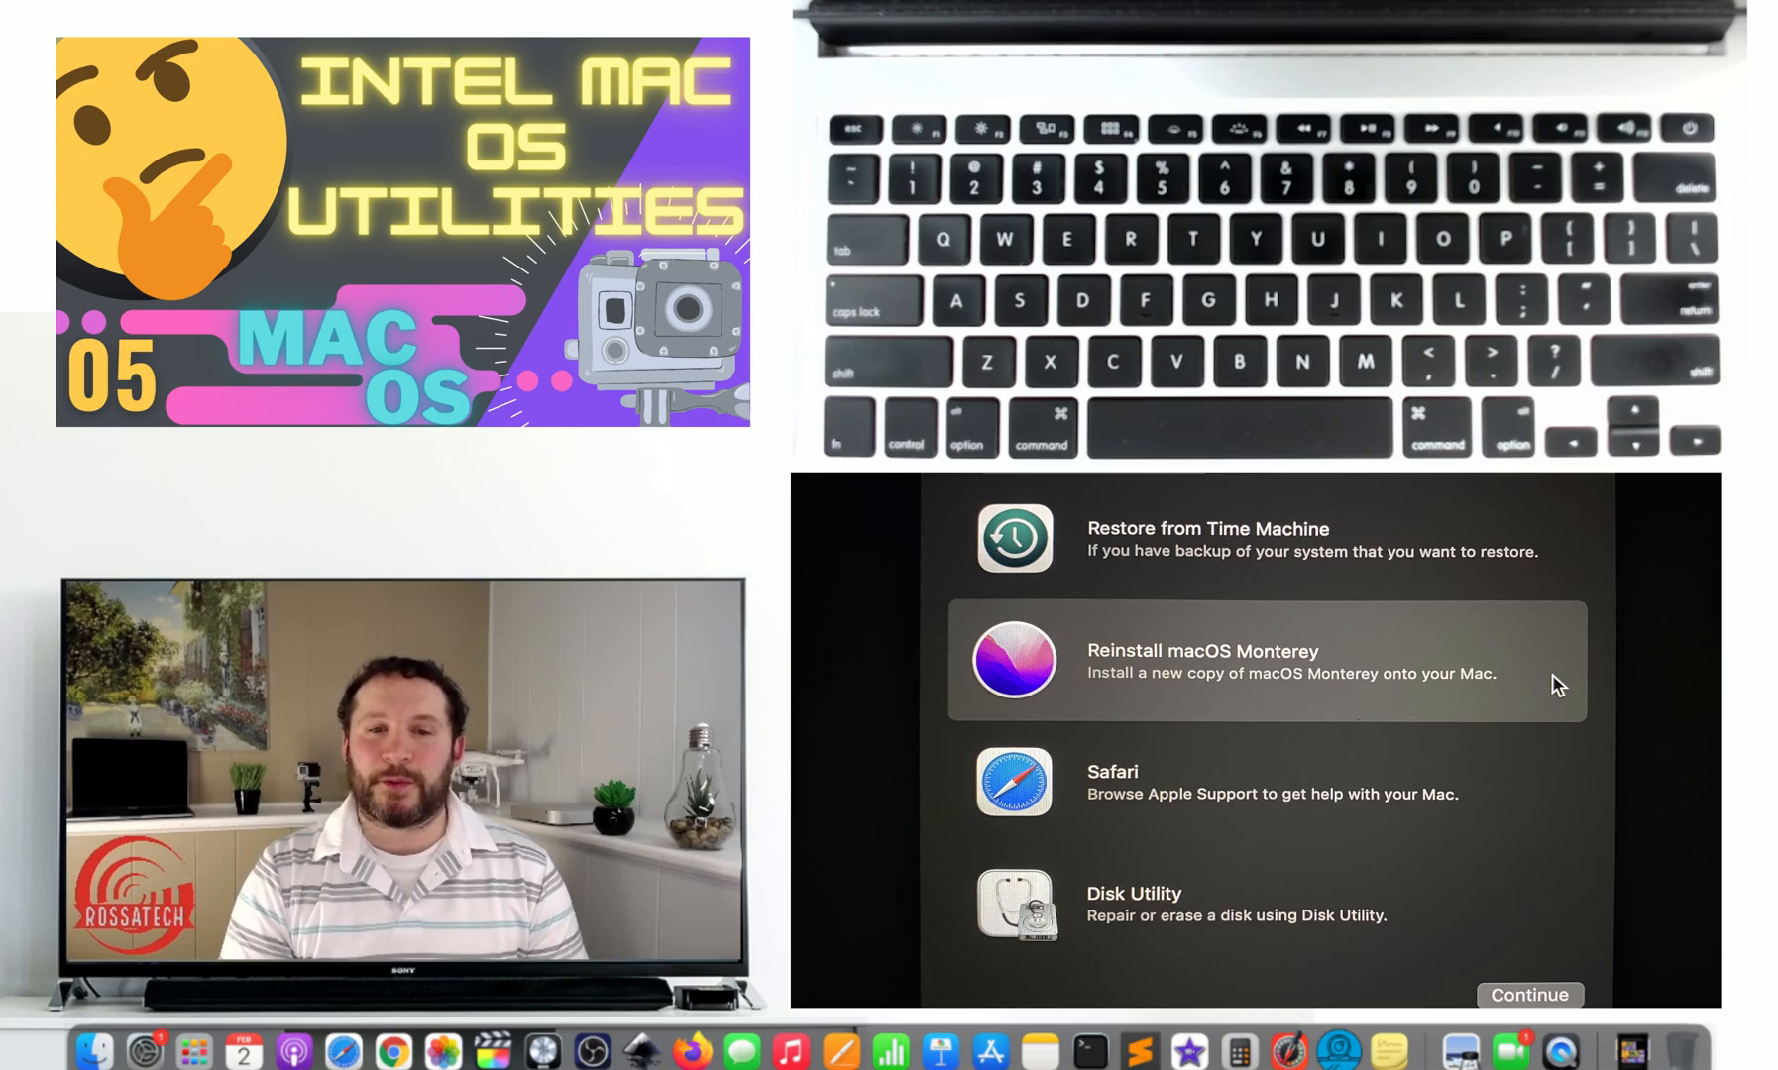
- Start the macOS Monterey installer and agree to its software license
click(1527, 994)
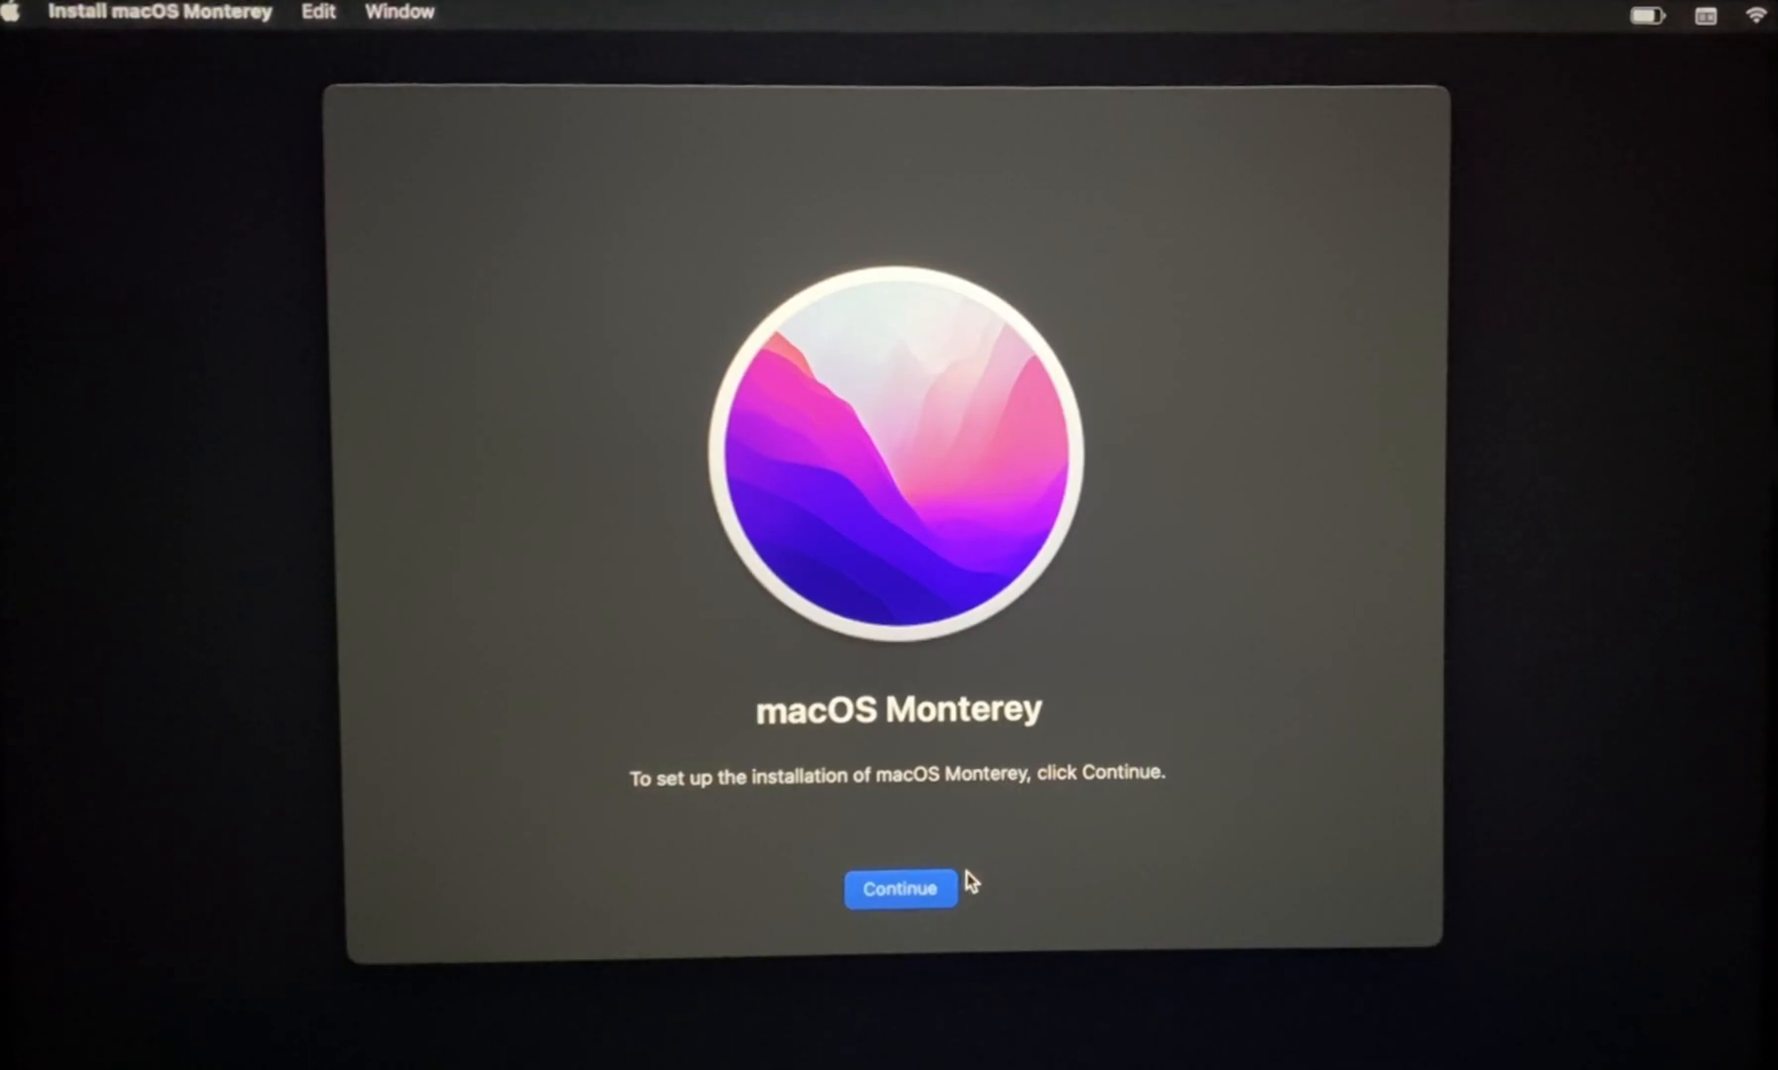
click(899, 889)
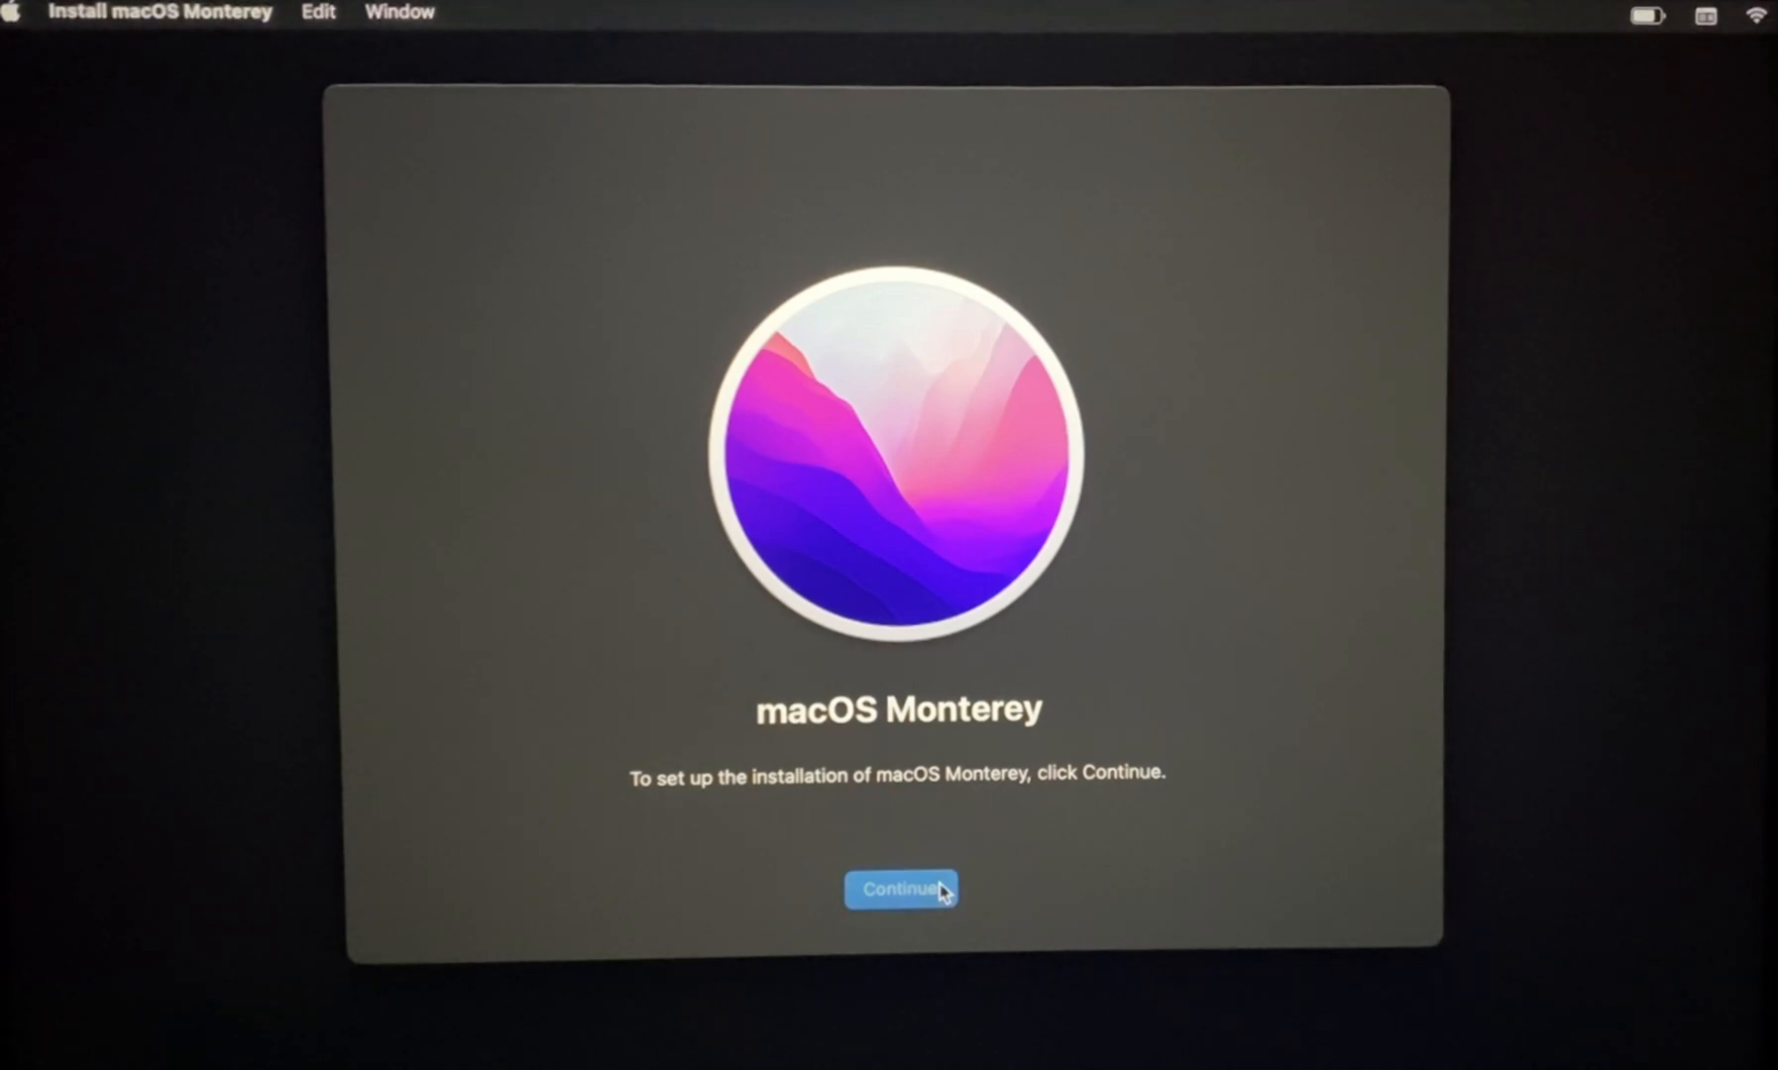
click(902, 889)
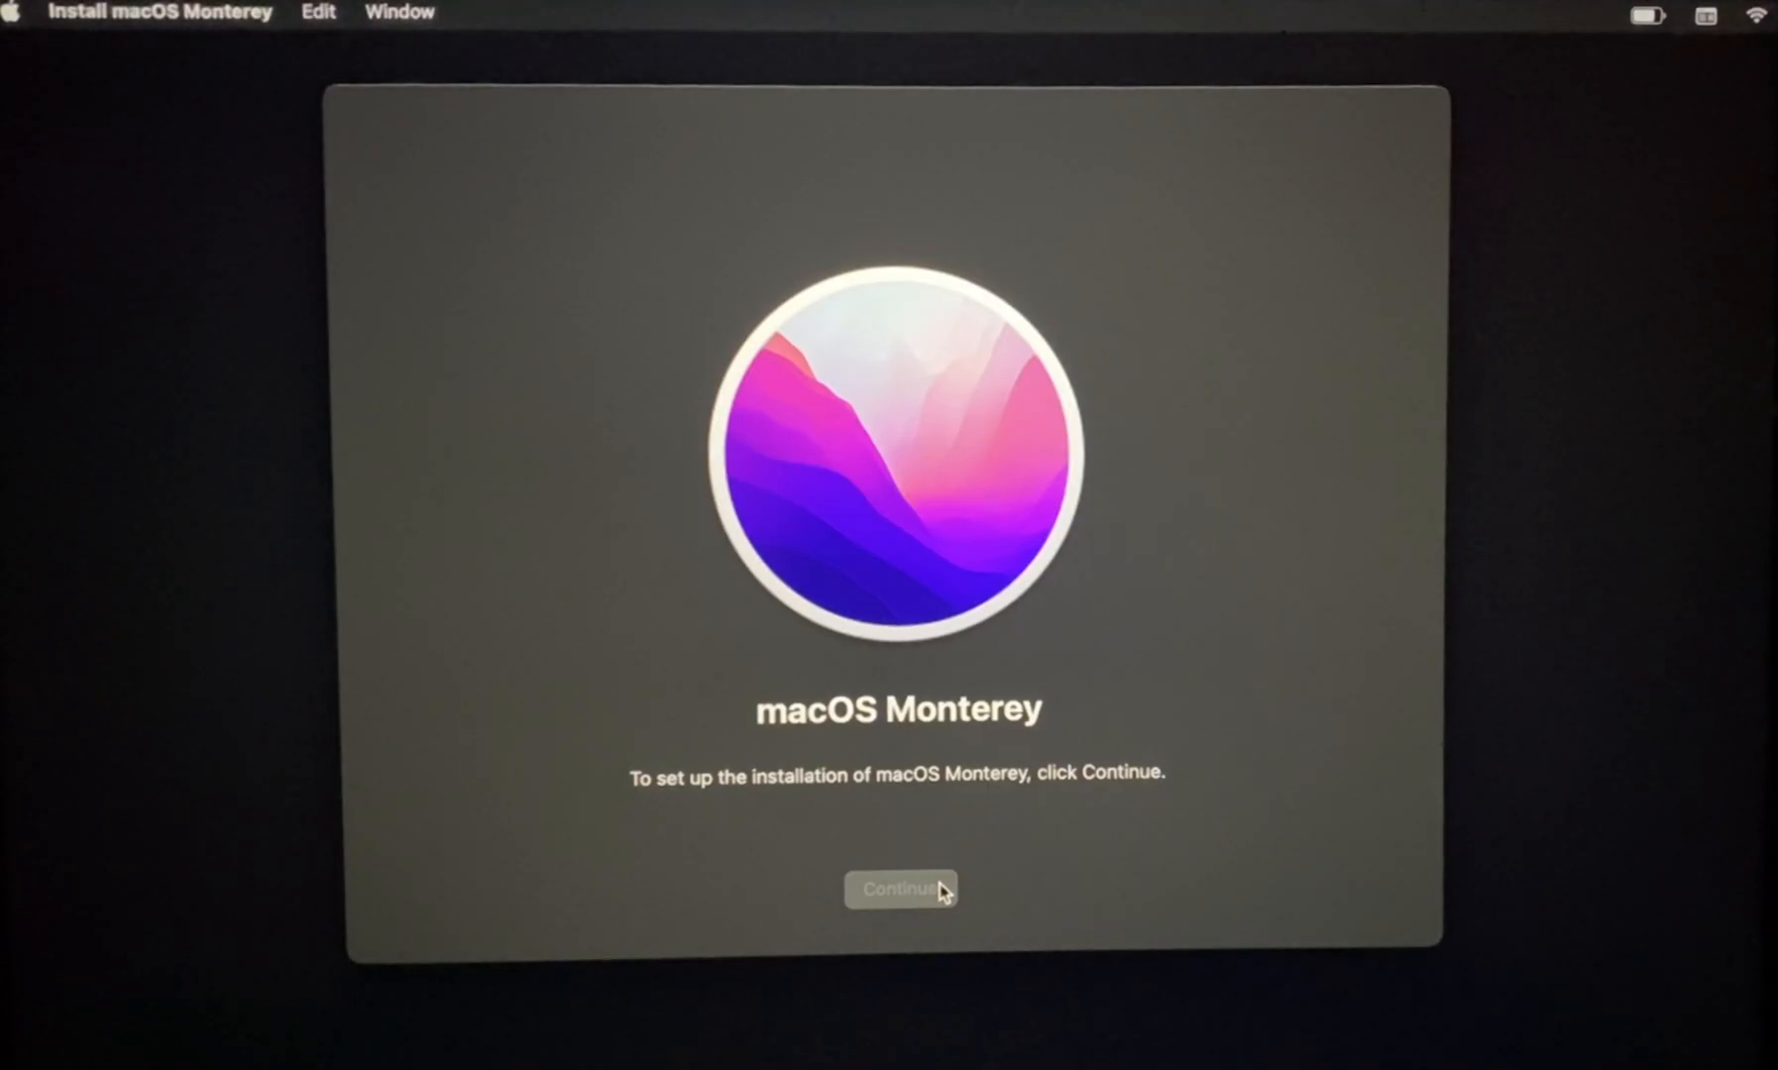
click(900, 889)
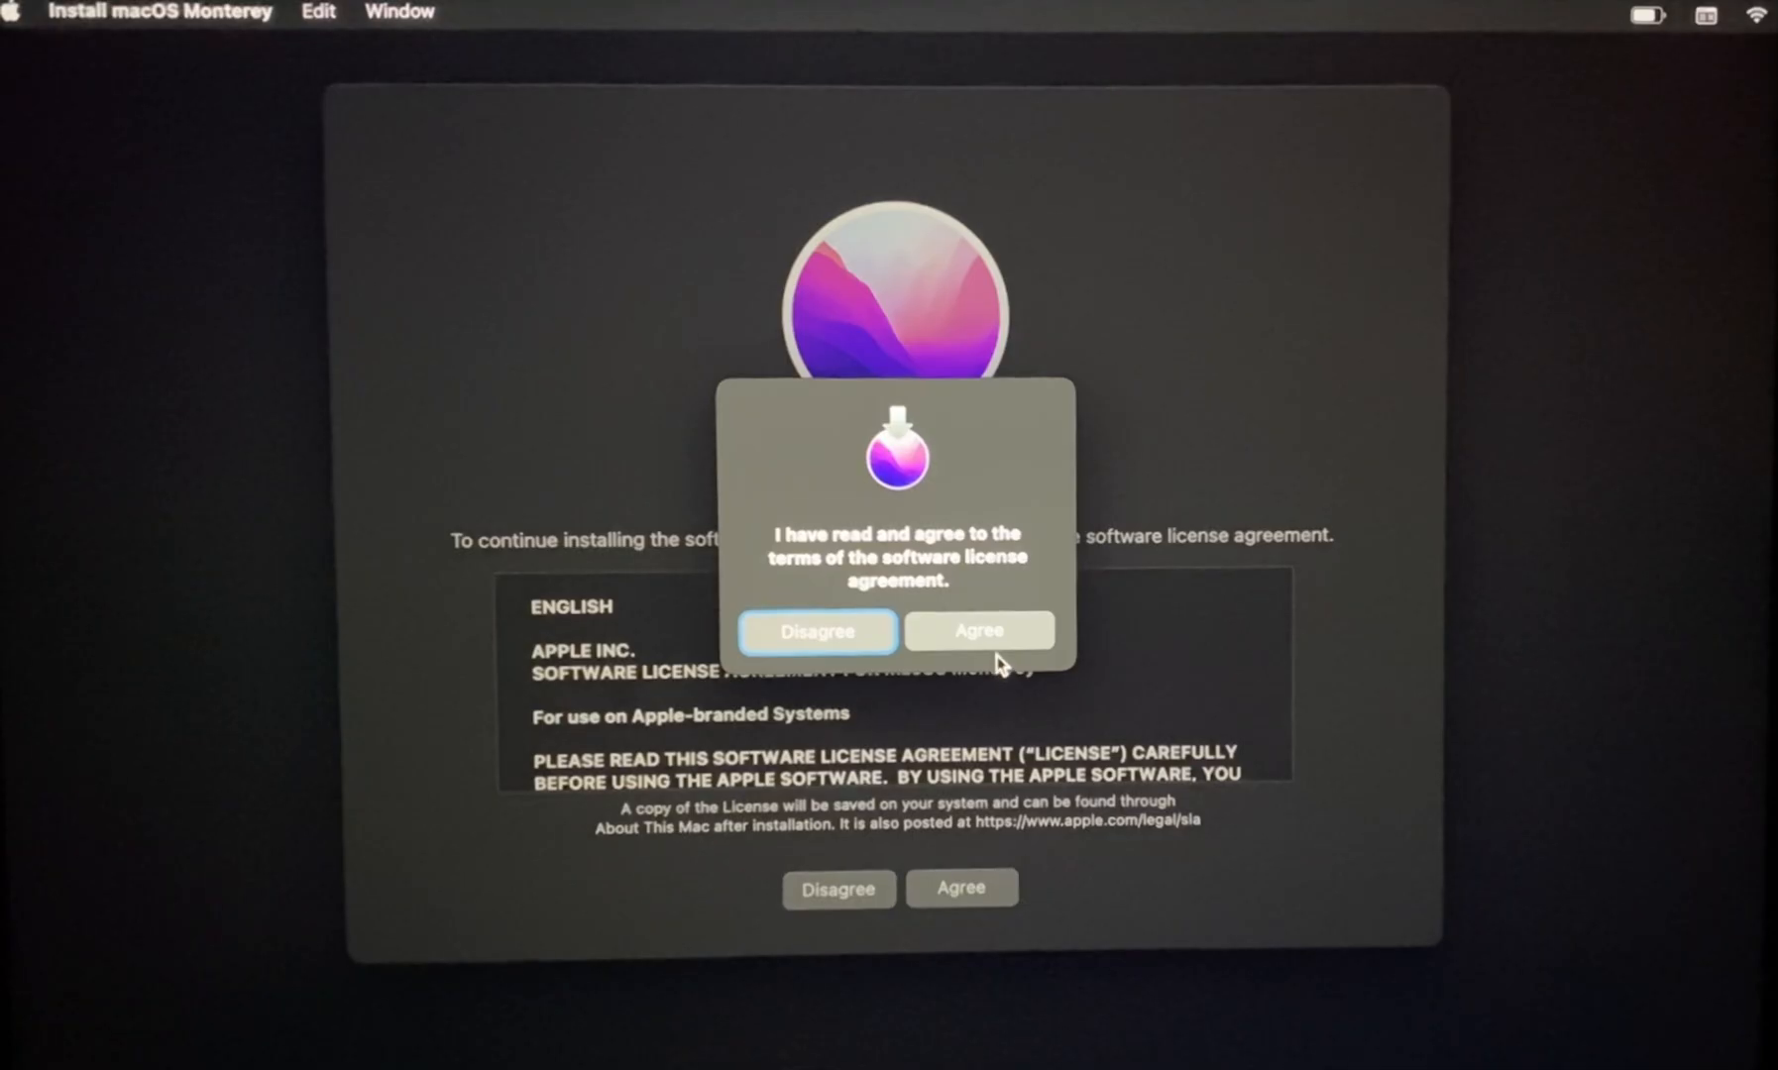
click(977, 630)
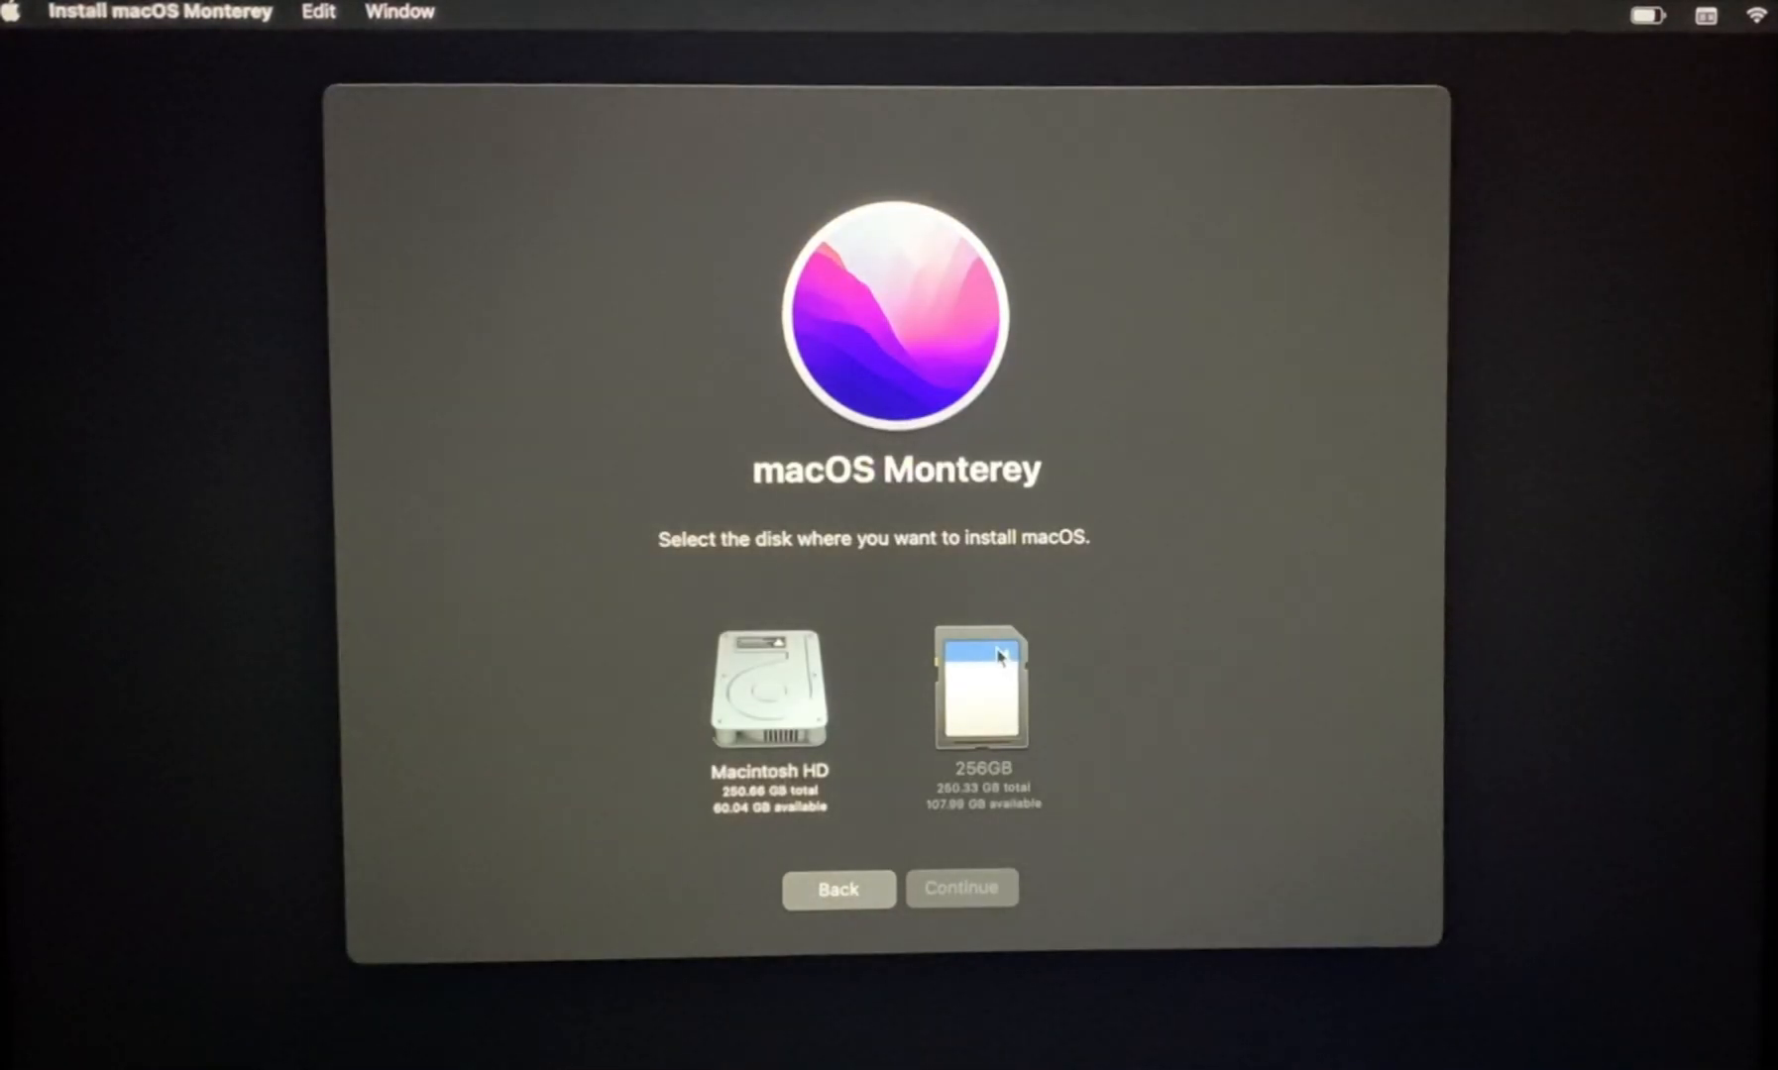
mouse_move(800, 692)
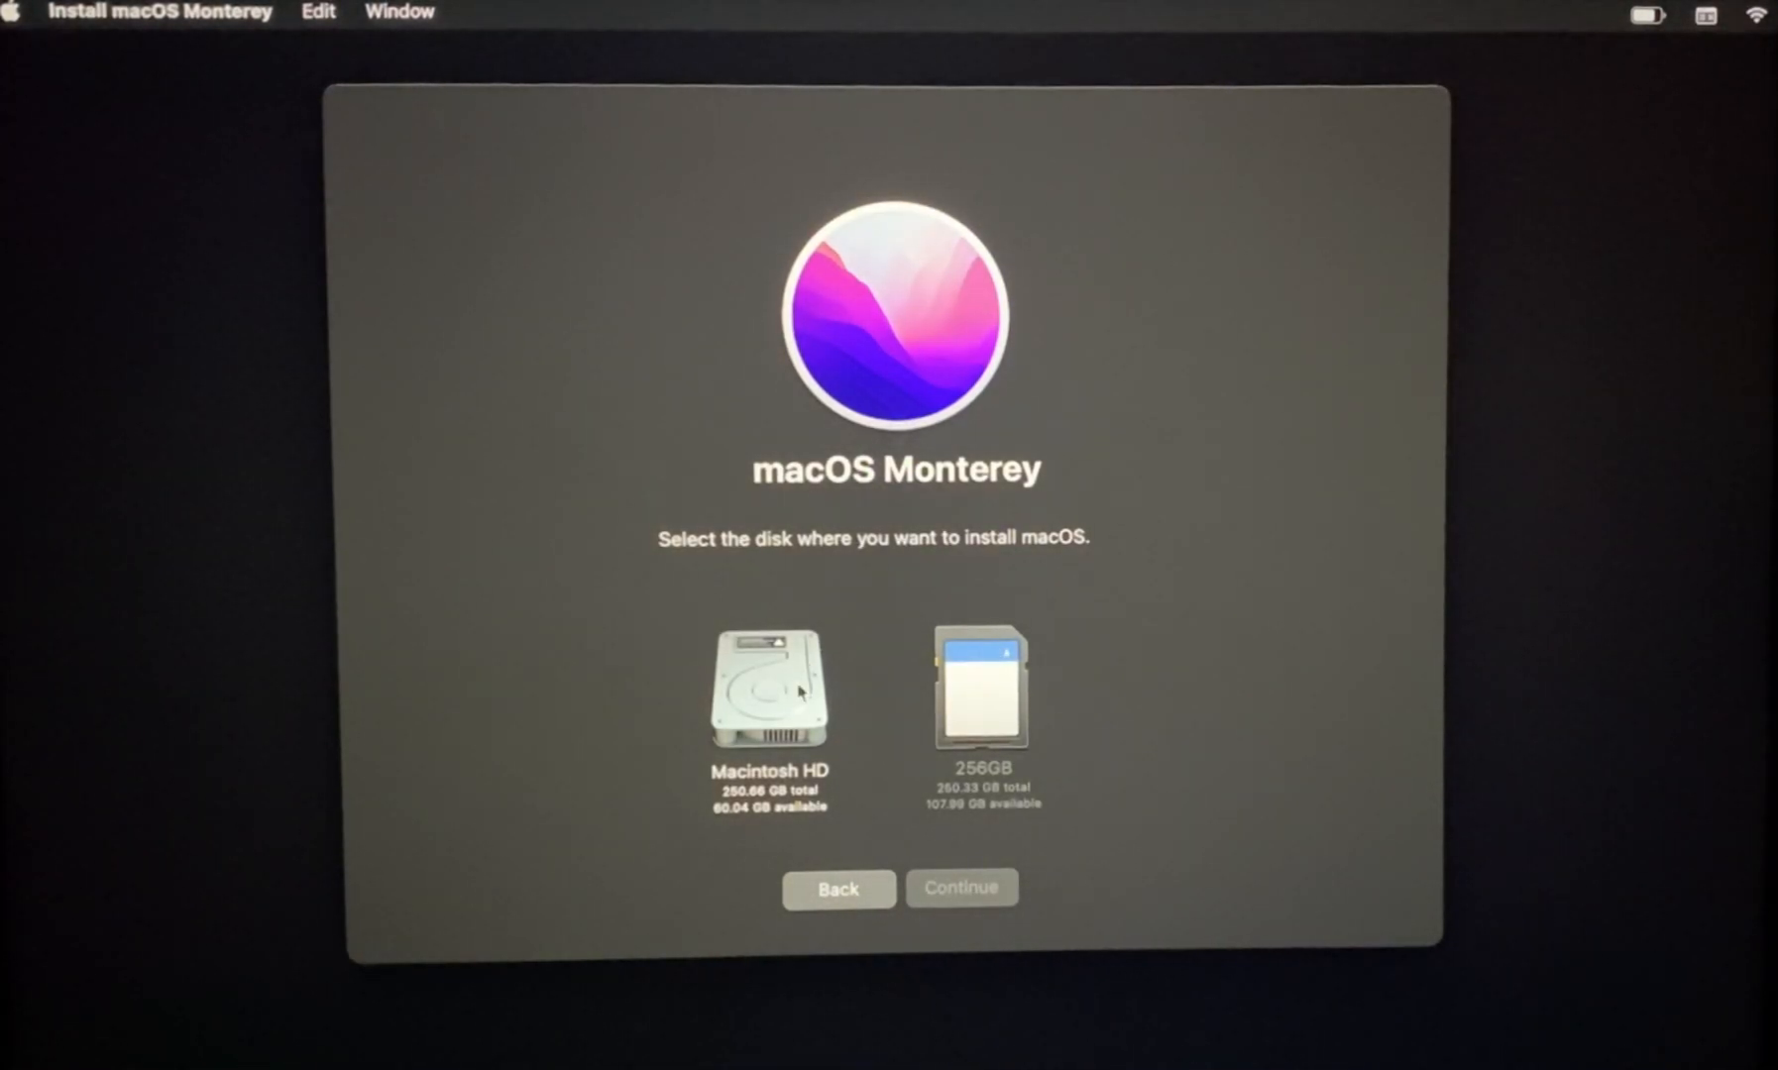
- Choose Macintosh HD as the install disk and continue past Migration Assistant
click(769, 686)
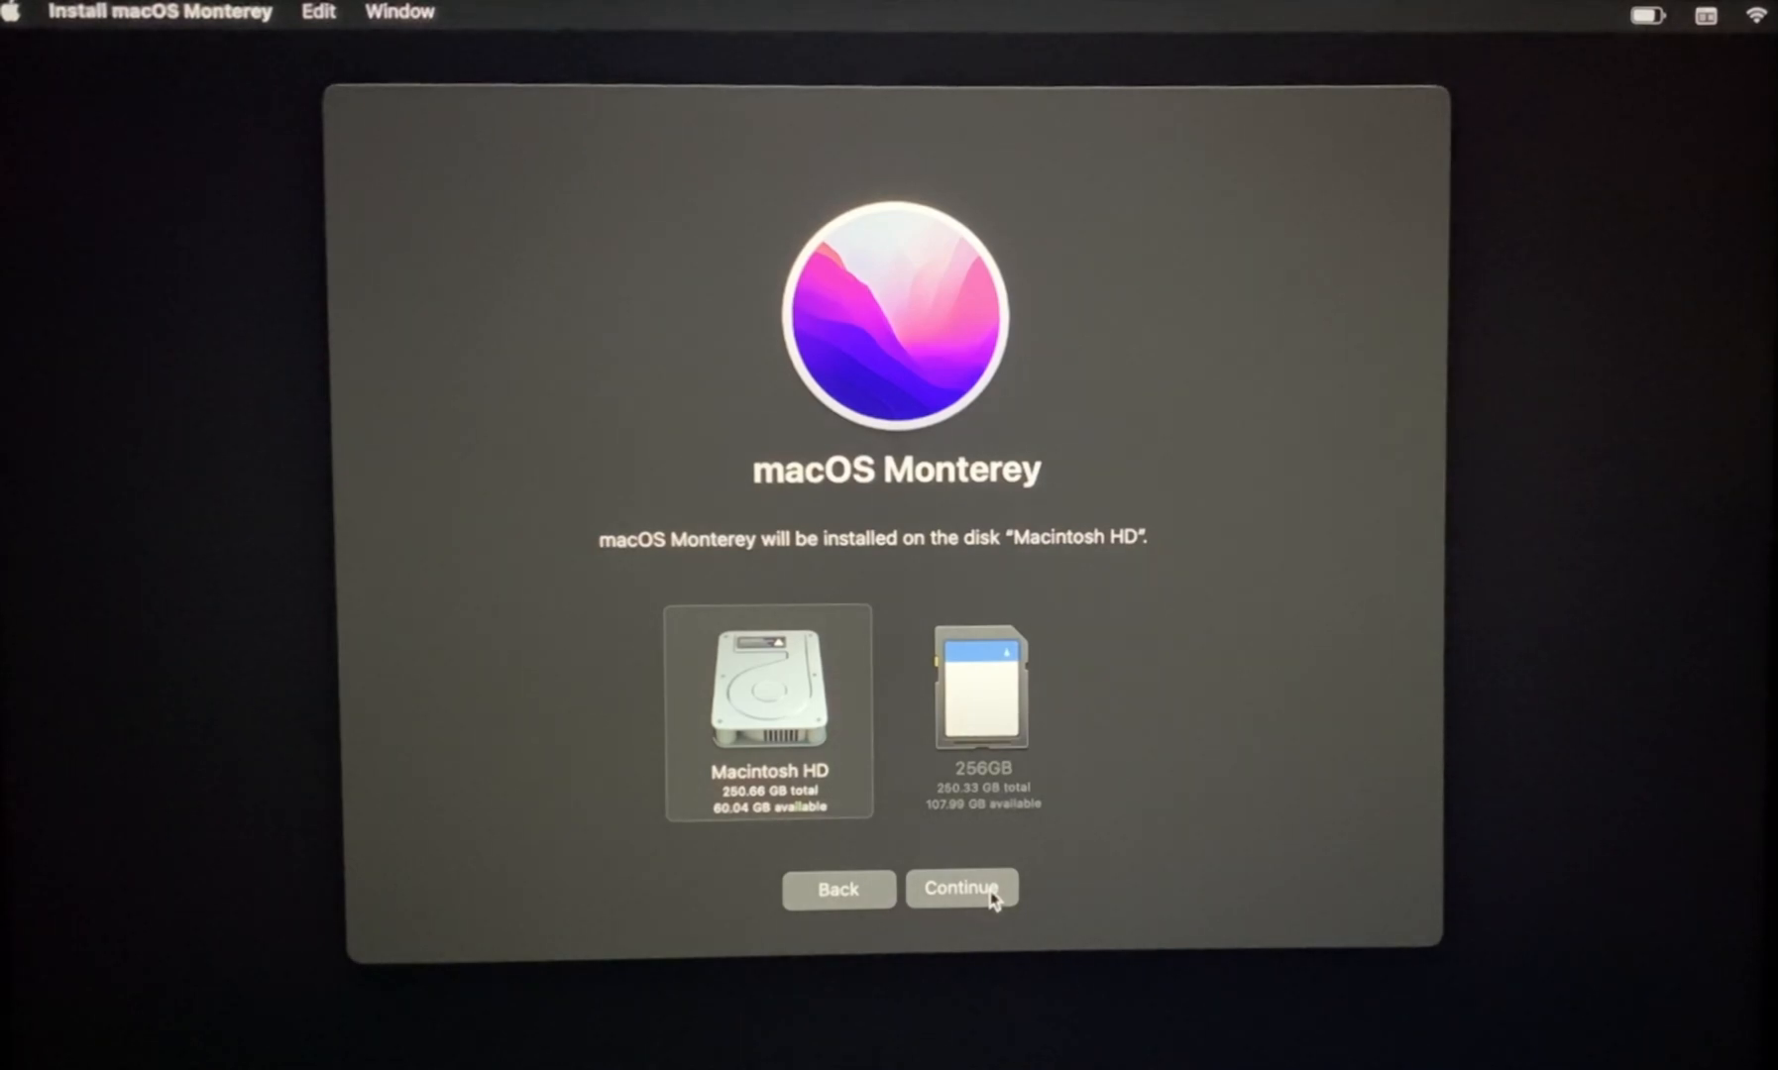
click(961, 889)
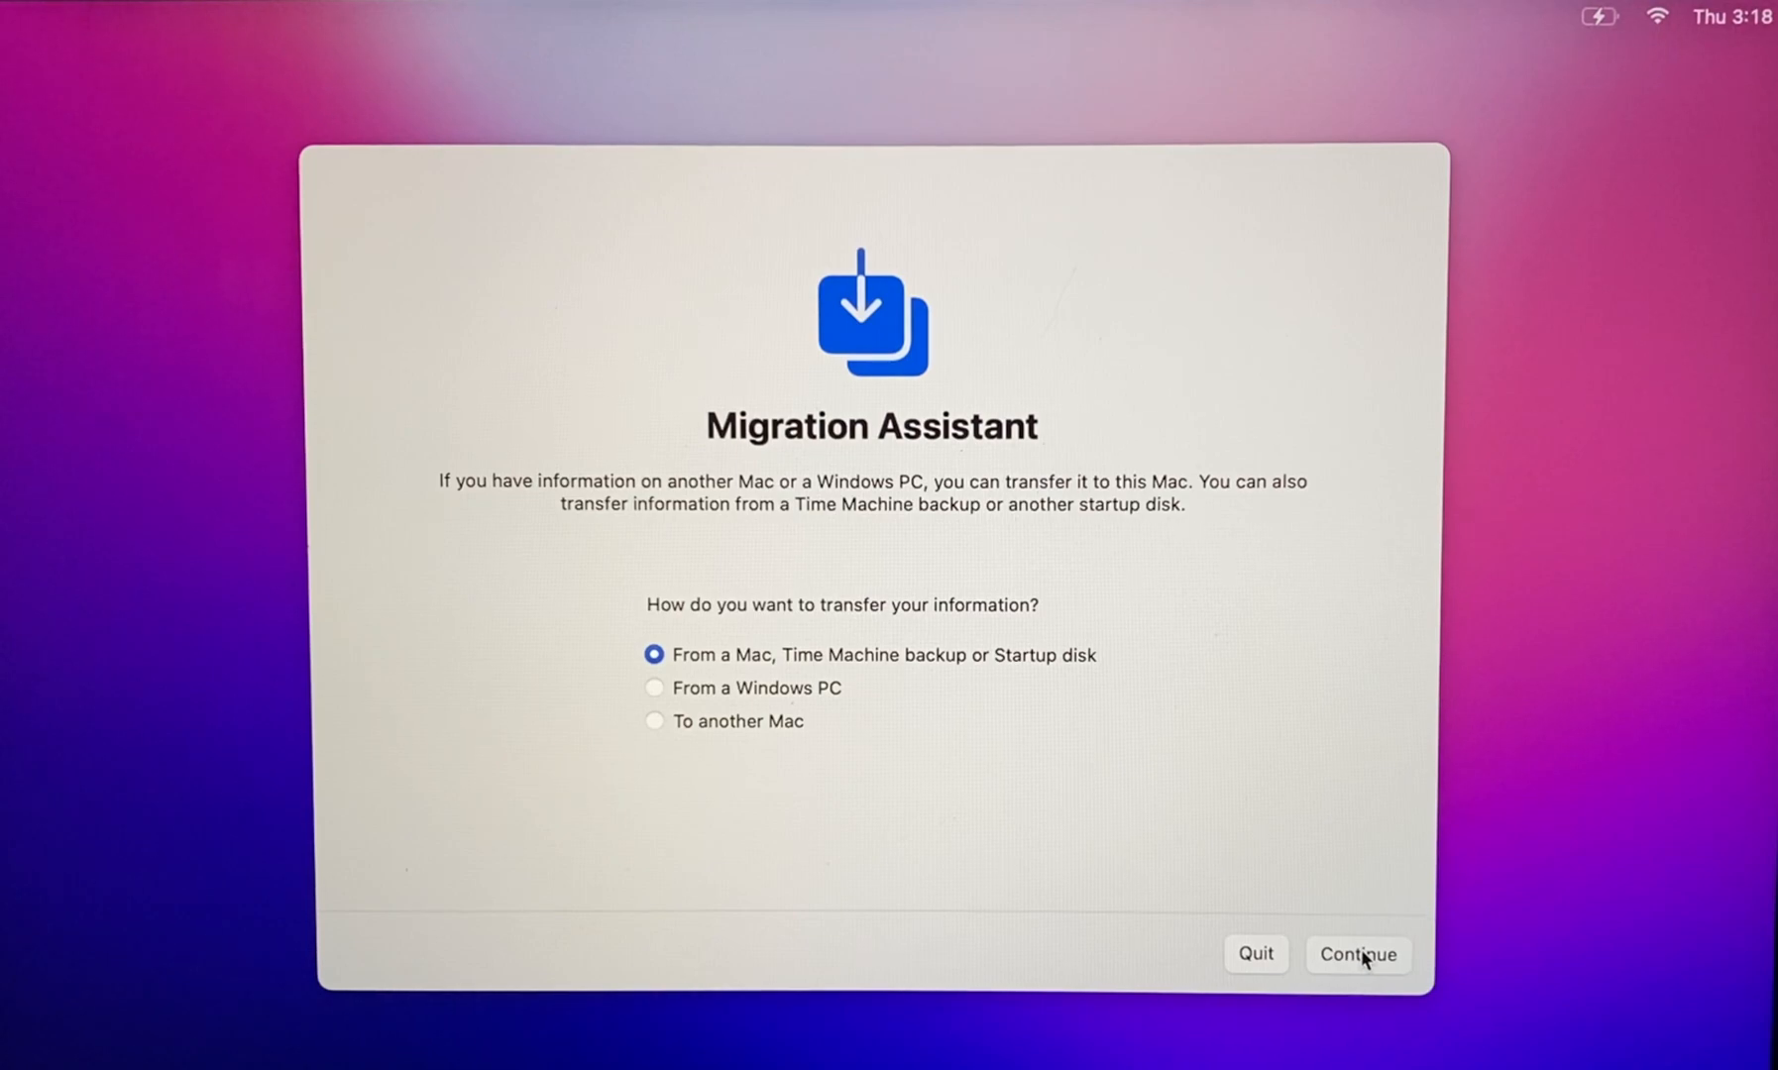
click(1357, 954)
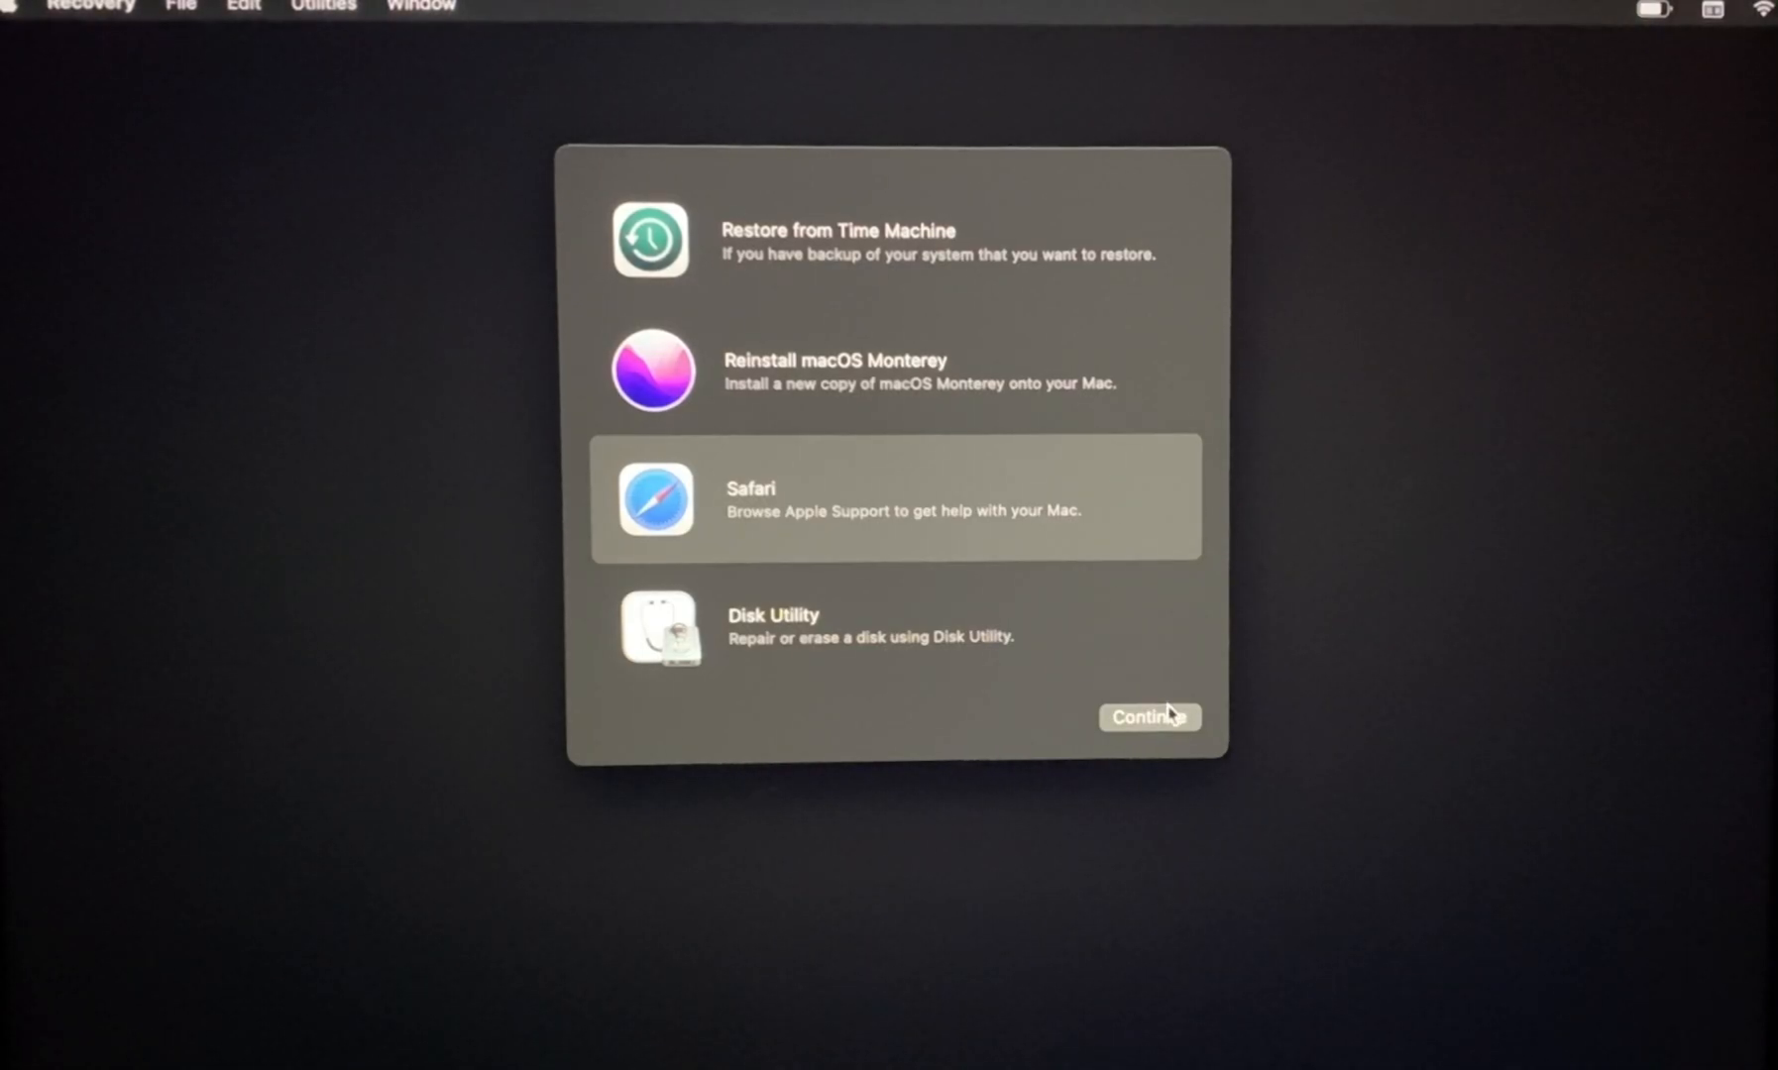
- Open Safari and scroll through the macOS Recovery help page's app list
click(1147, 716)
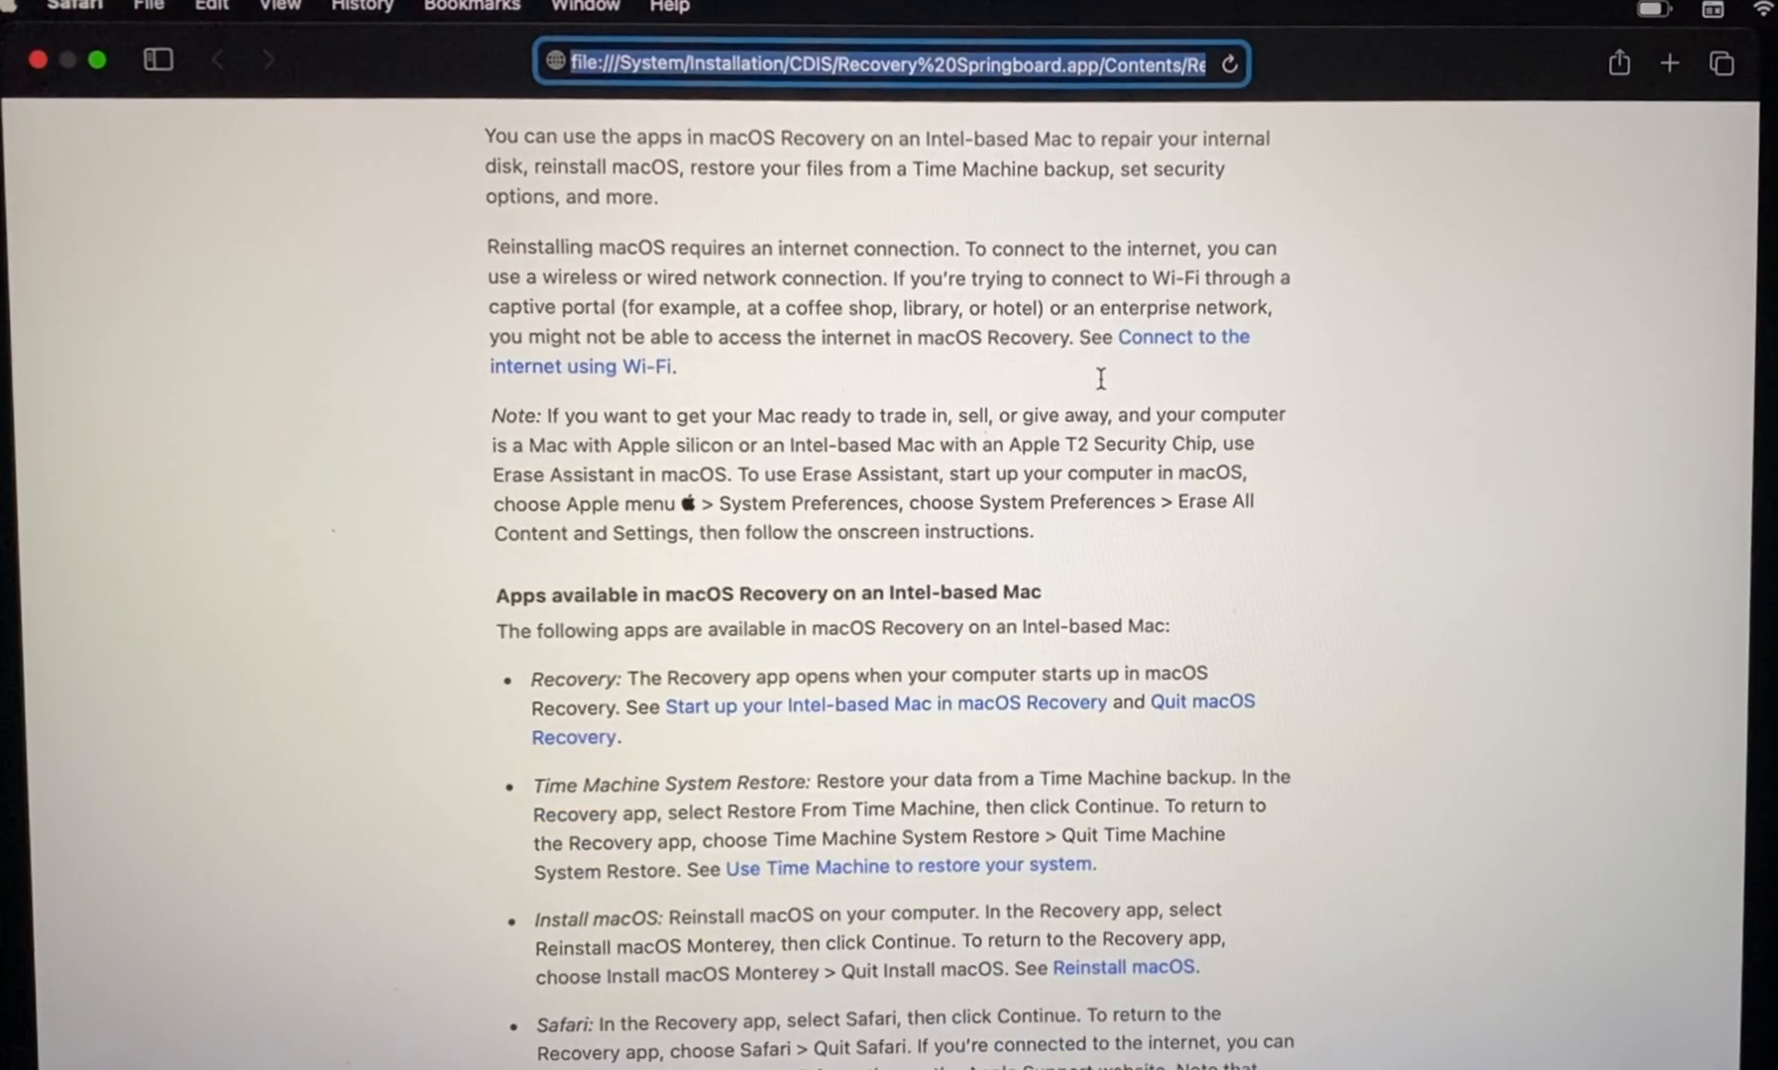
scroll(down, 3)
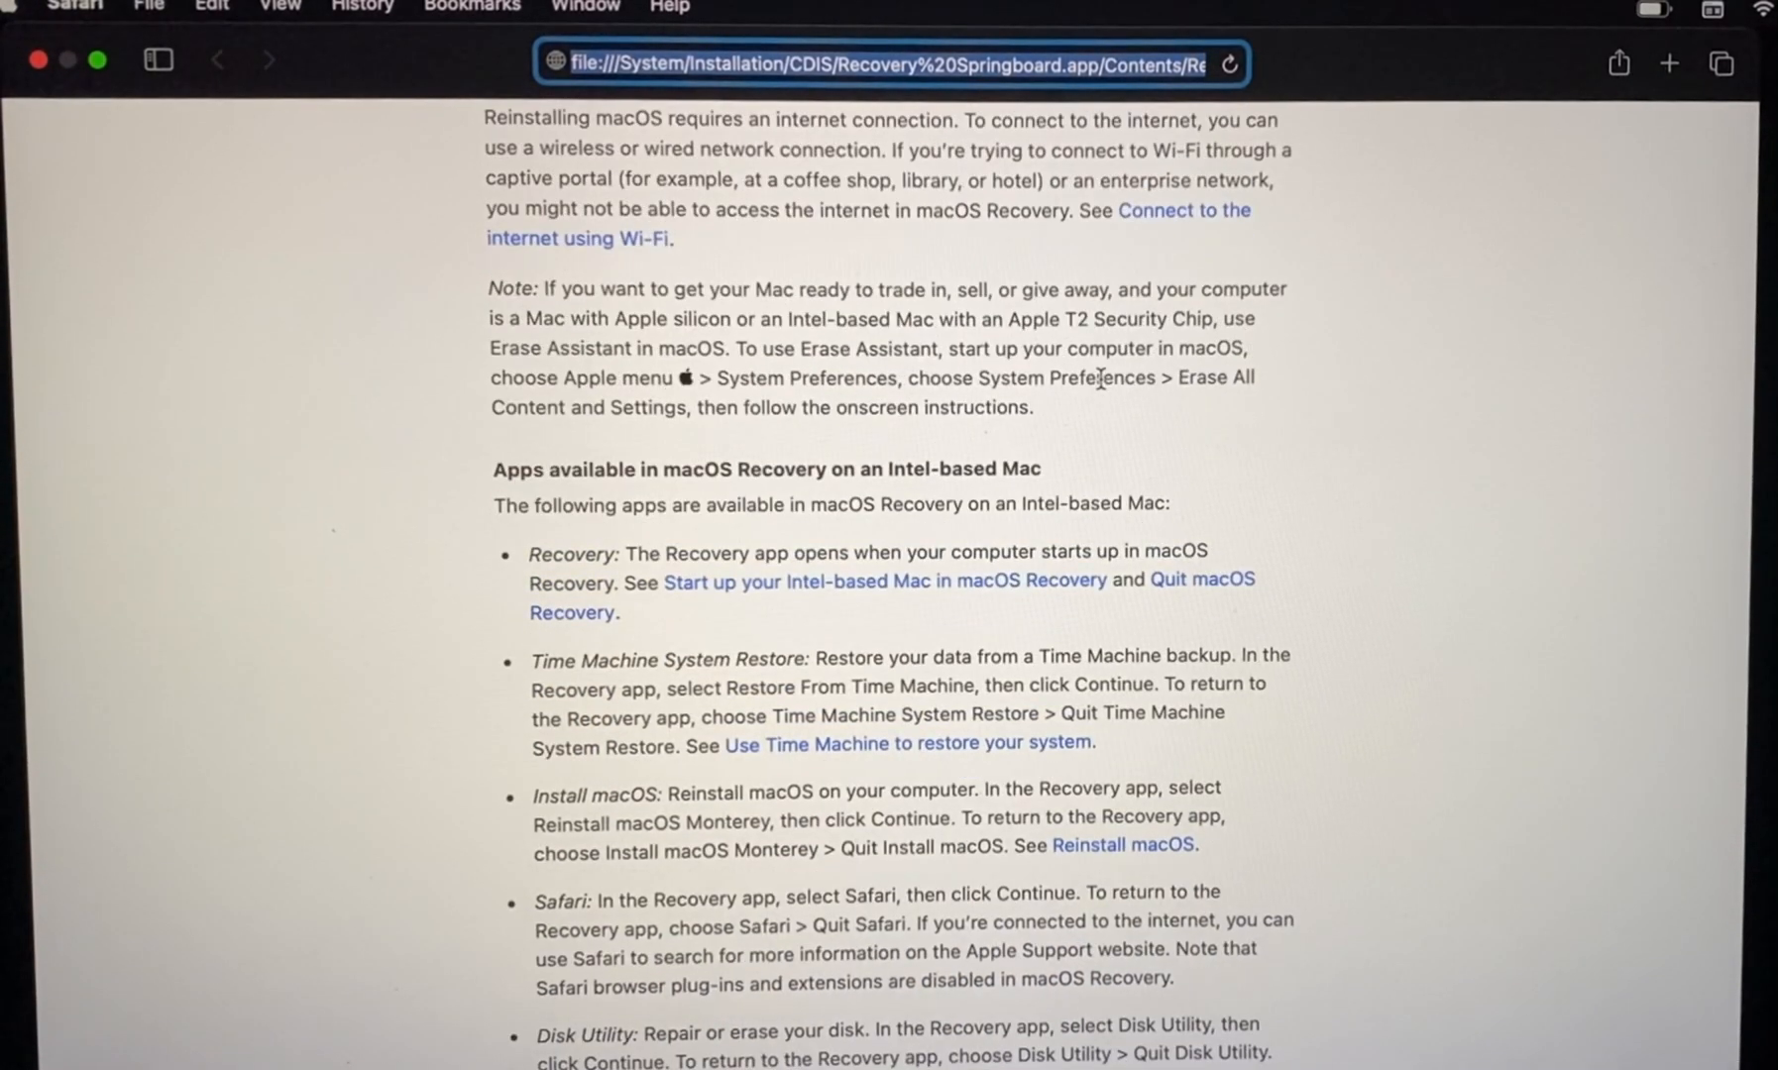
scroll(down, 3)
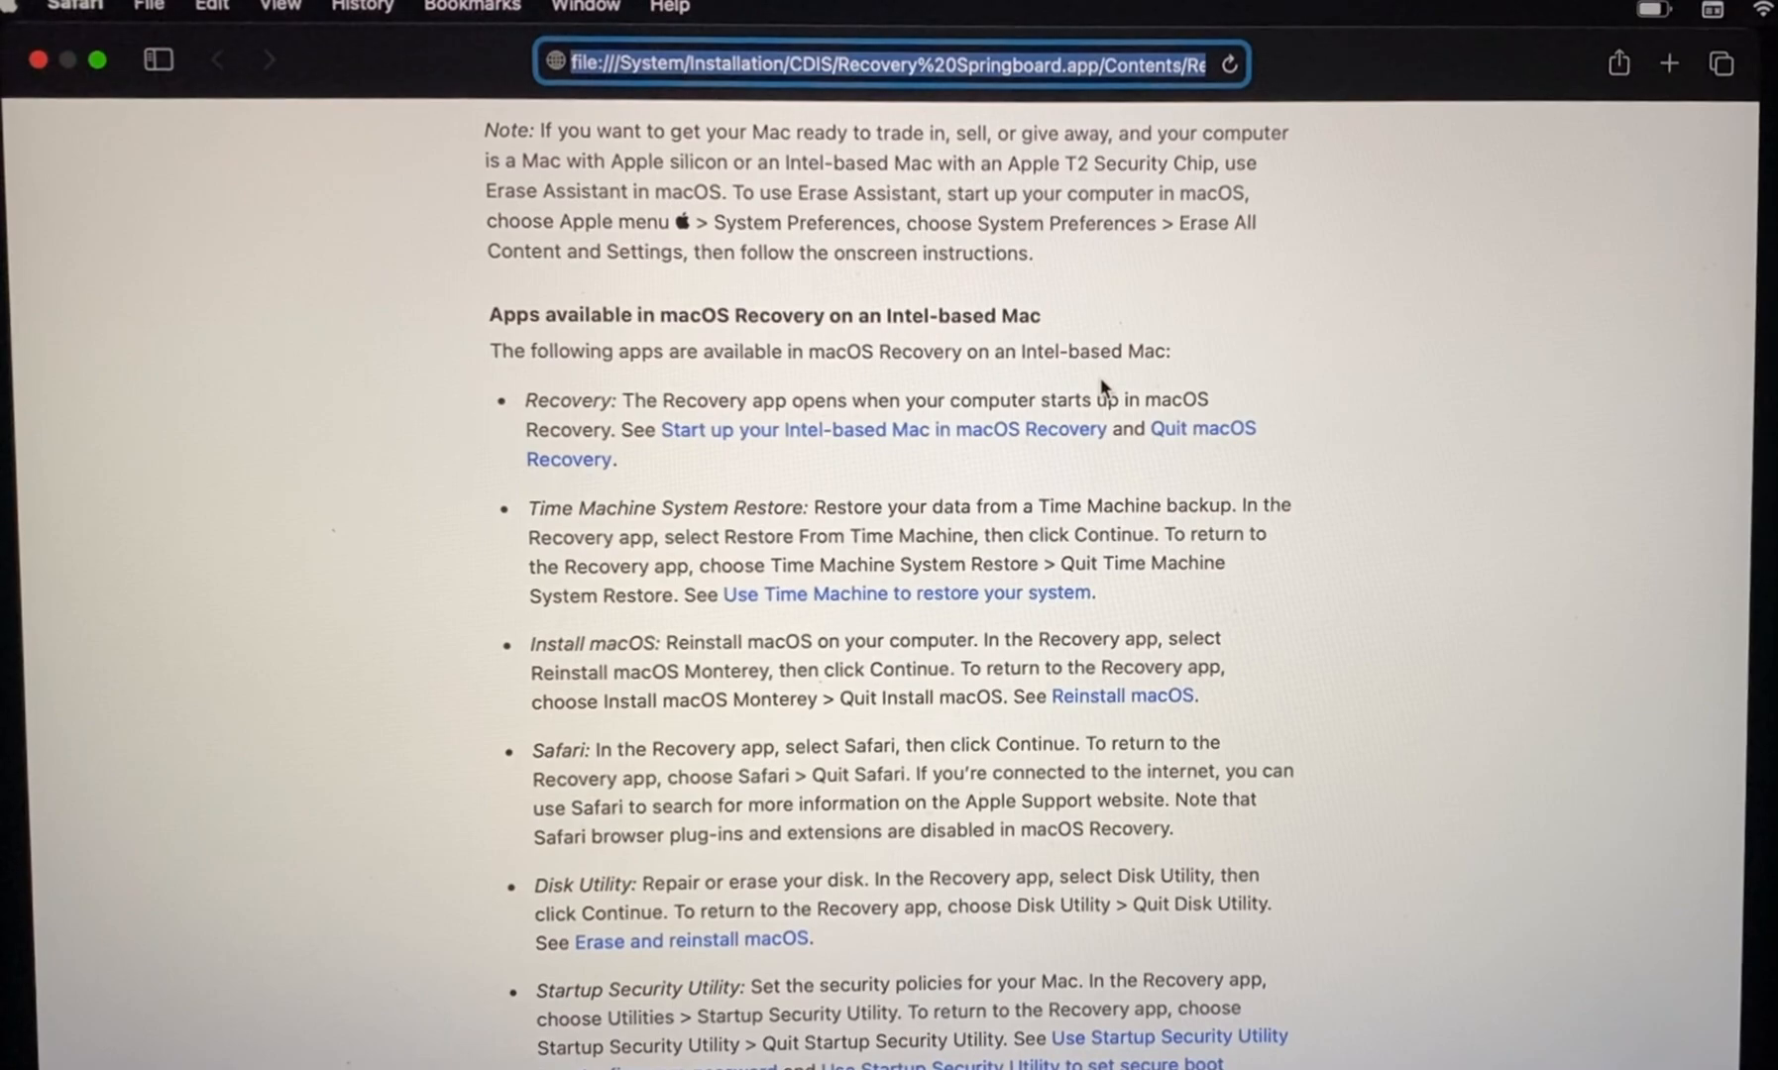
scroll(down, 3)
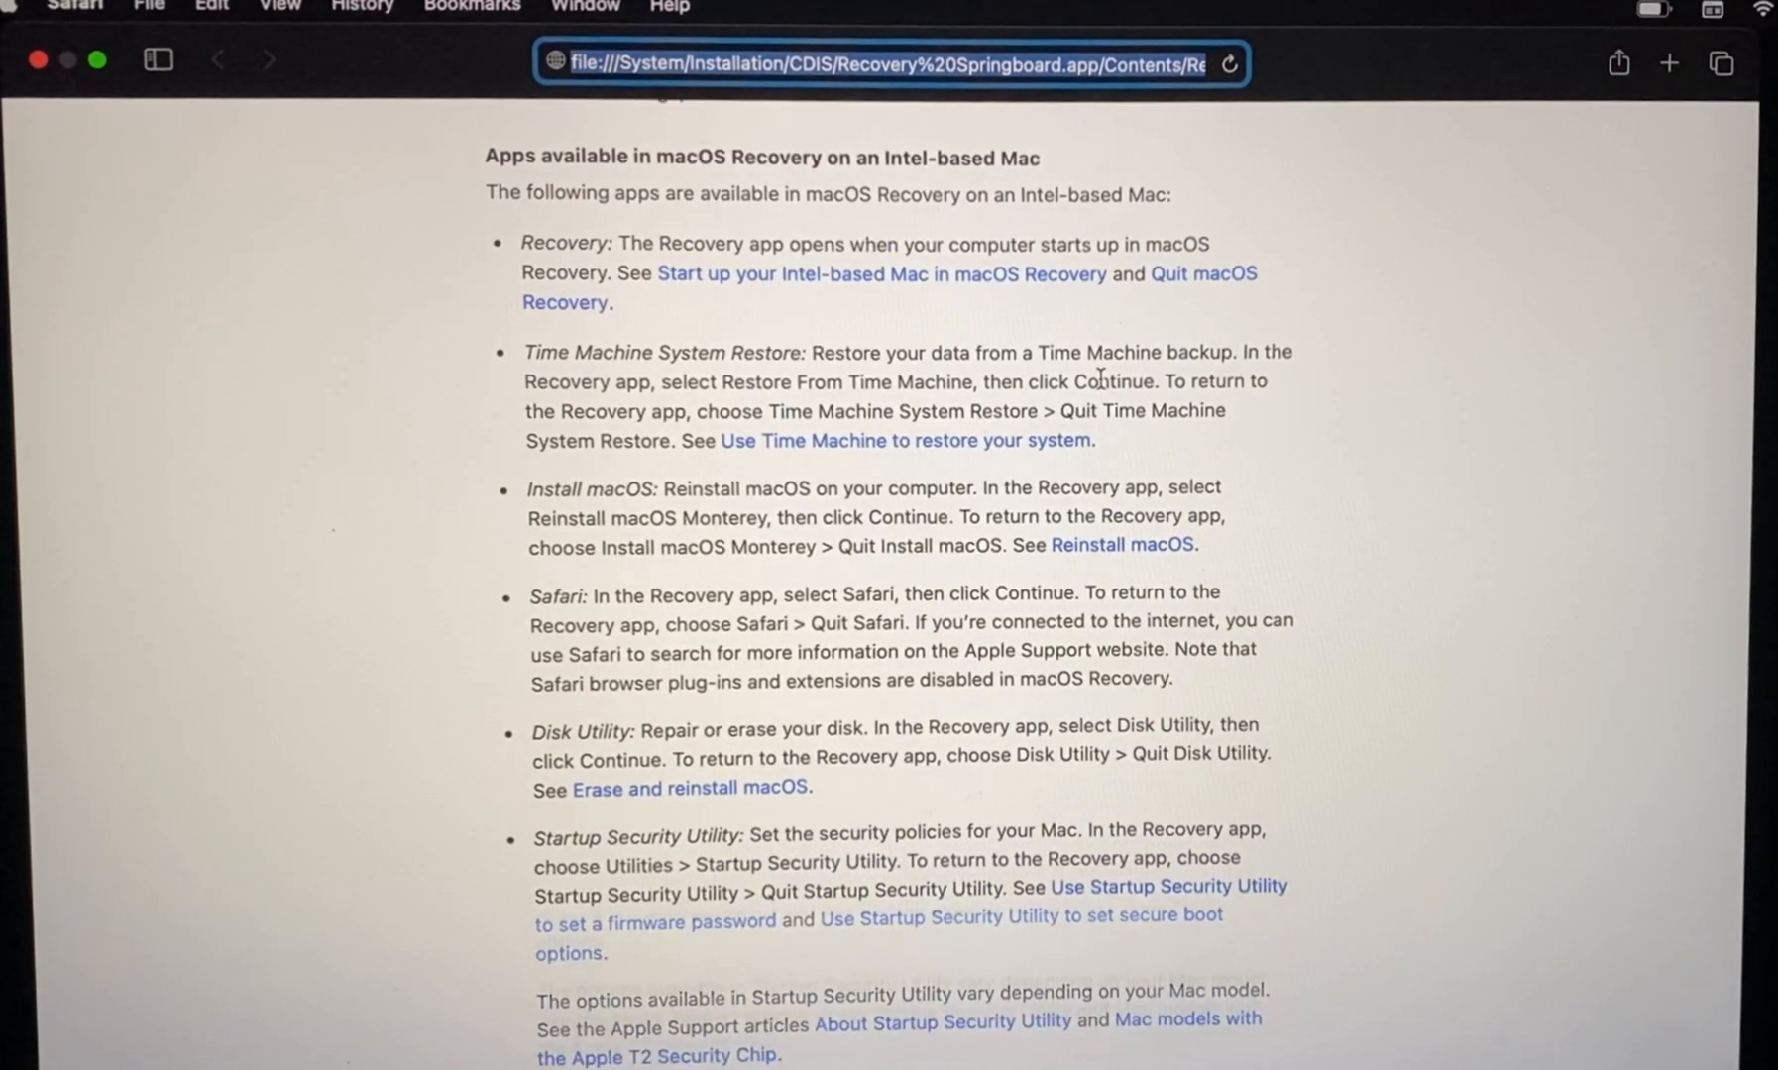
scroll(down, 3)
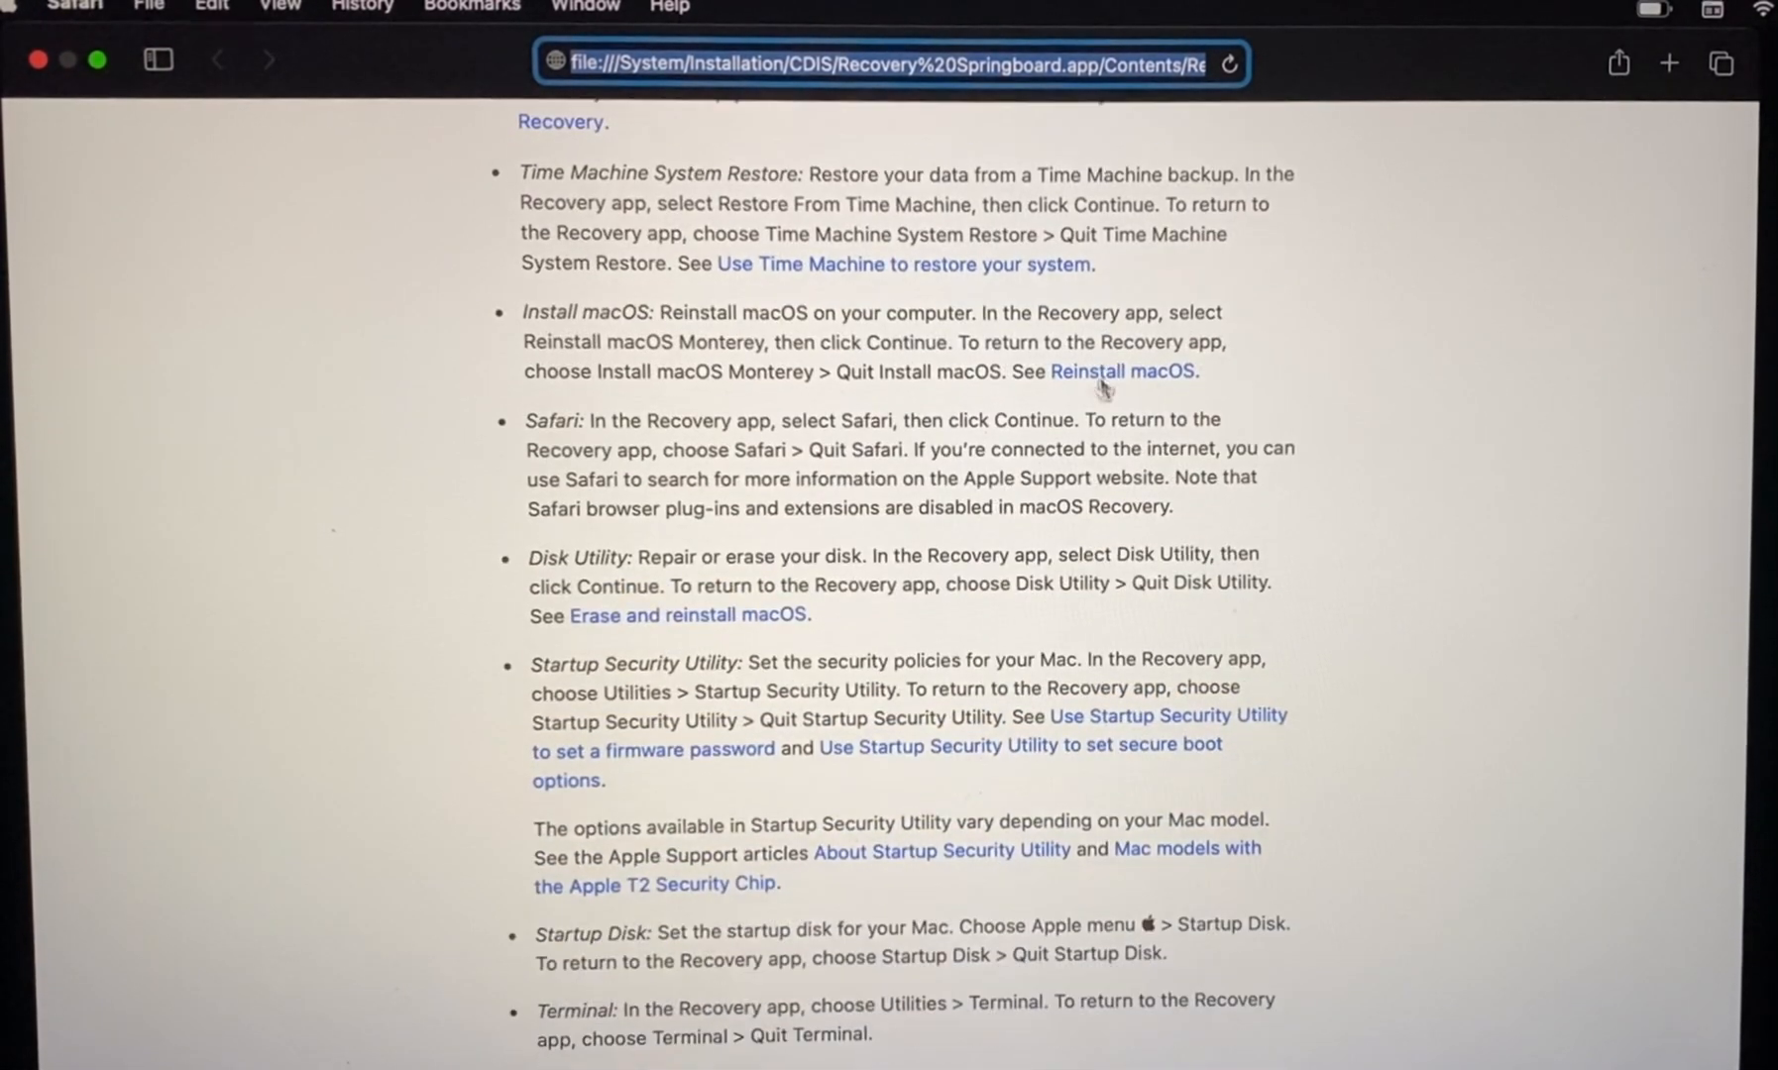
text(www)
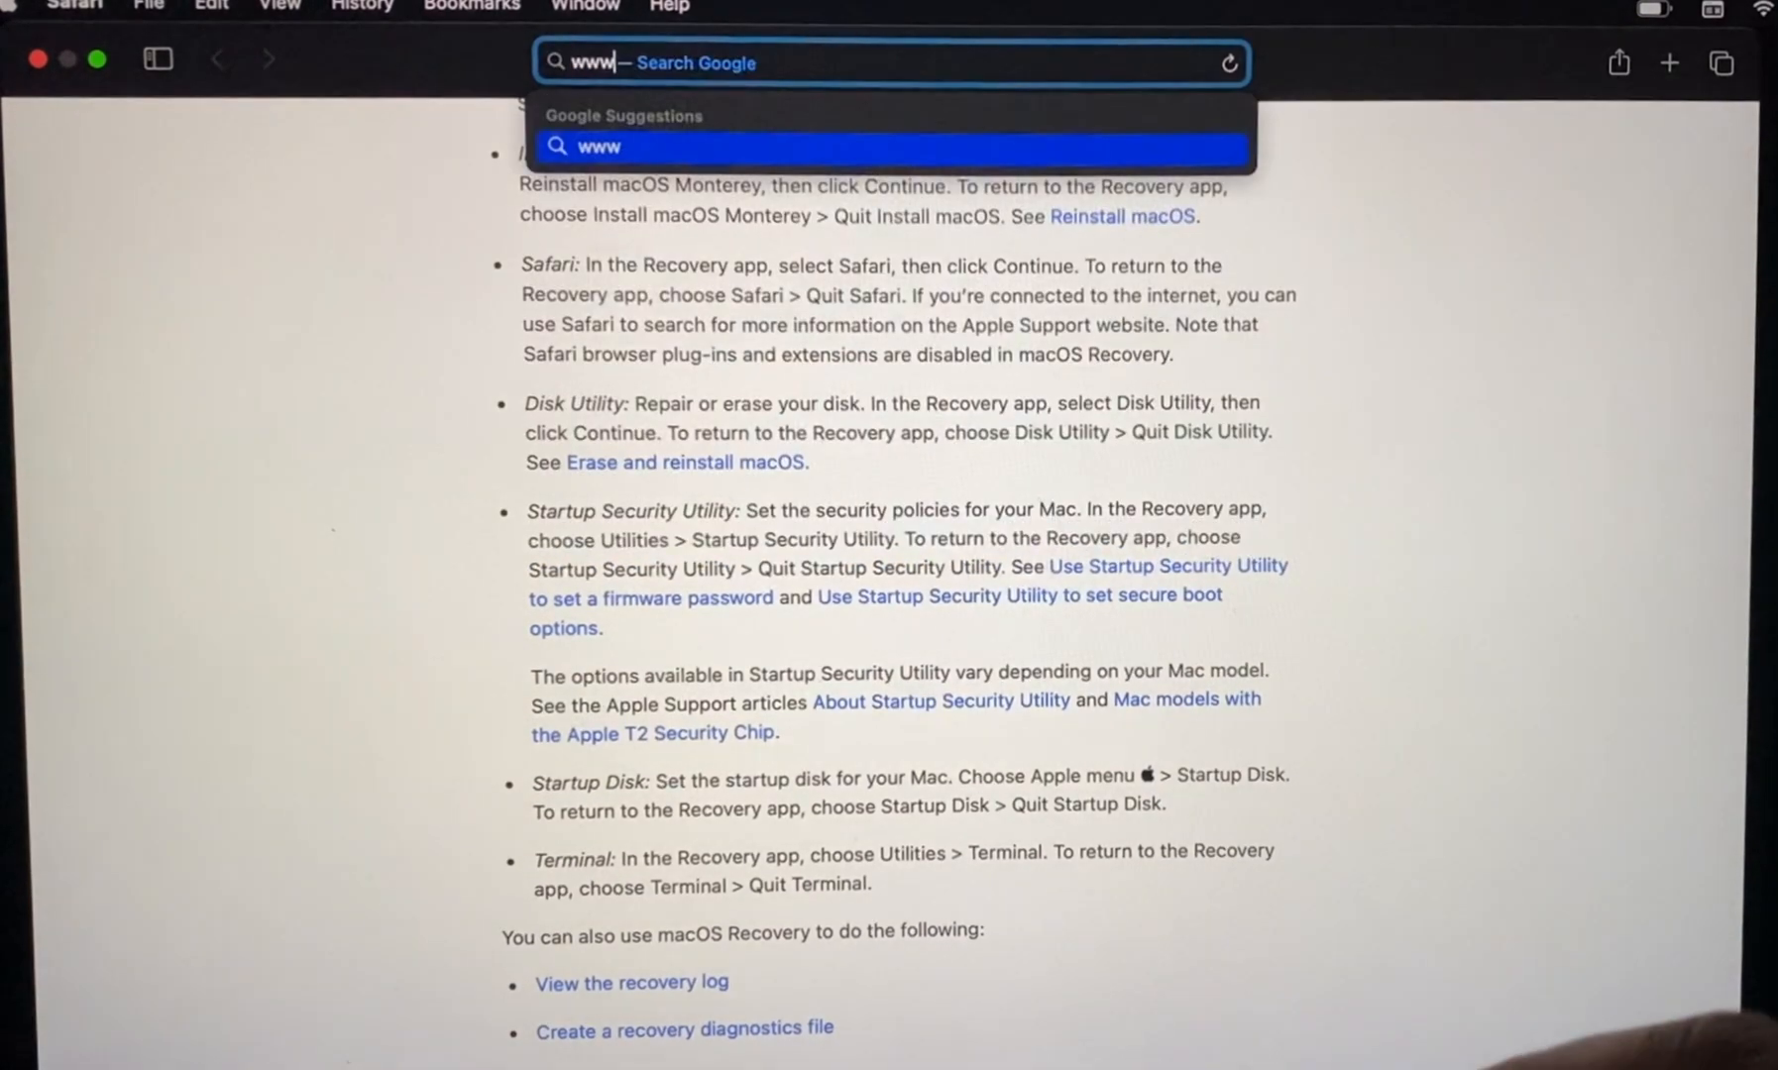
text(.googl)
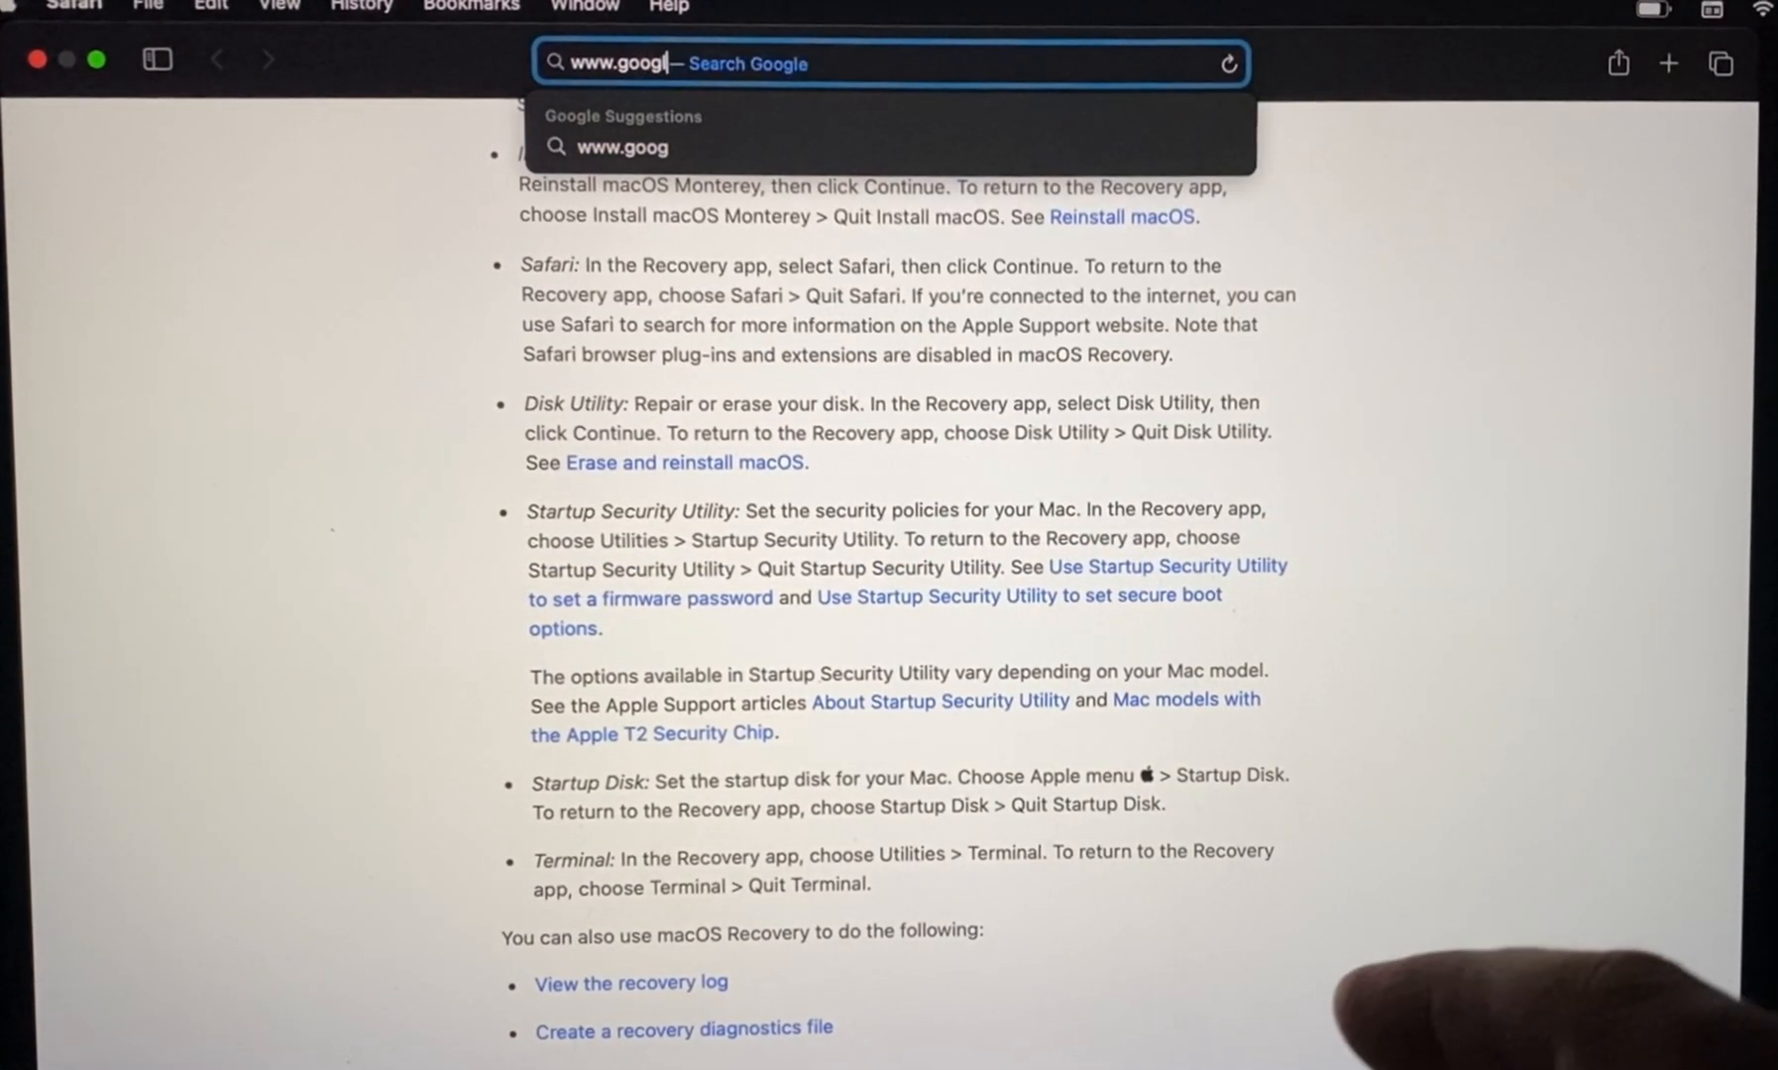
key(Return)
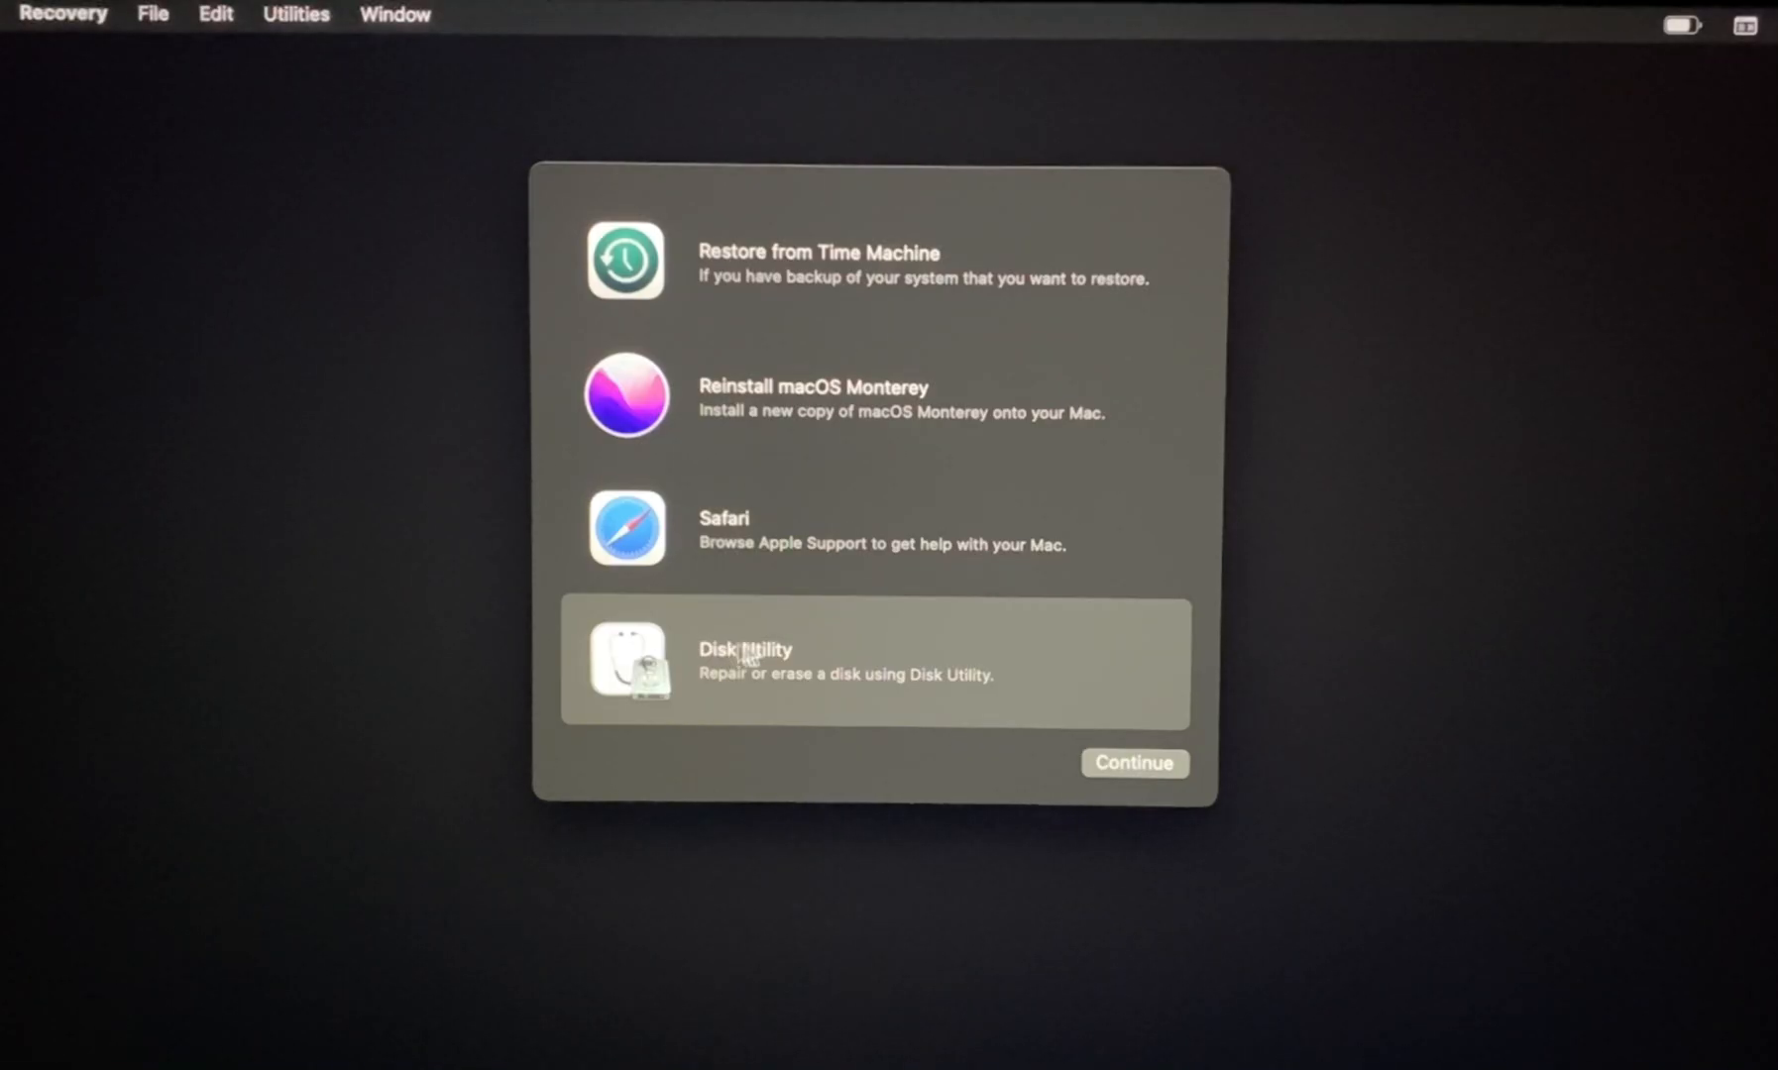
mouse_move(1138, 785)
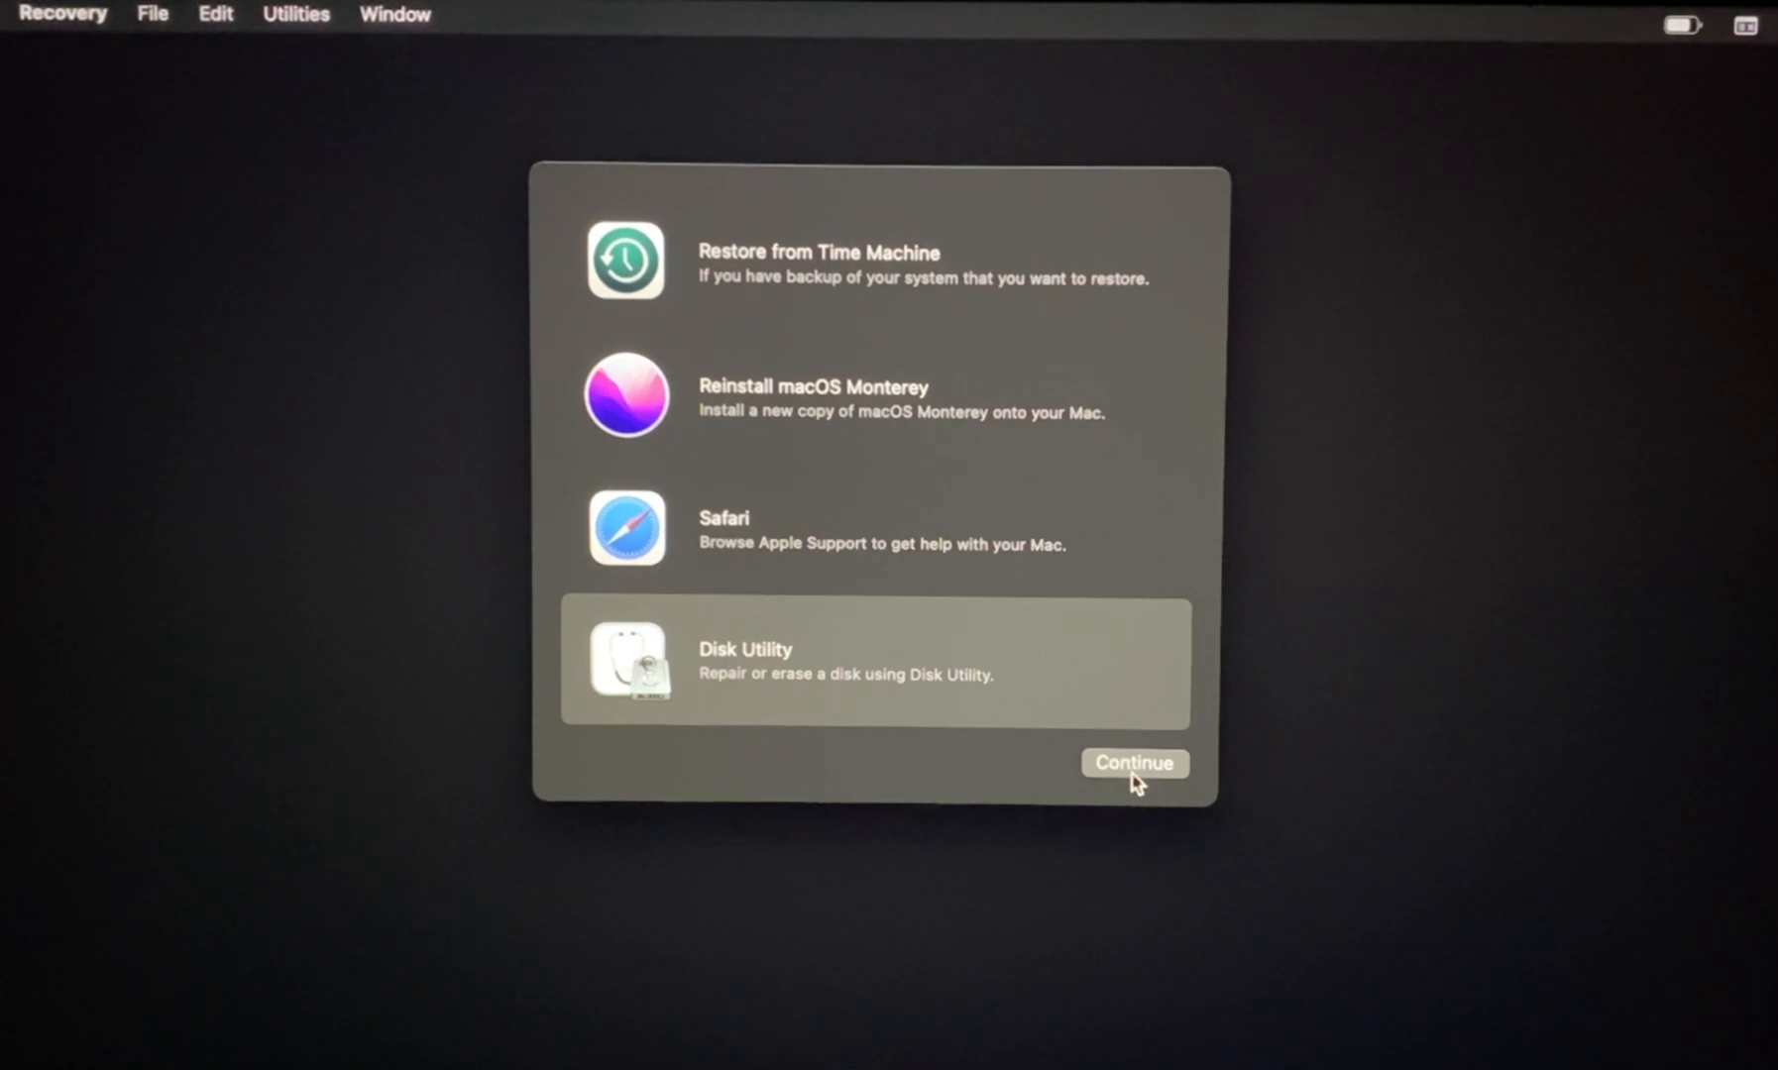
- Open Disk Utility, select the macOS Base System disk, and open the View dropdown
click(1133, 762)
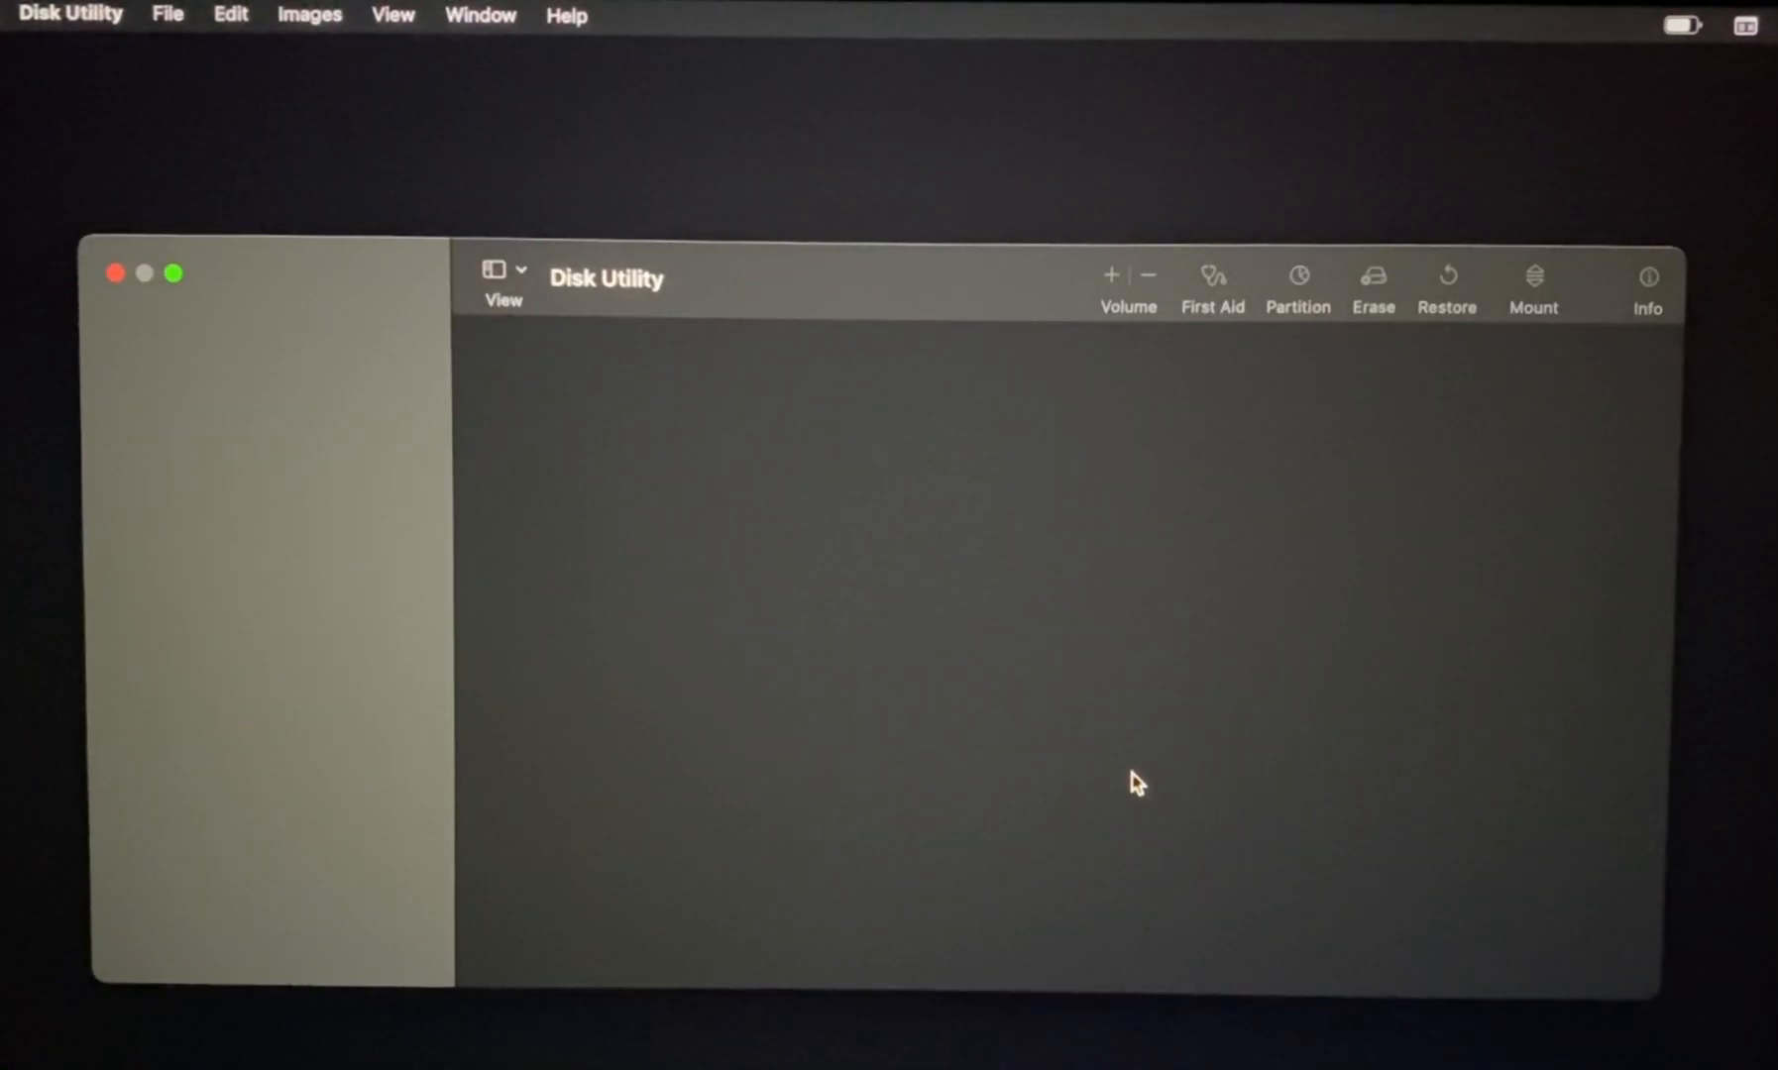
click(253, 489)
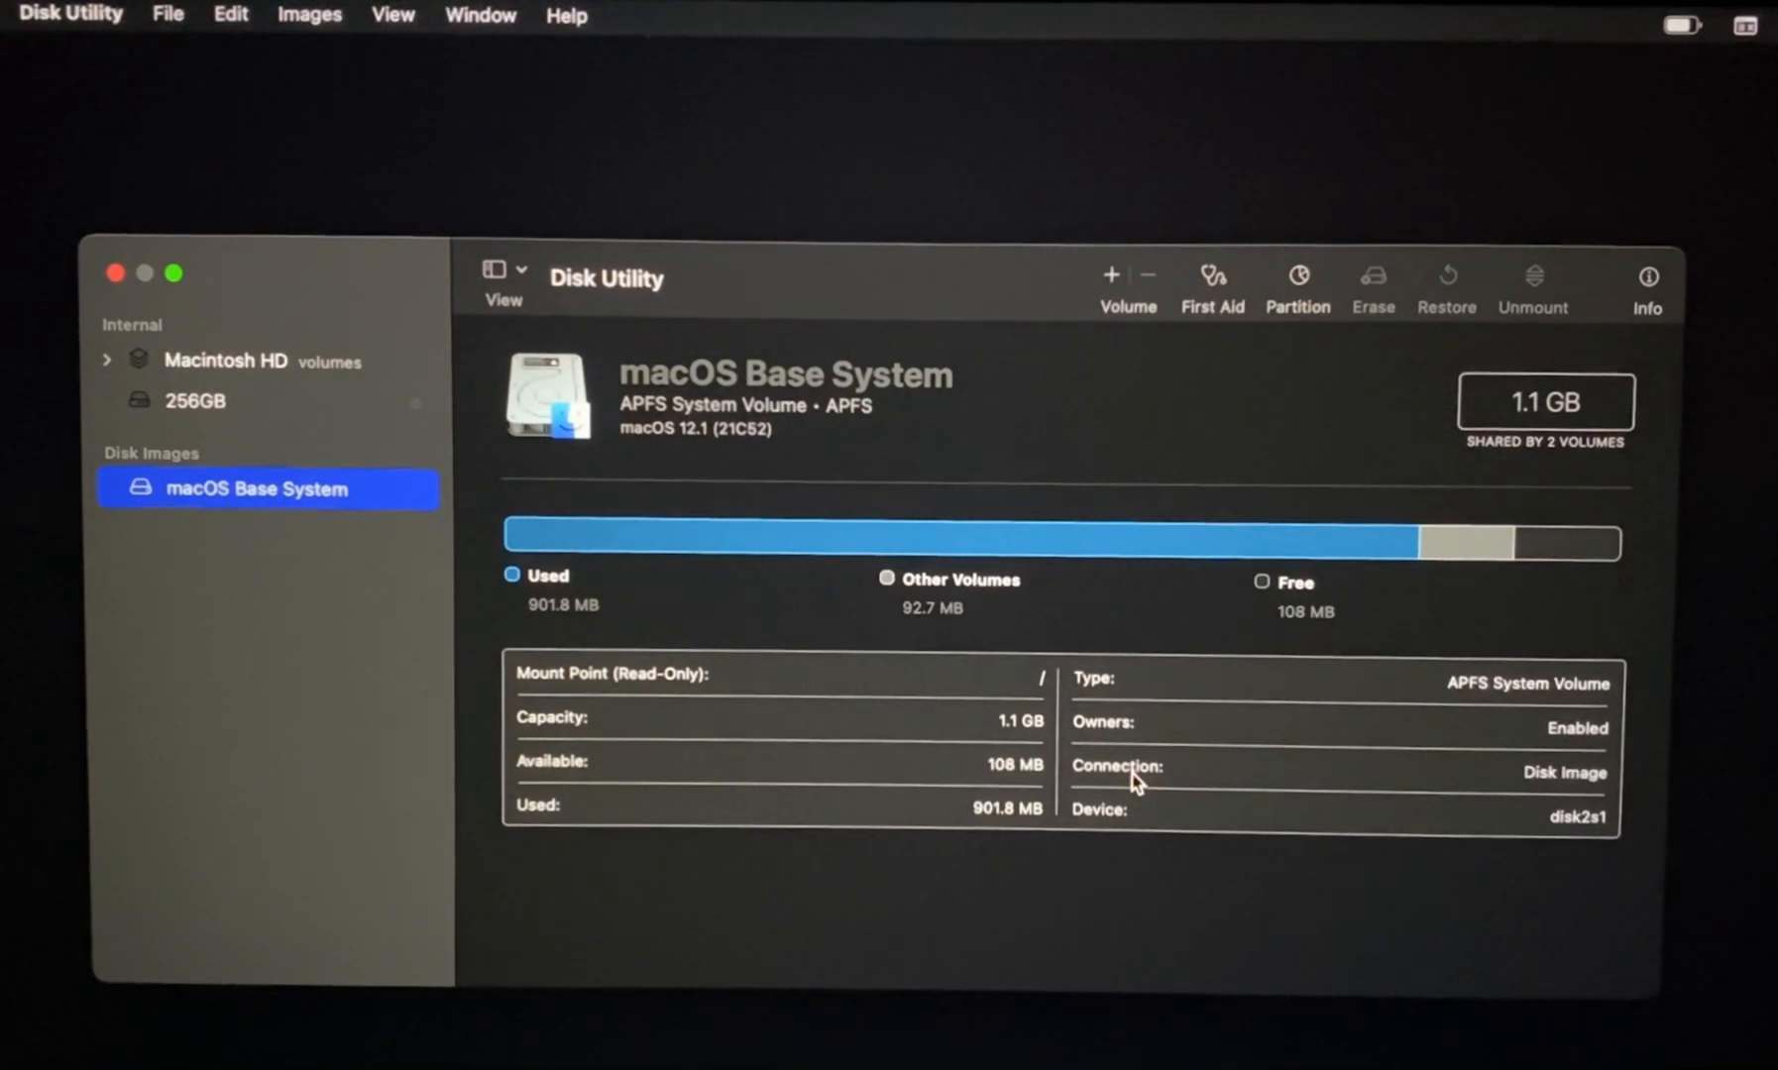
mouse_move(724, 671)
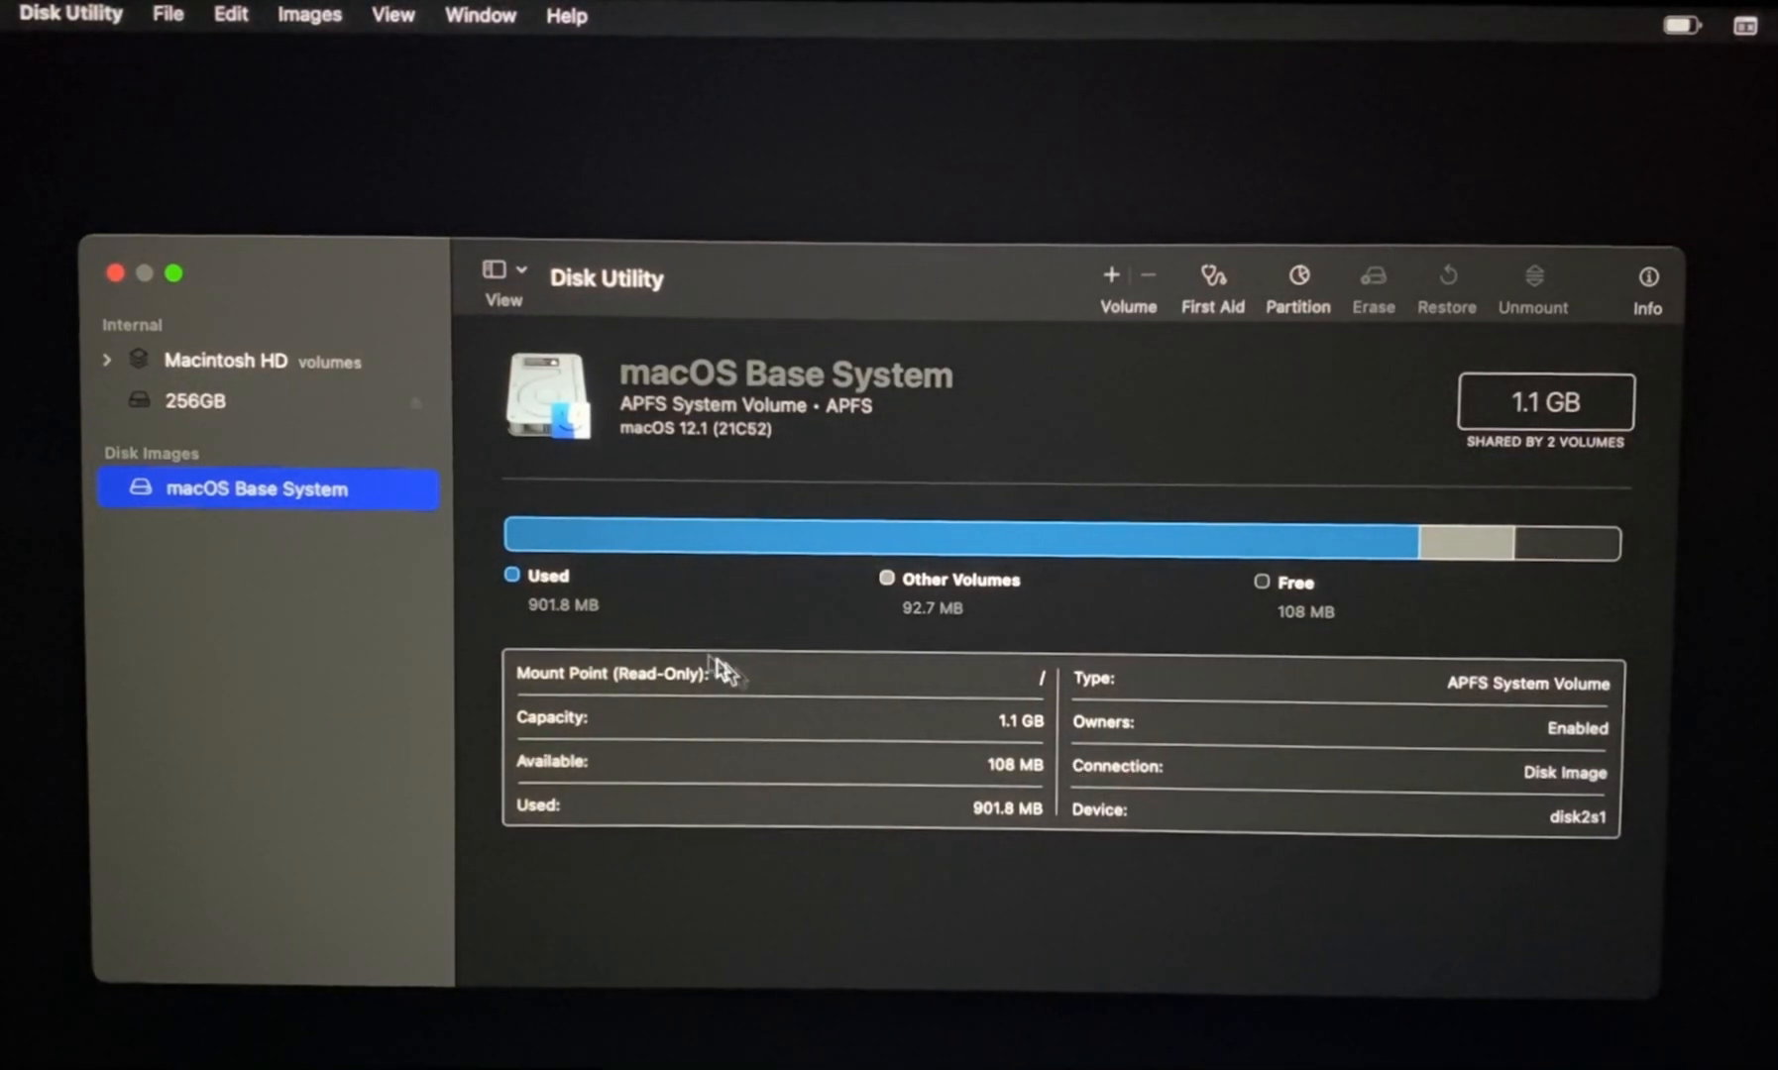
mouse_move(505, 345)
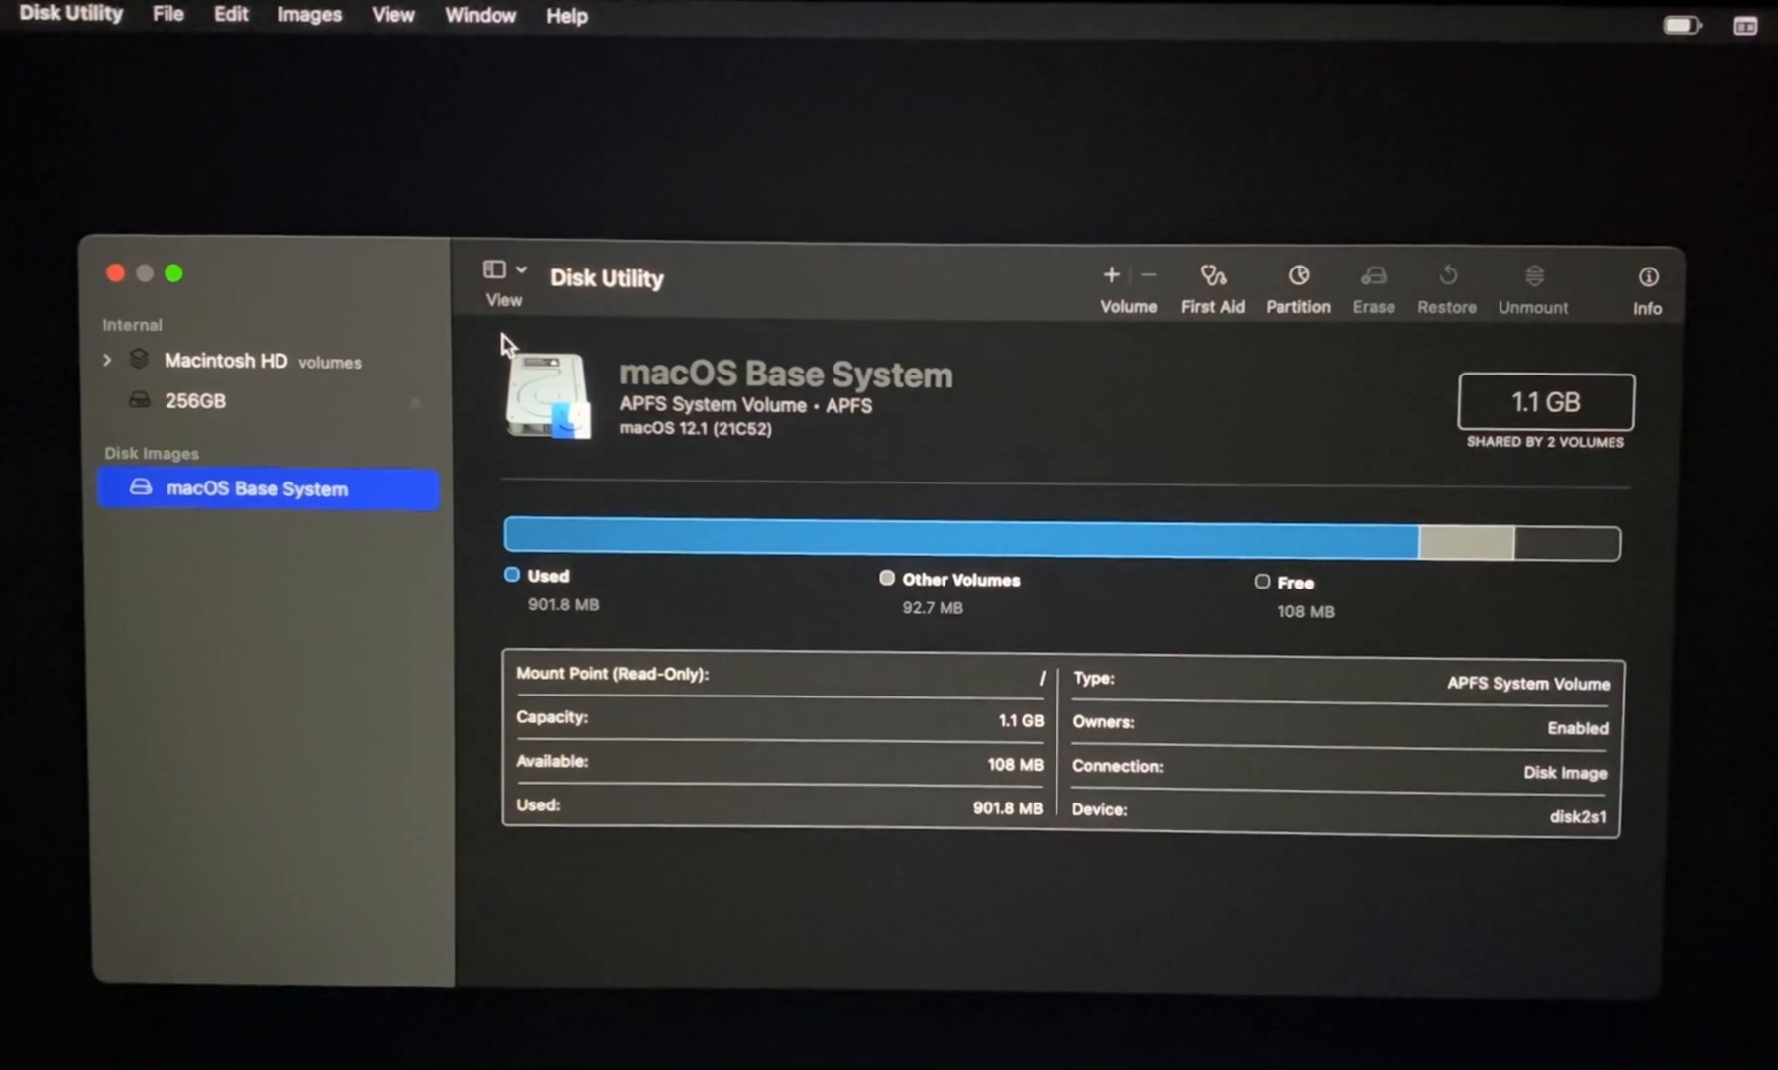
click(501, 270)
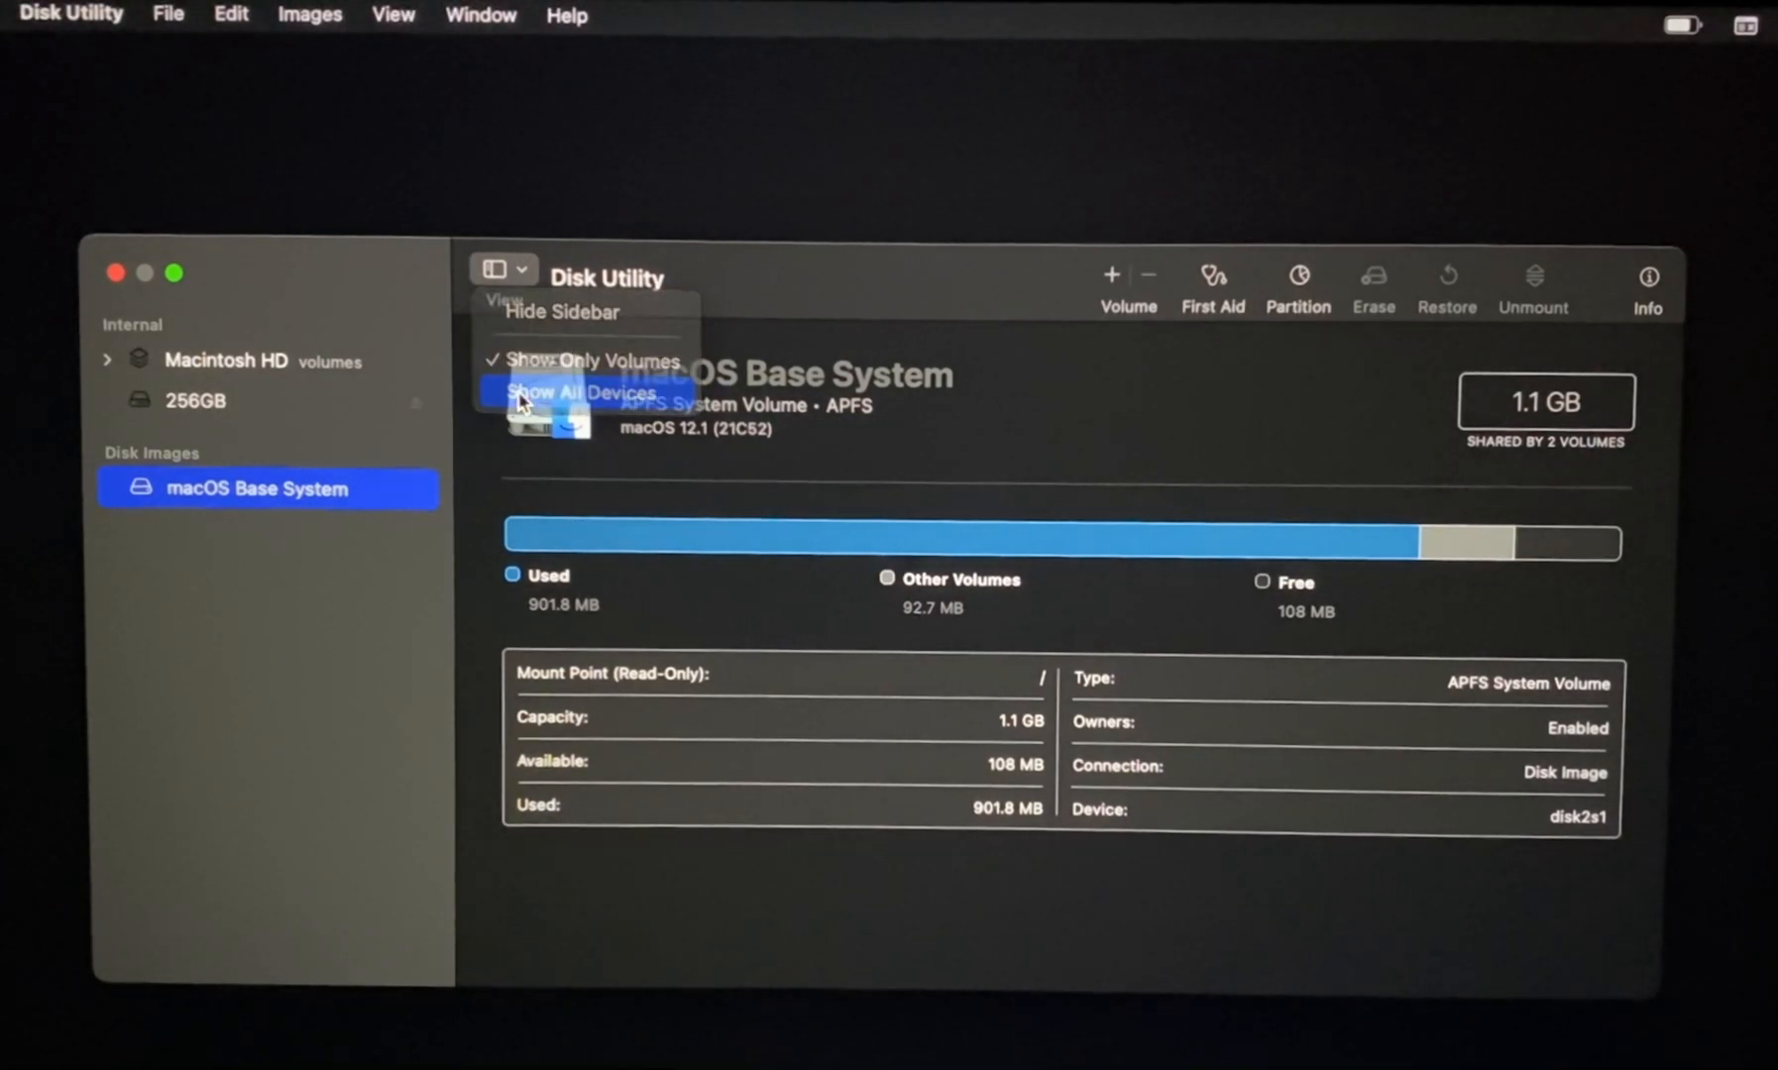
- Show all devices, then view Macintosh HD - Data, Macintosh HD, volume group, and Container disk3 details
click(580, 393)
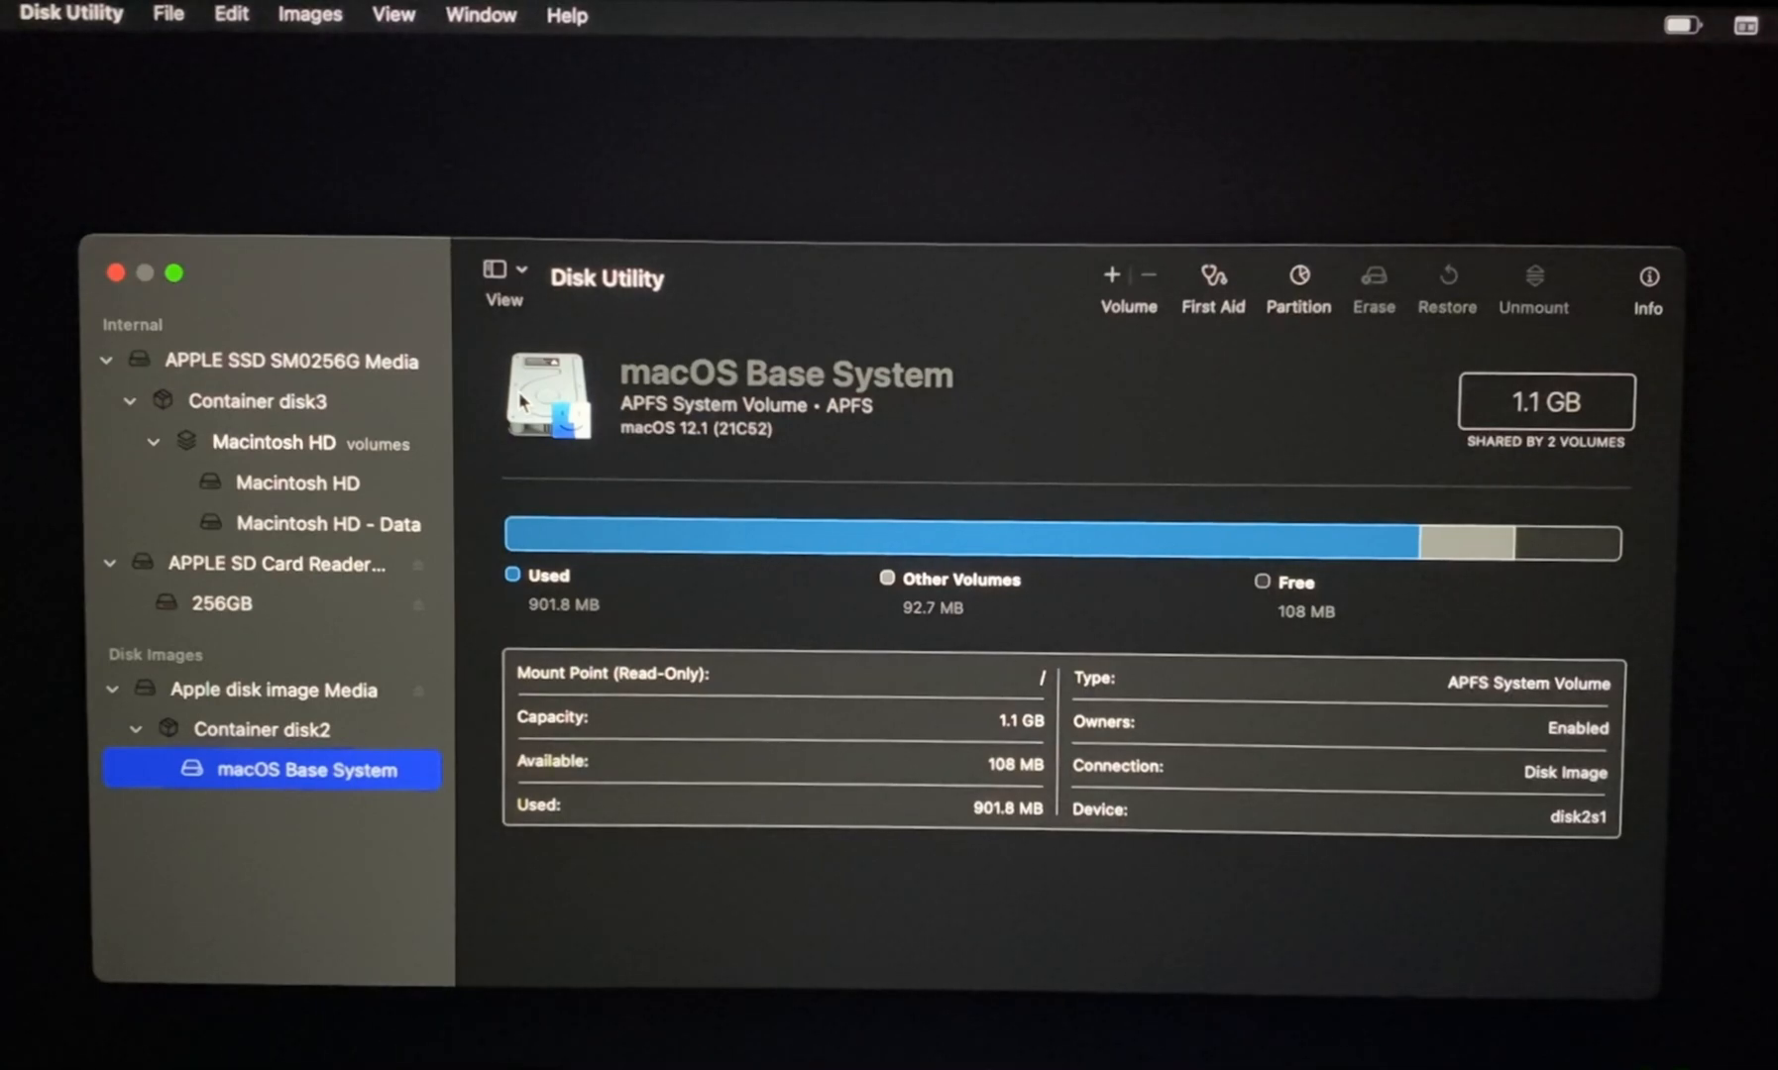
mouse_move(323, 527)
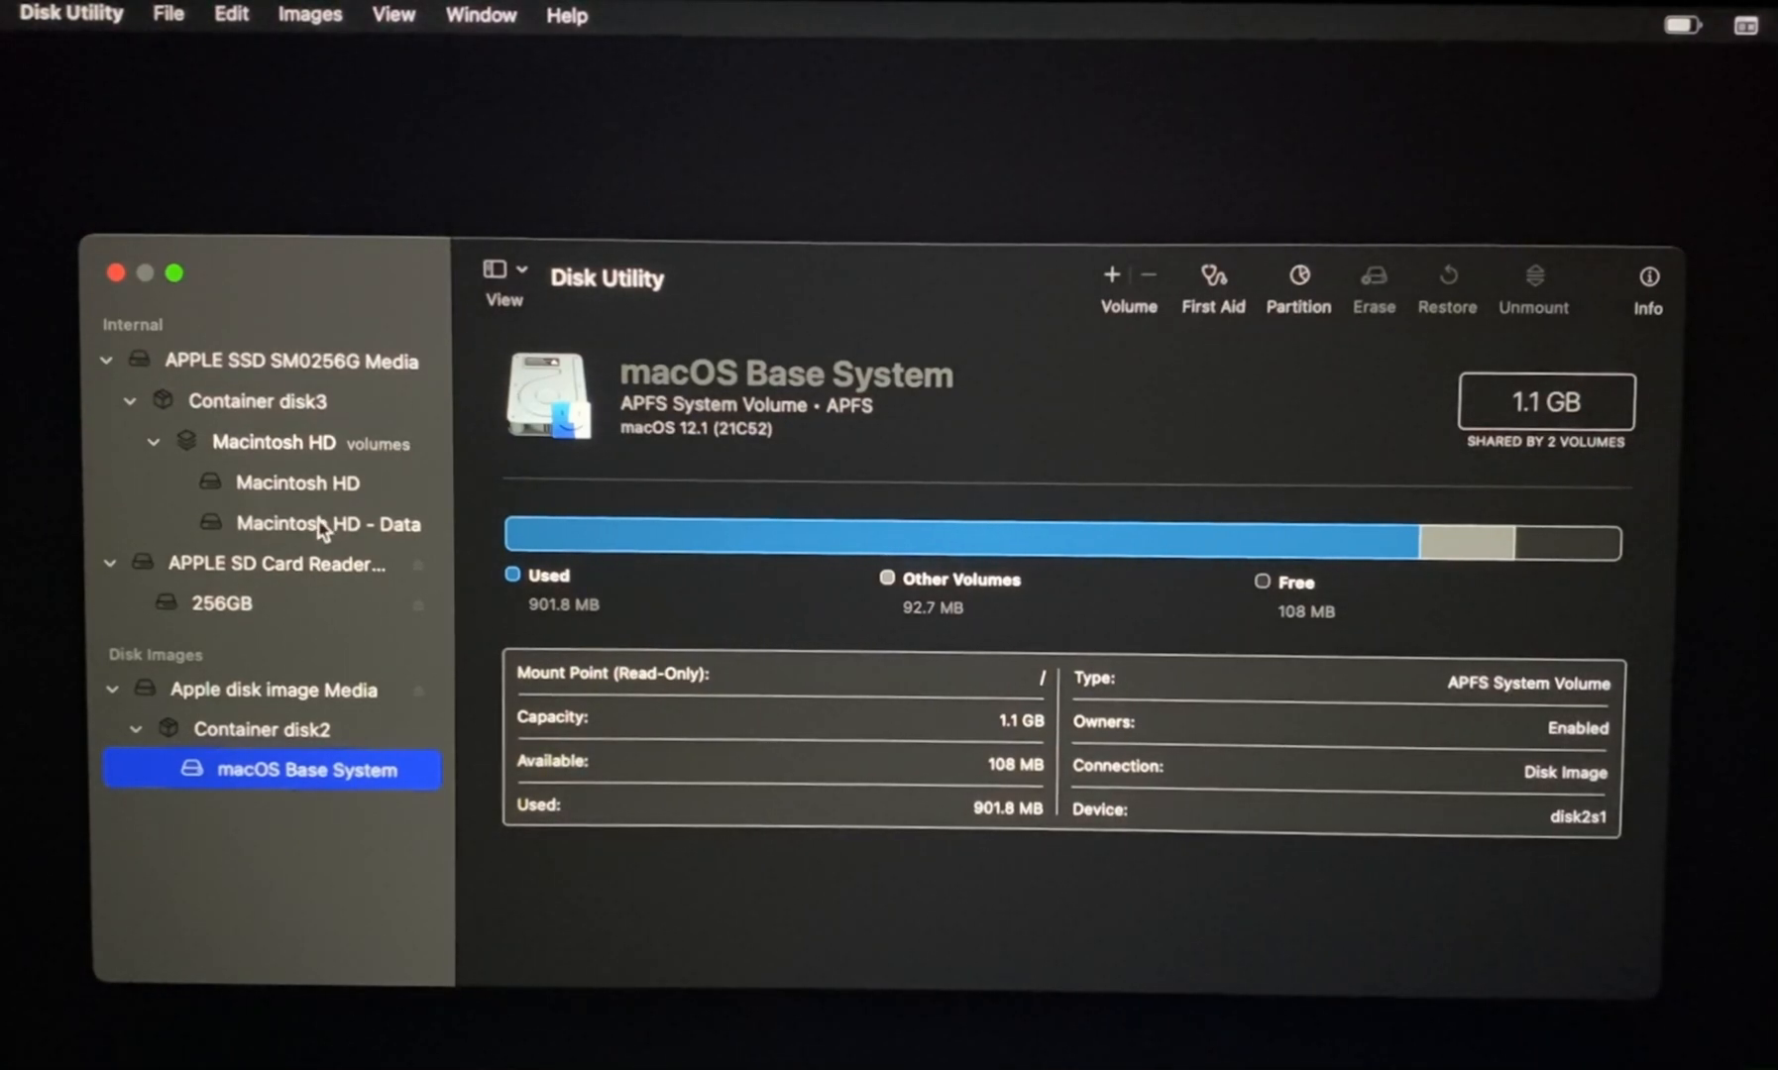
click(328, 524)
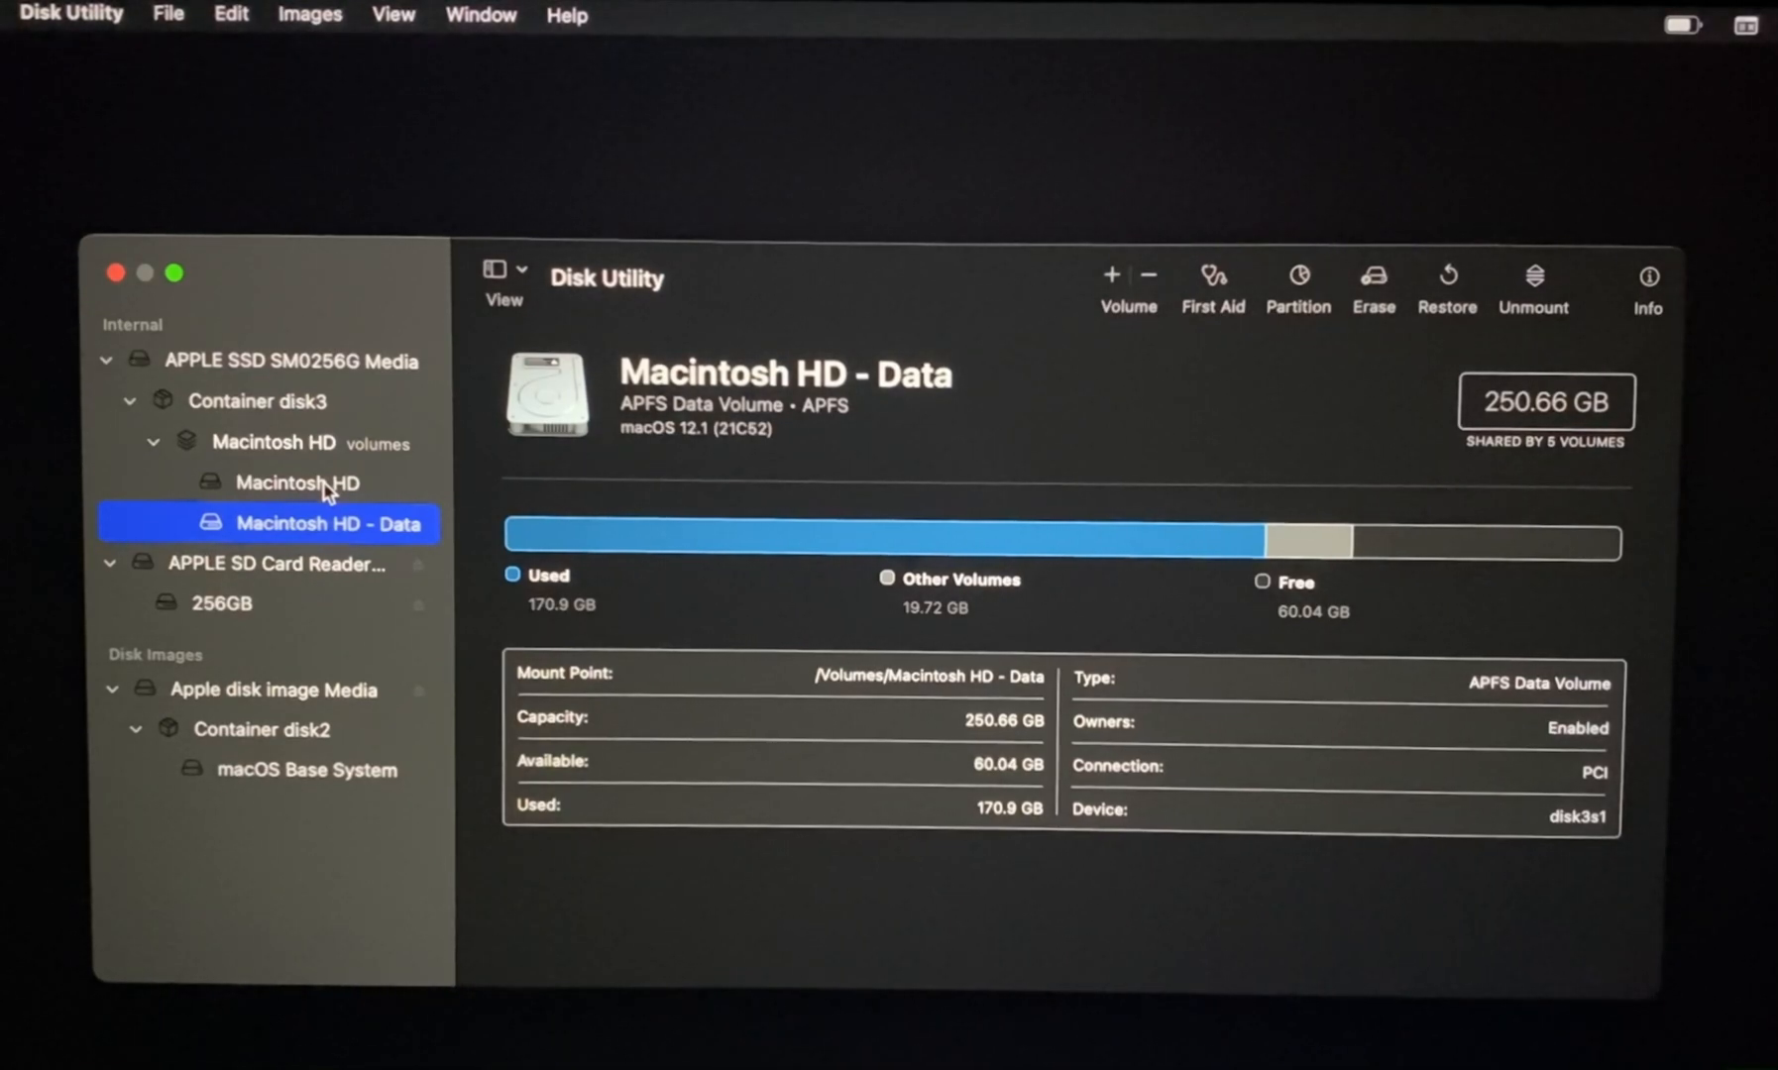
click(299, 482)
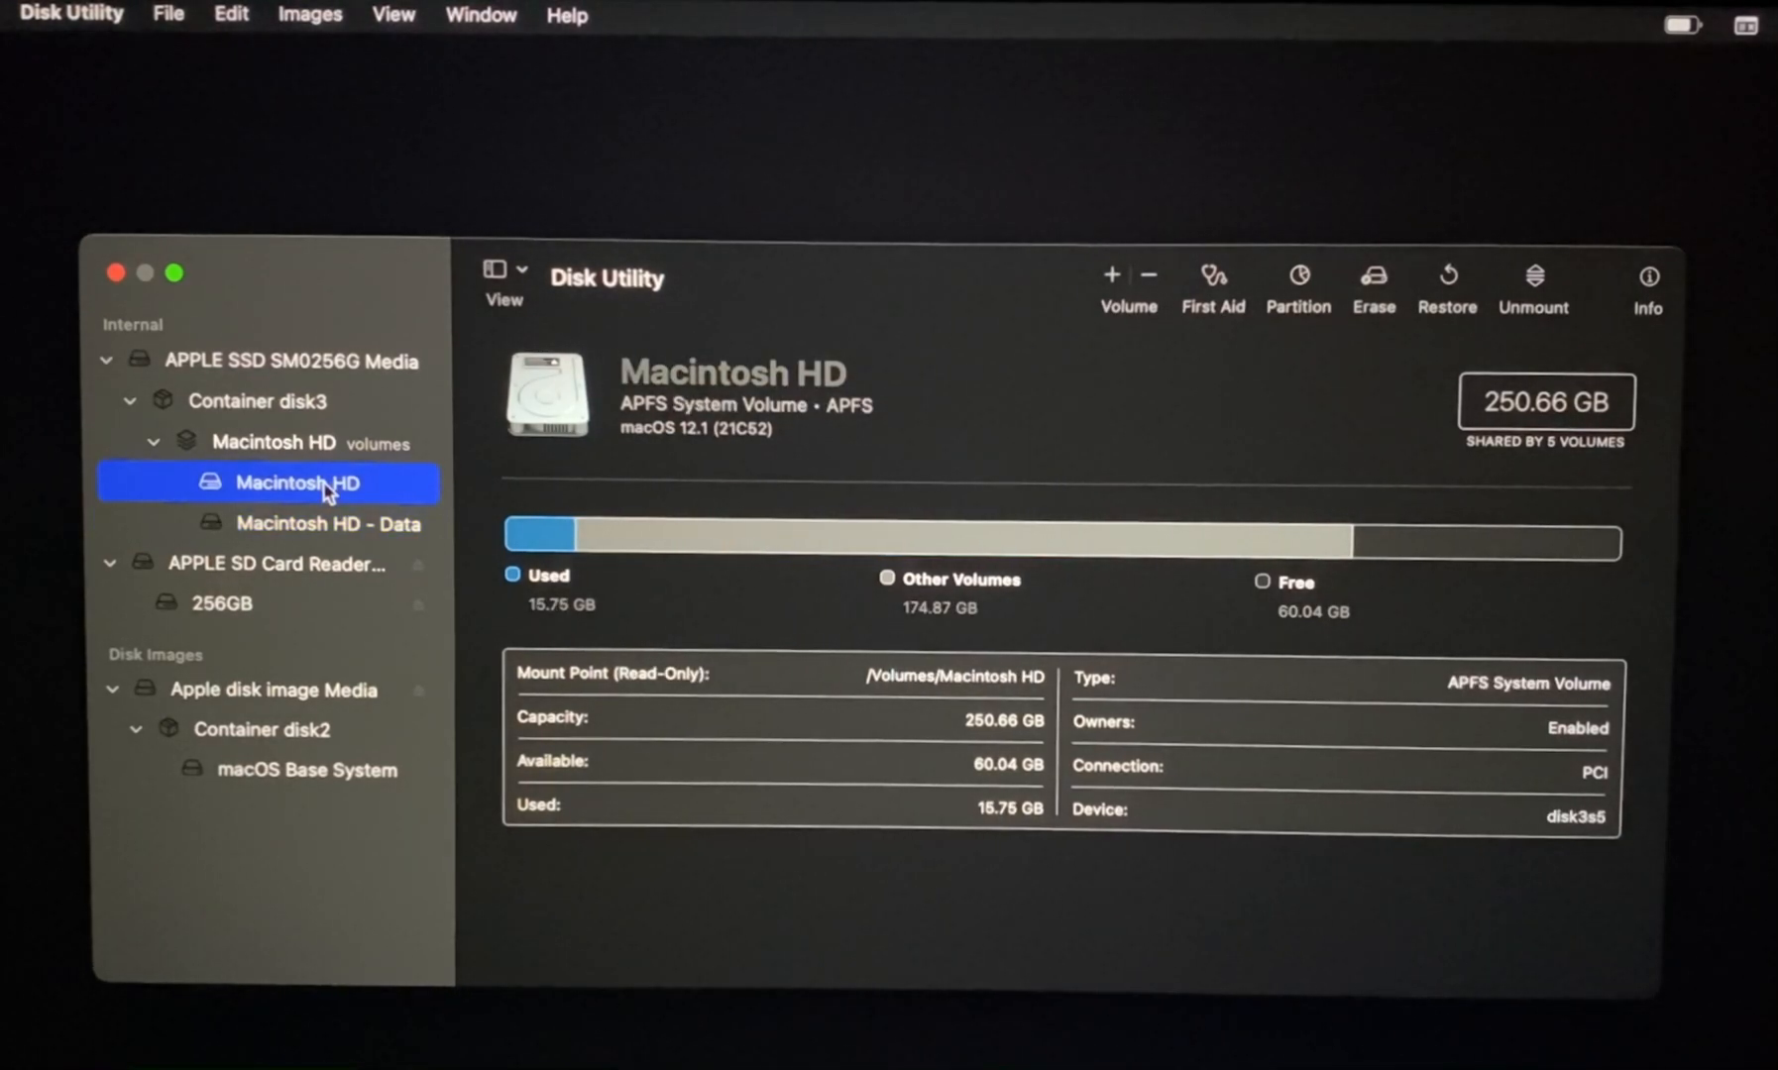
mouse_move(281, 448)
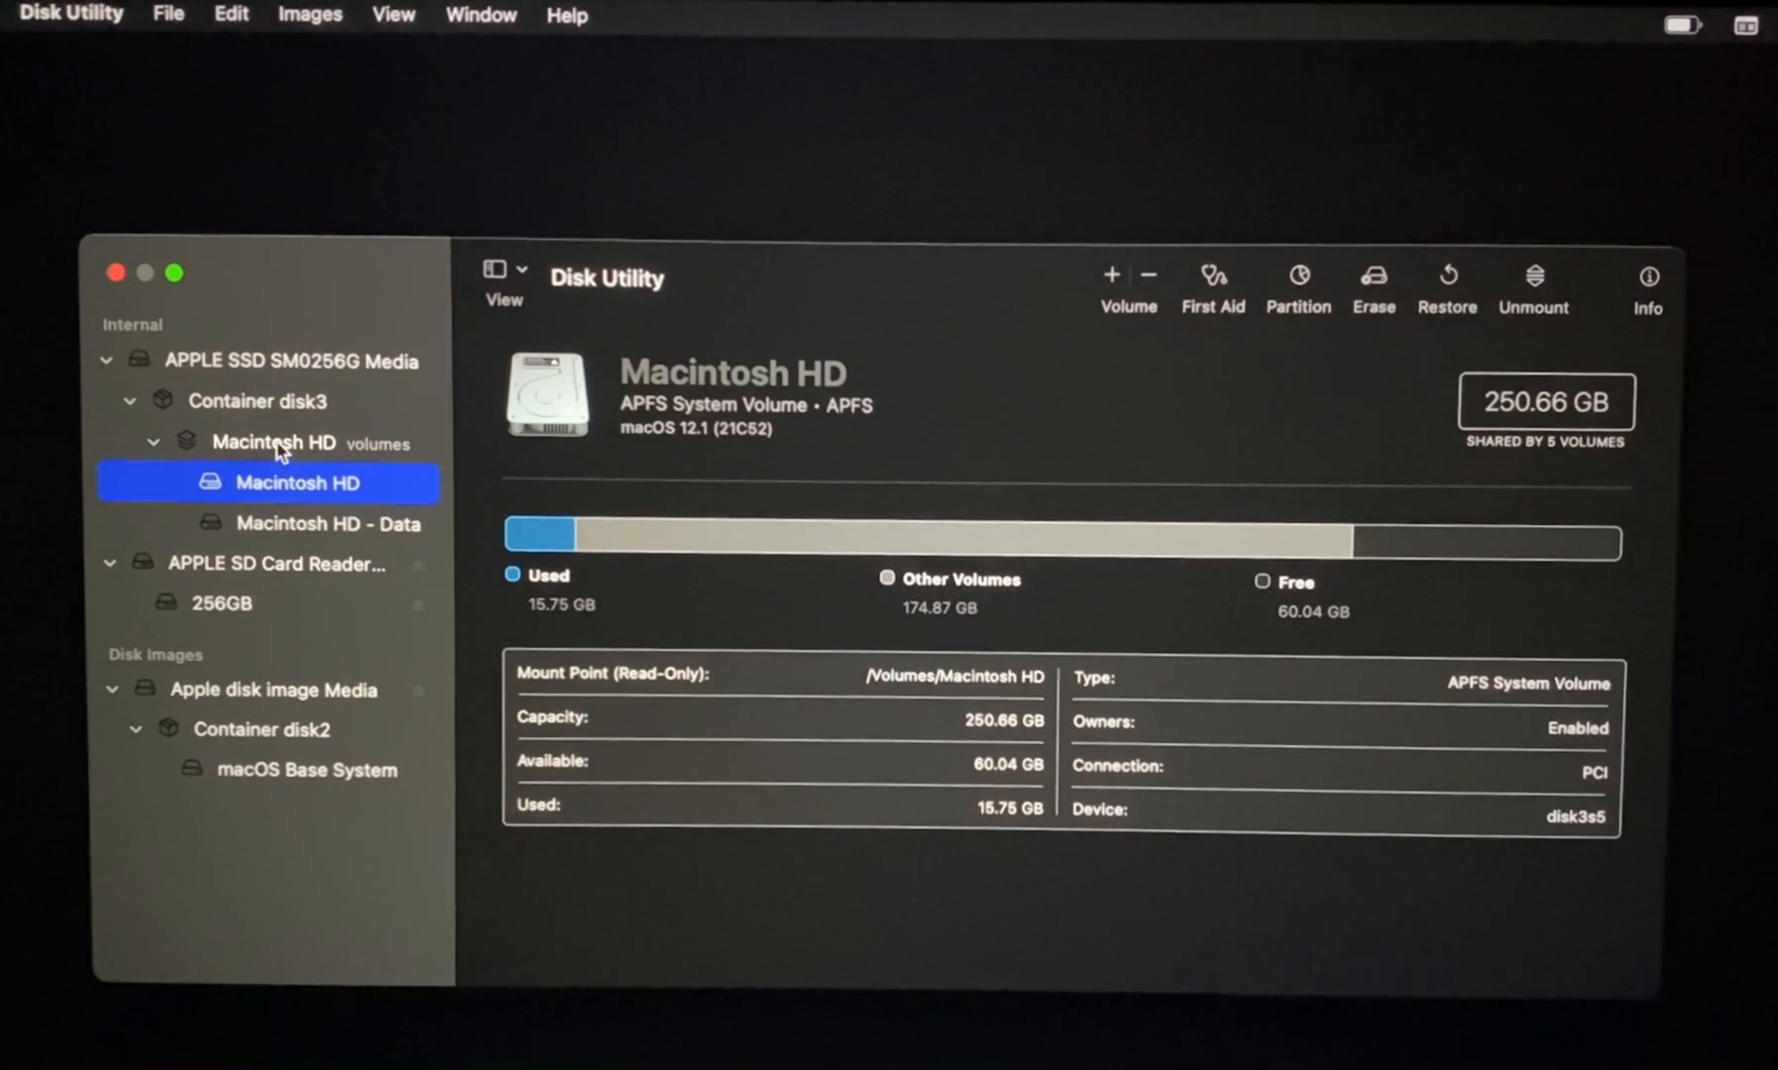
click(274, 441)
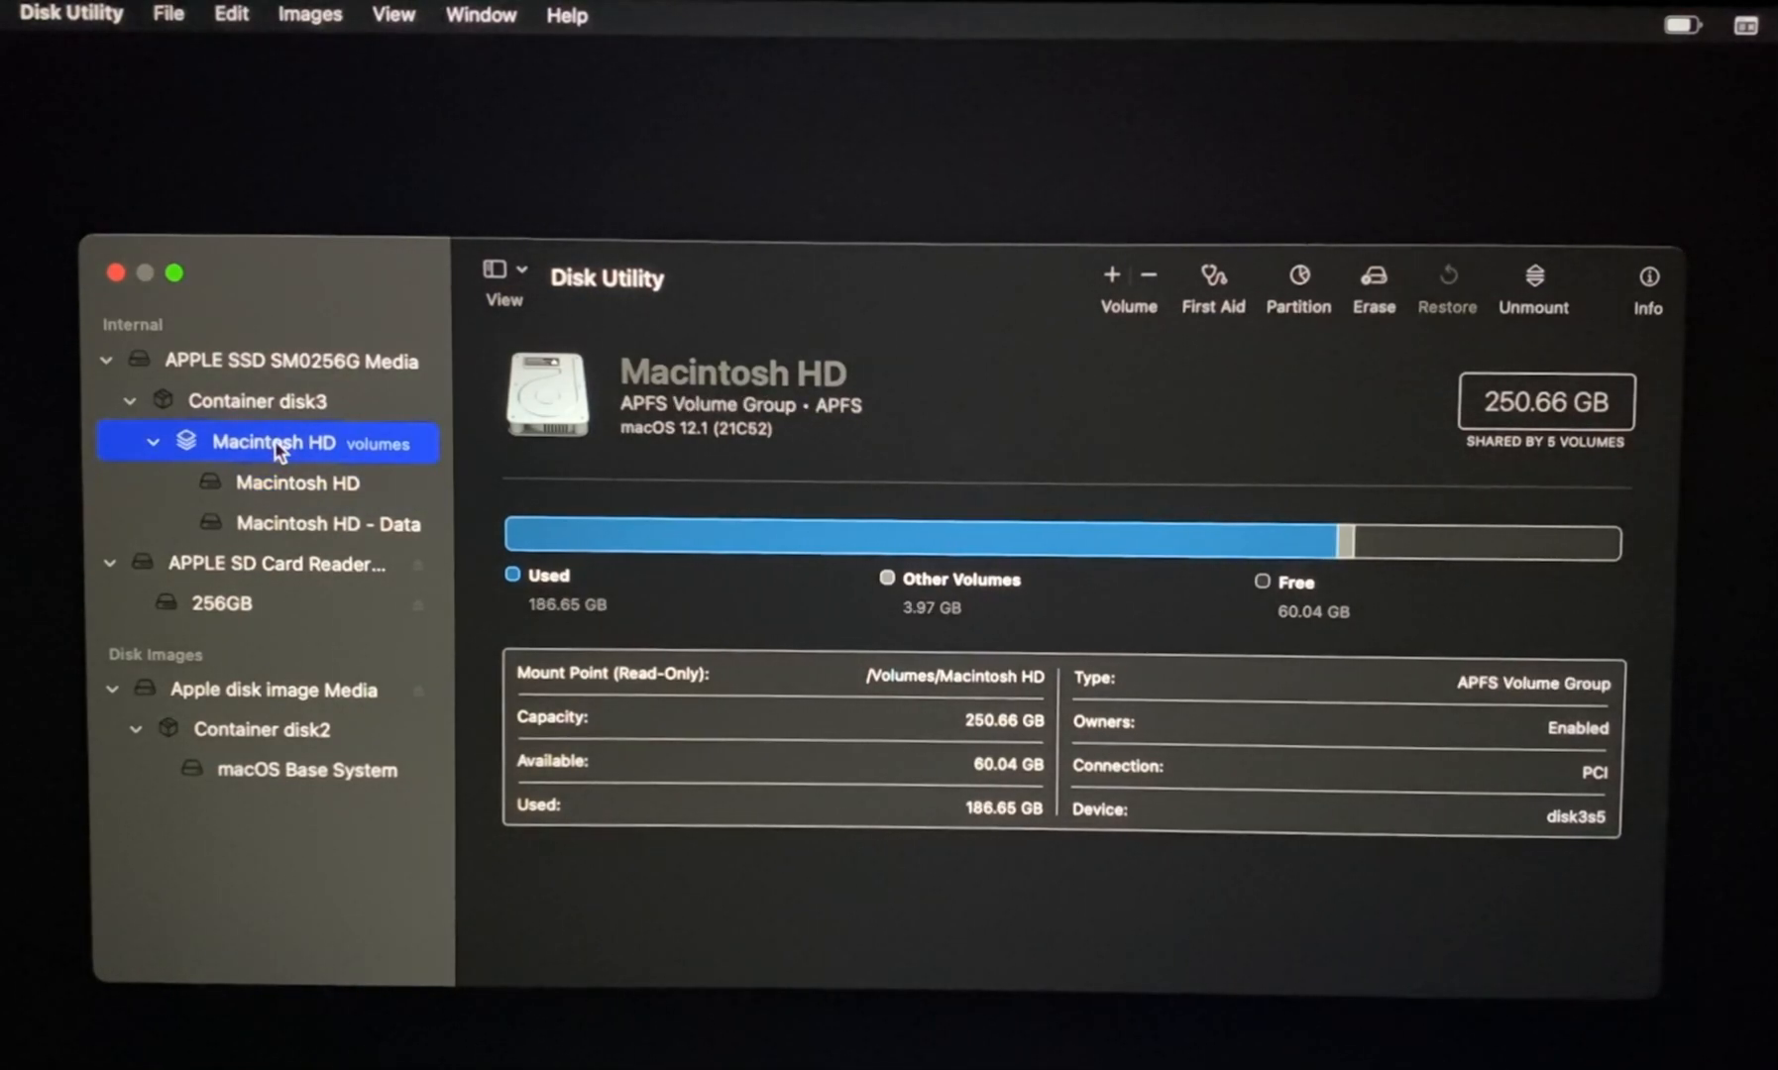
click(258, 400)
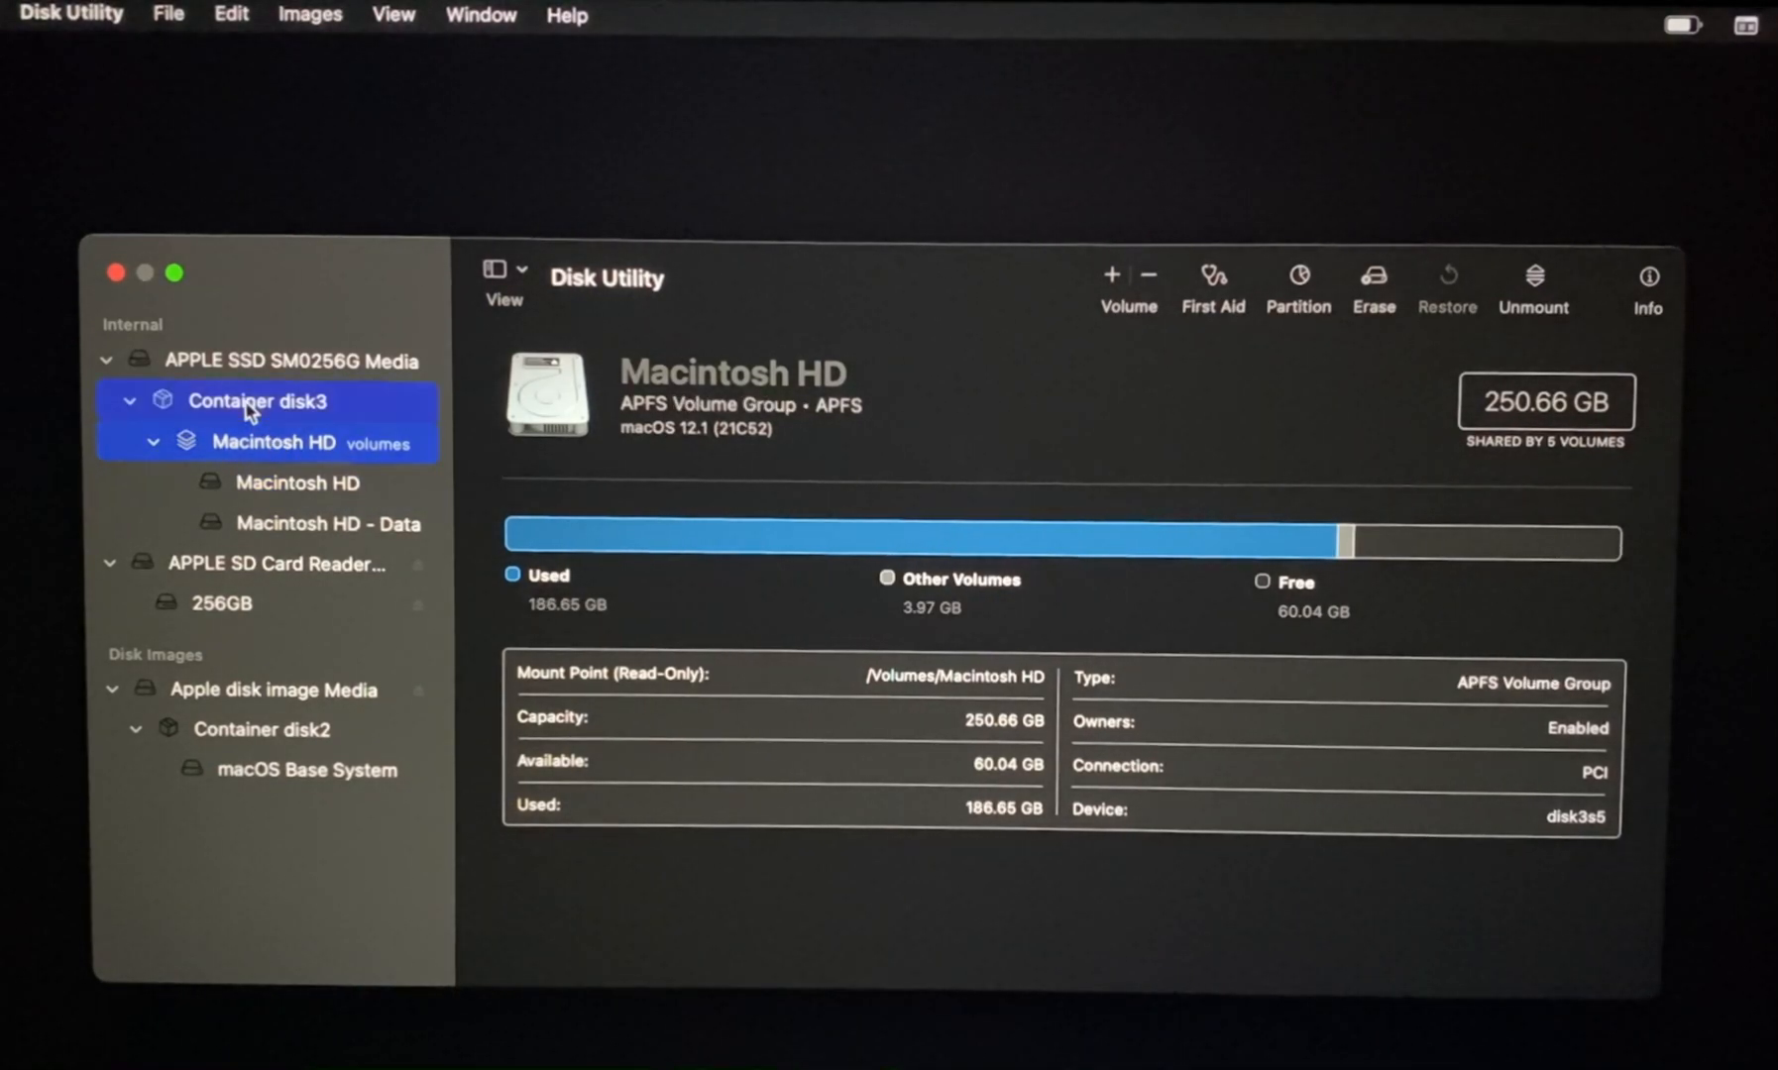
click(258, 400)
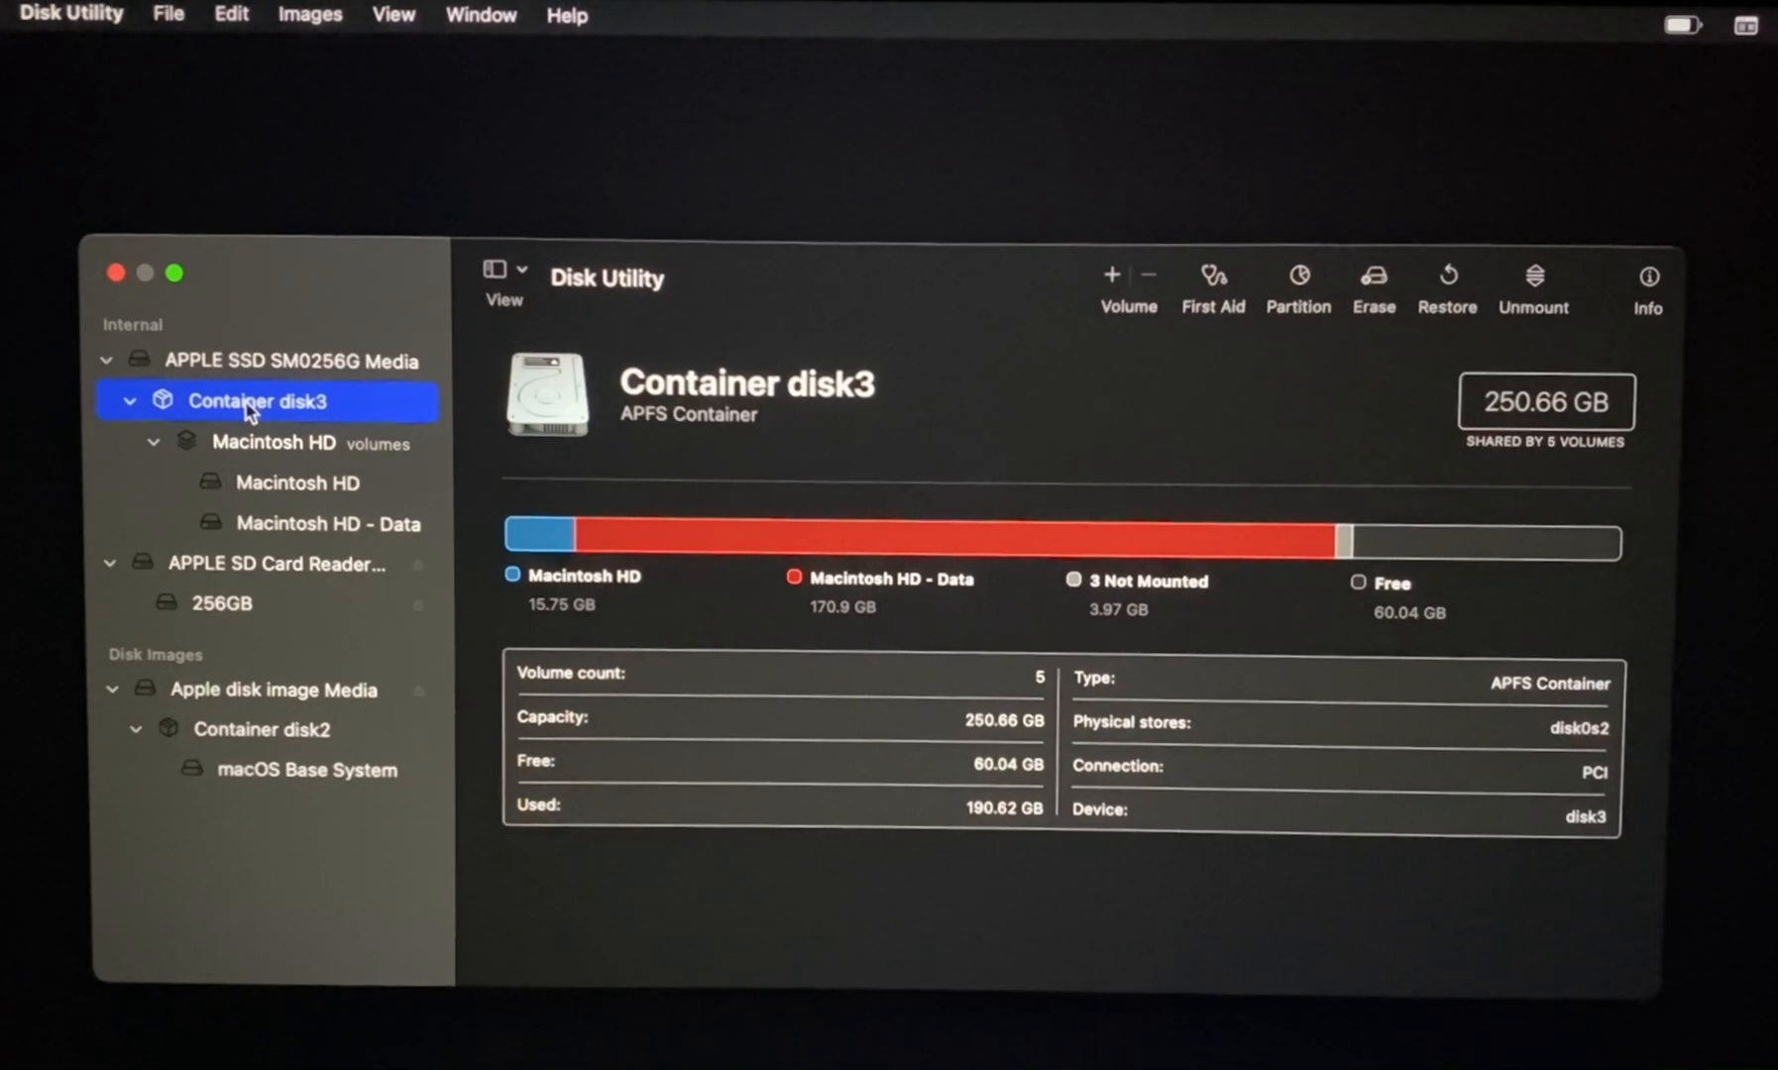
mouse_move(232, 371)
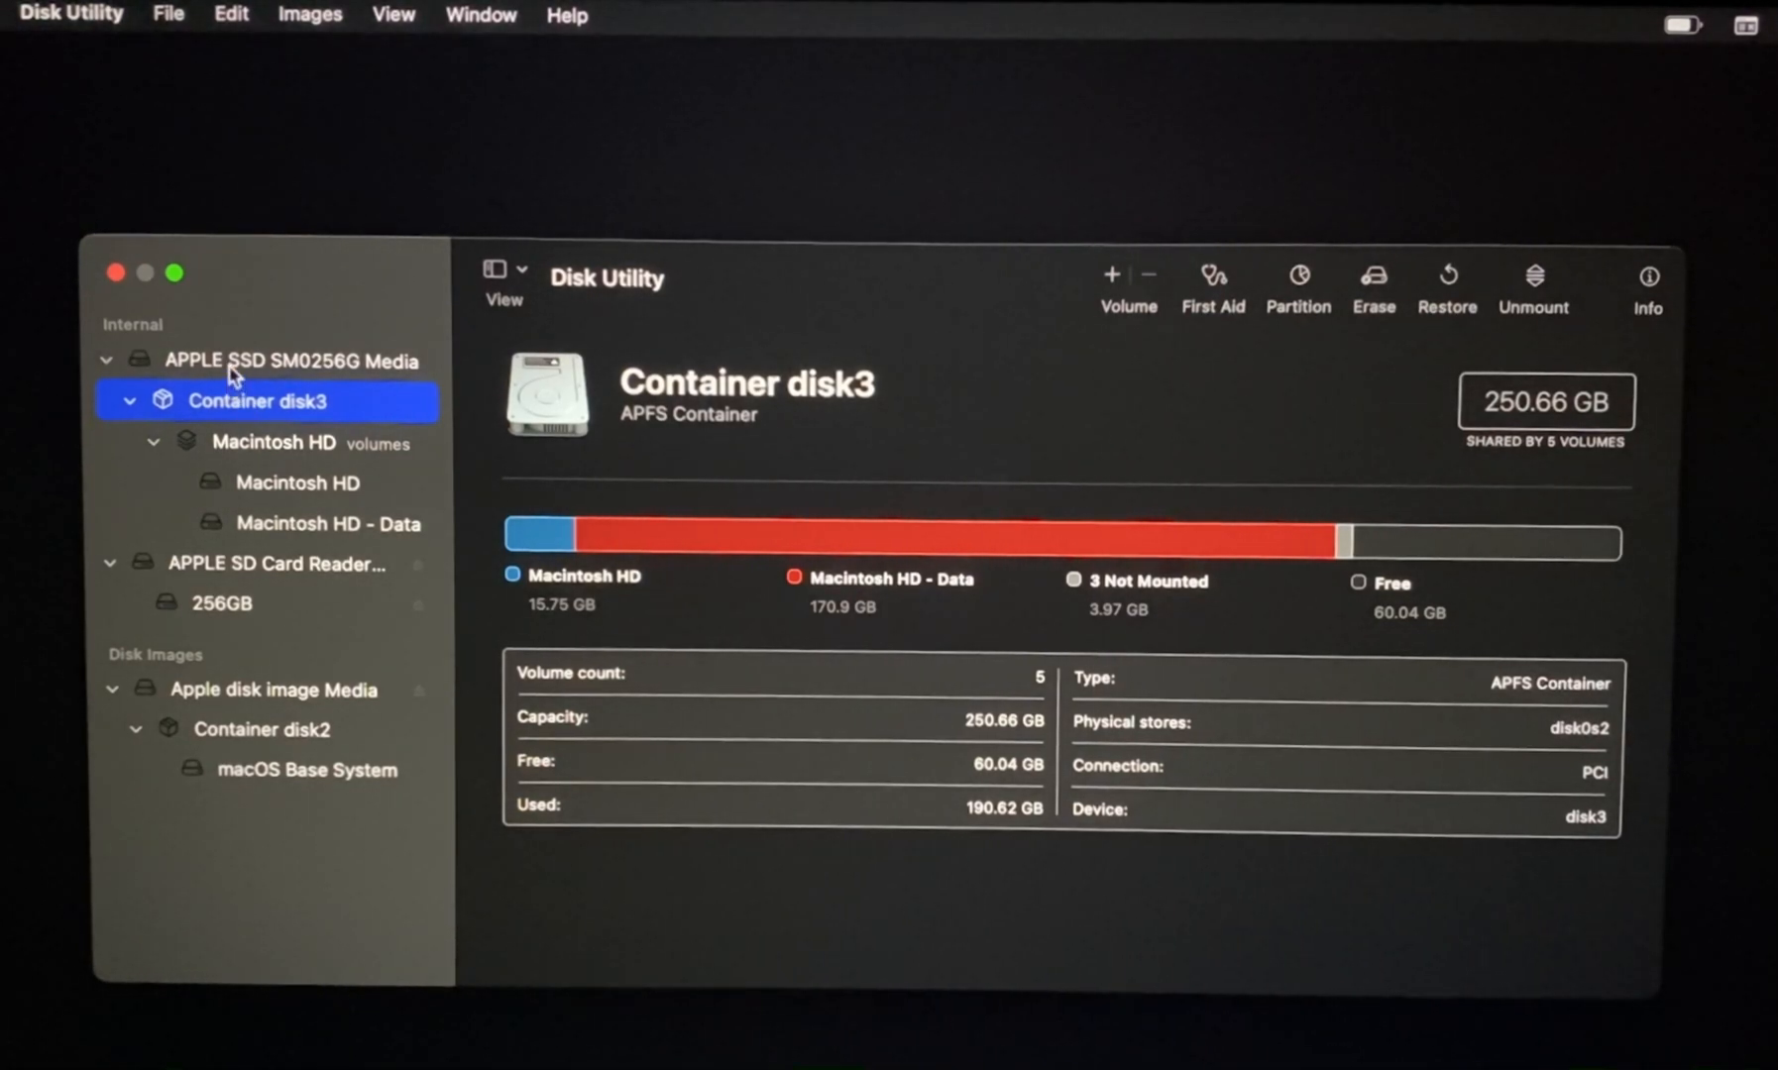
- Select APPLE SSD SM0256G Media to see its details and verified S.M.A.R.T. status
click(292, 360)
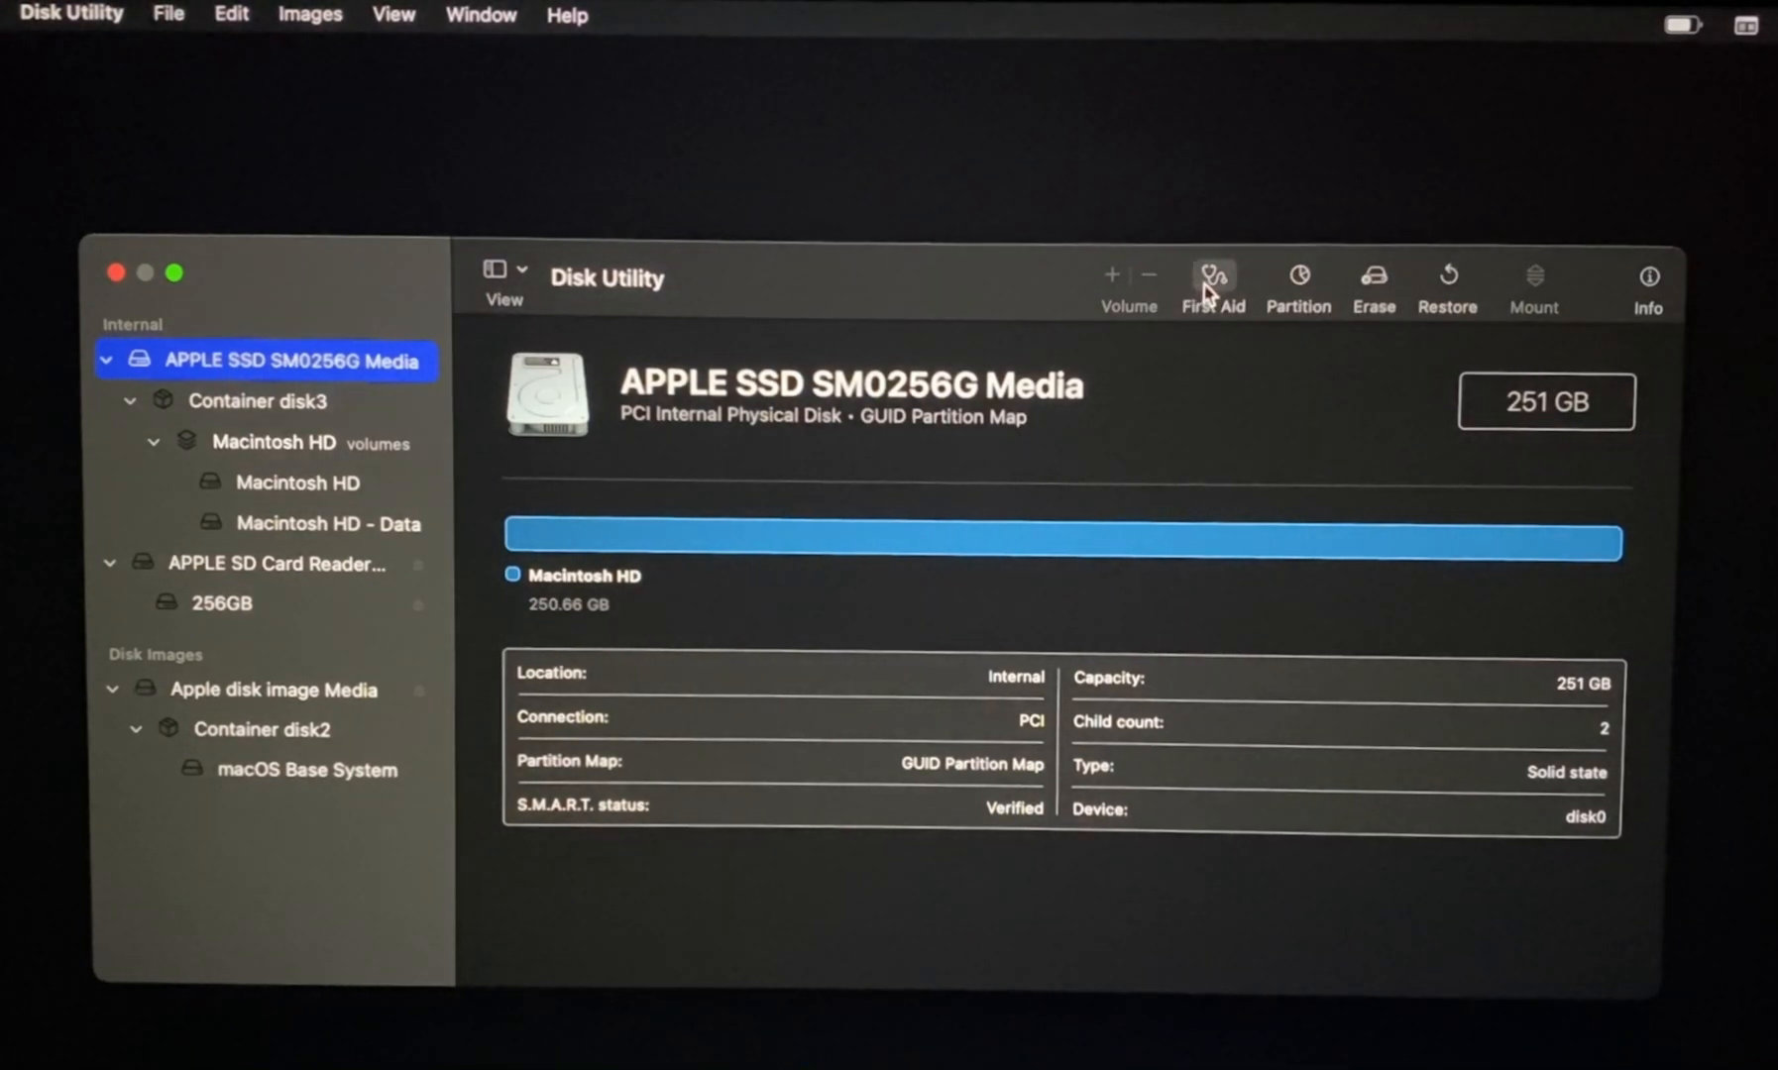
mouse_move(1298, 277)
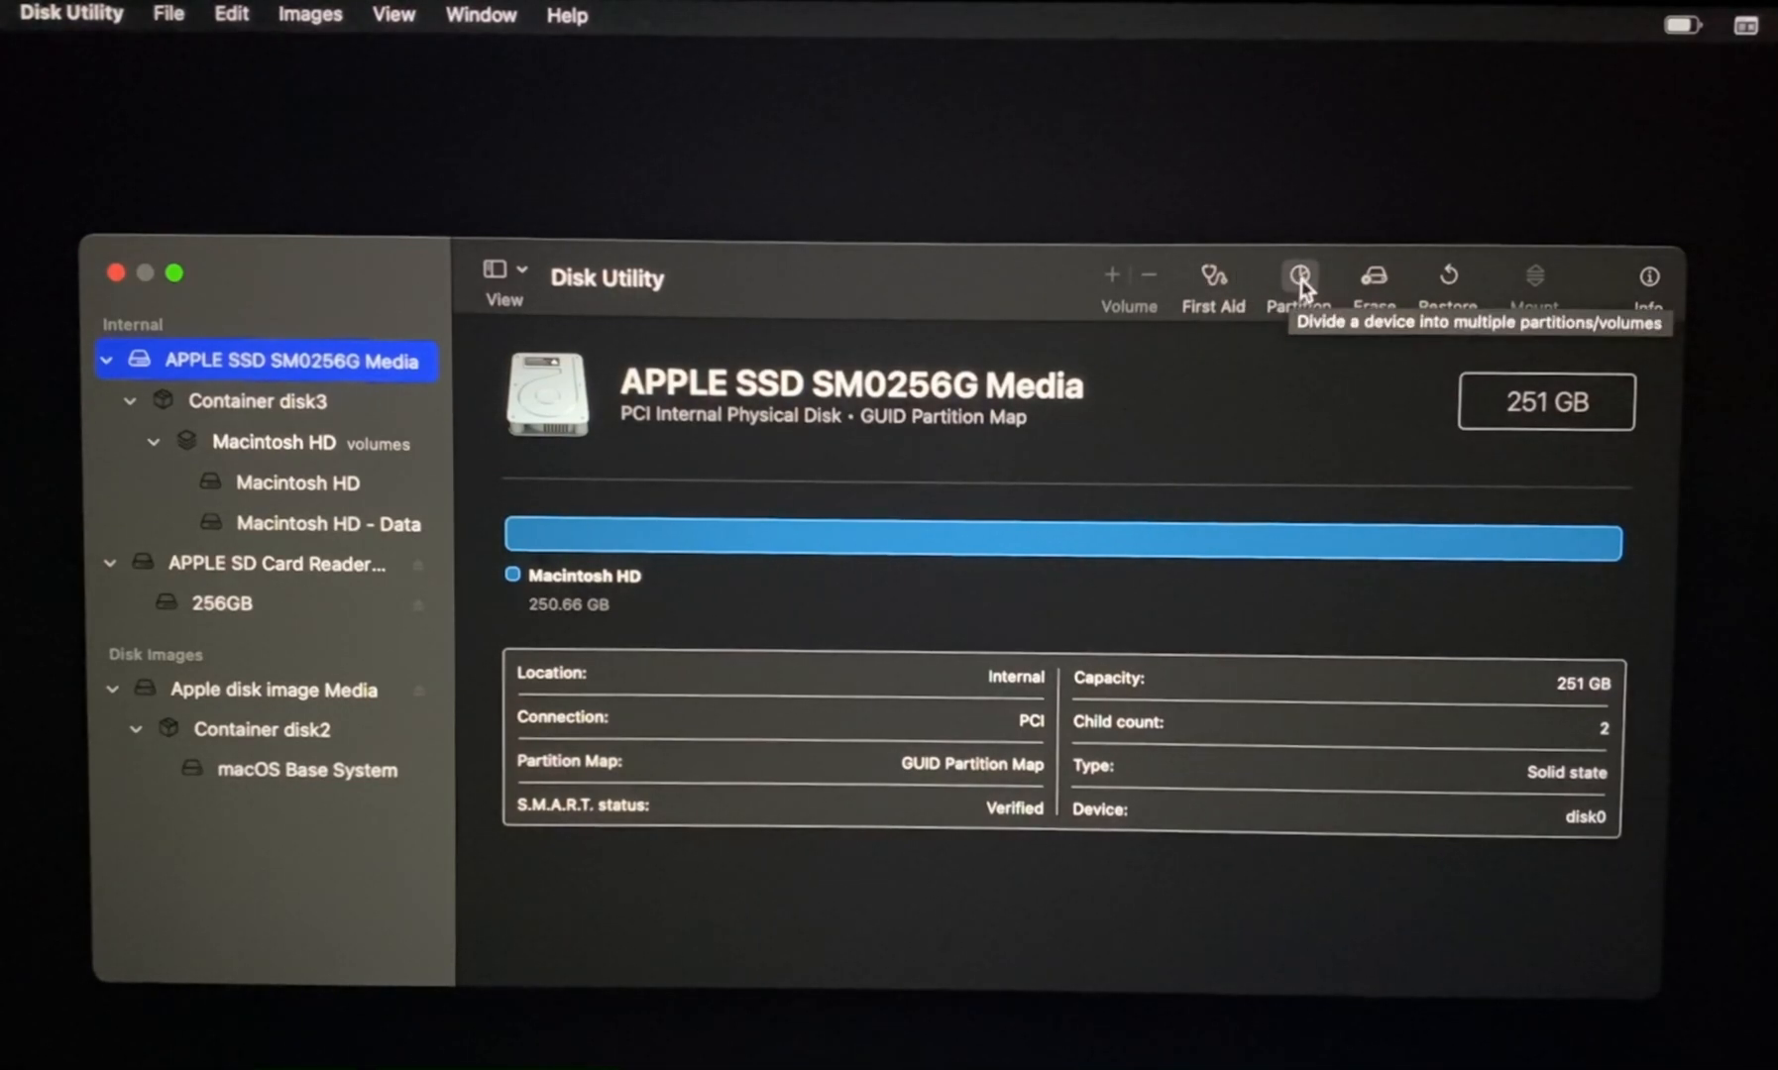
mouse_move(1373, 282)
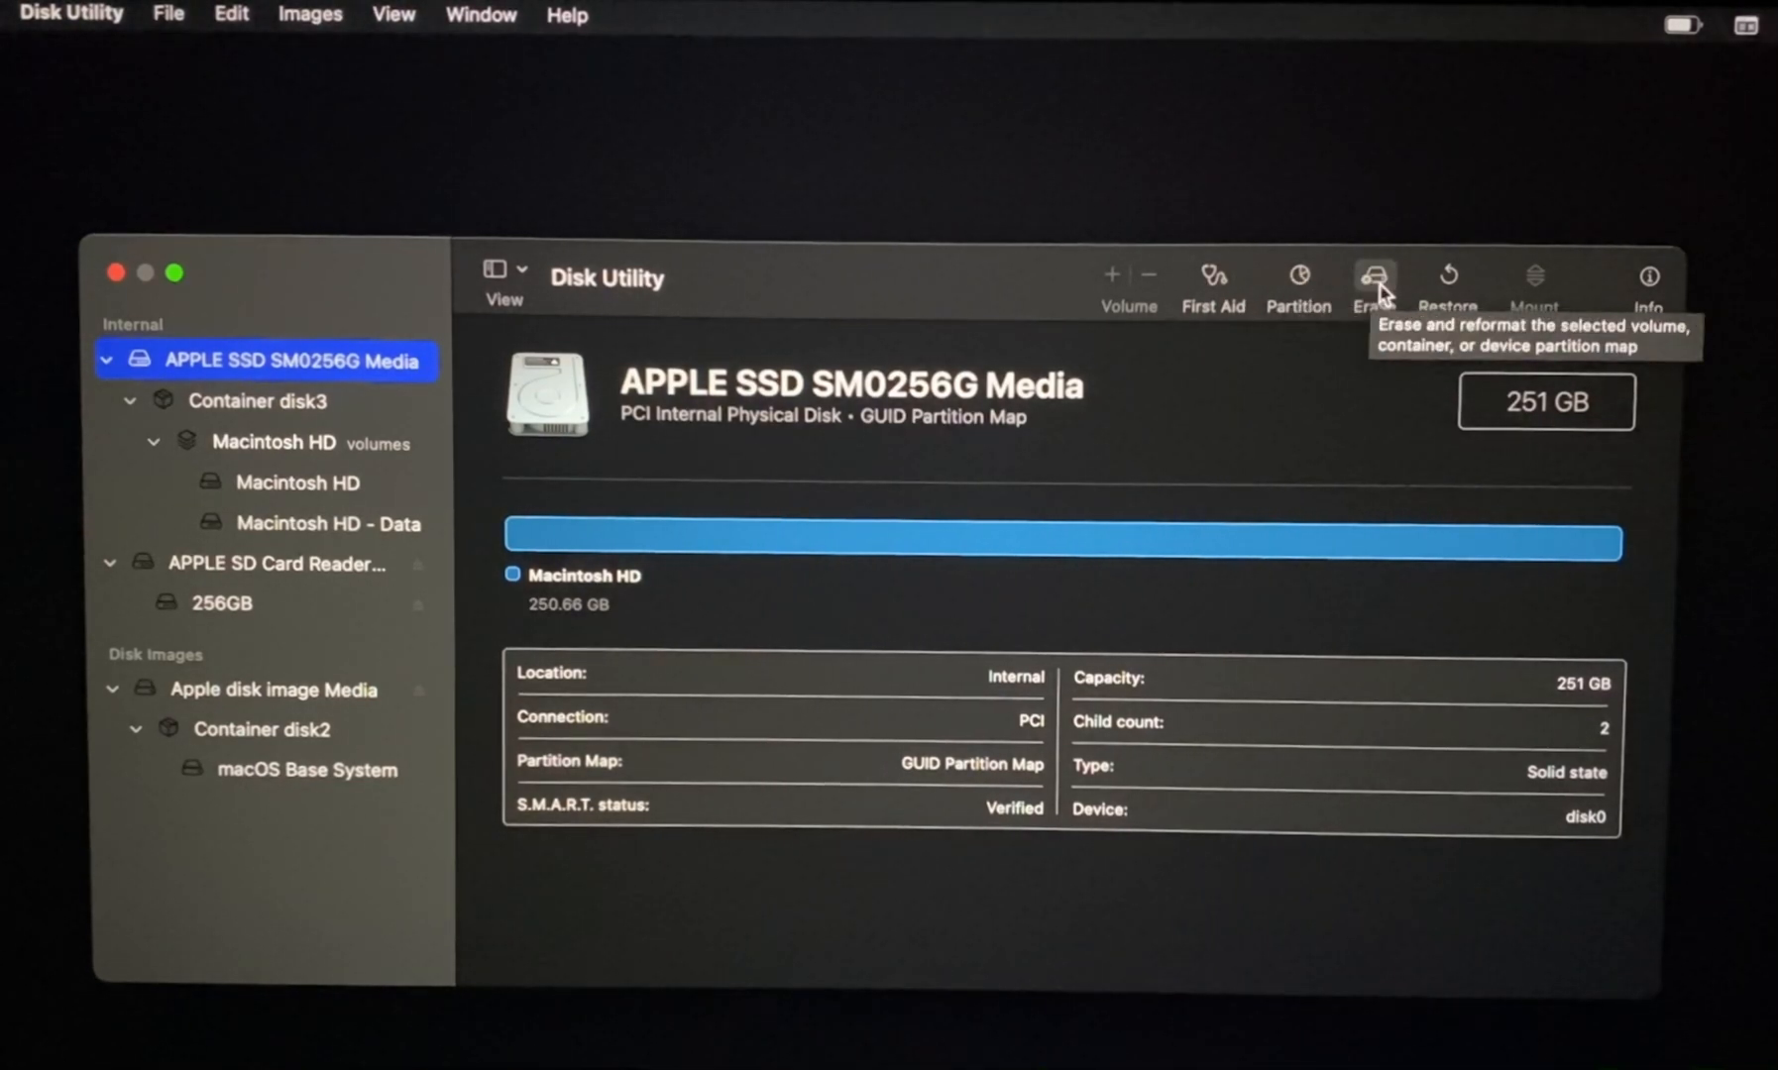
mouse_move(1448, 281)
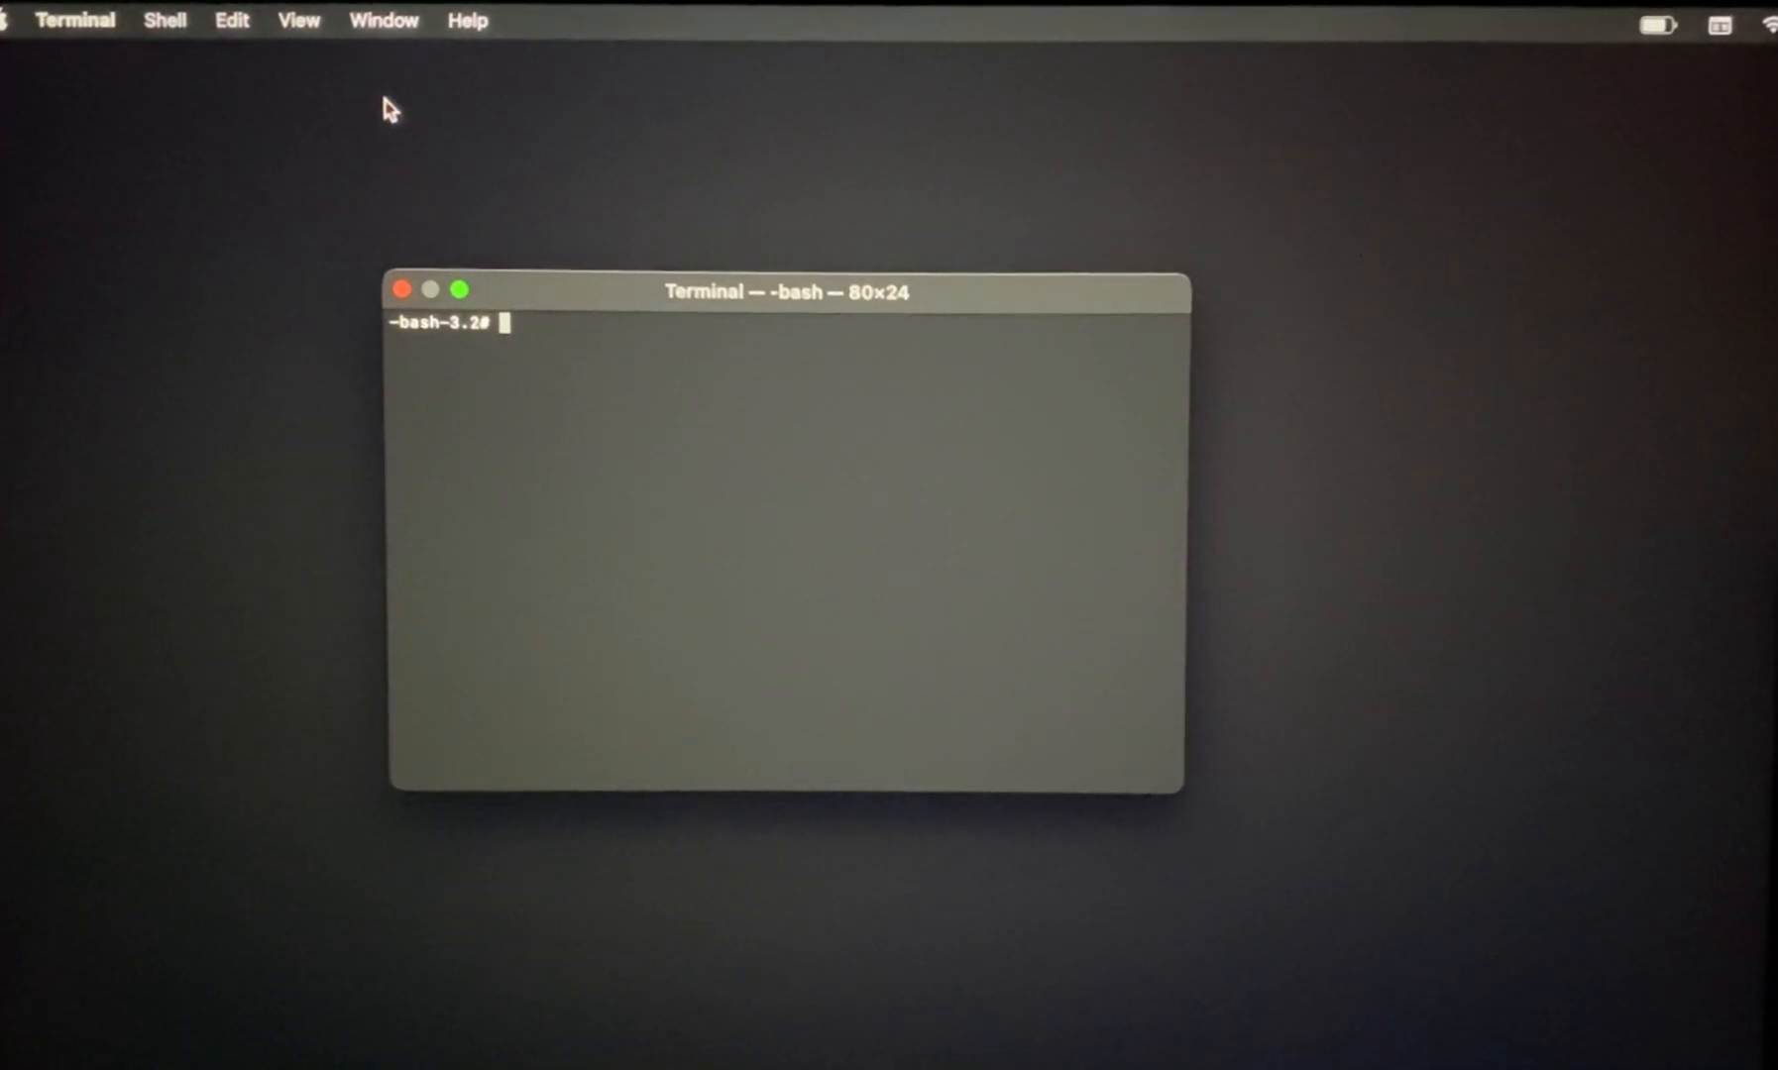
- Run resetpassword at the Terminal bash prompt
text(rese)
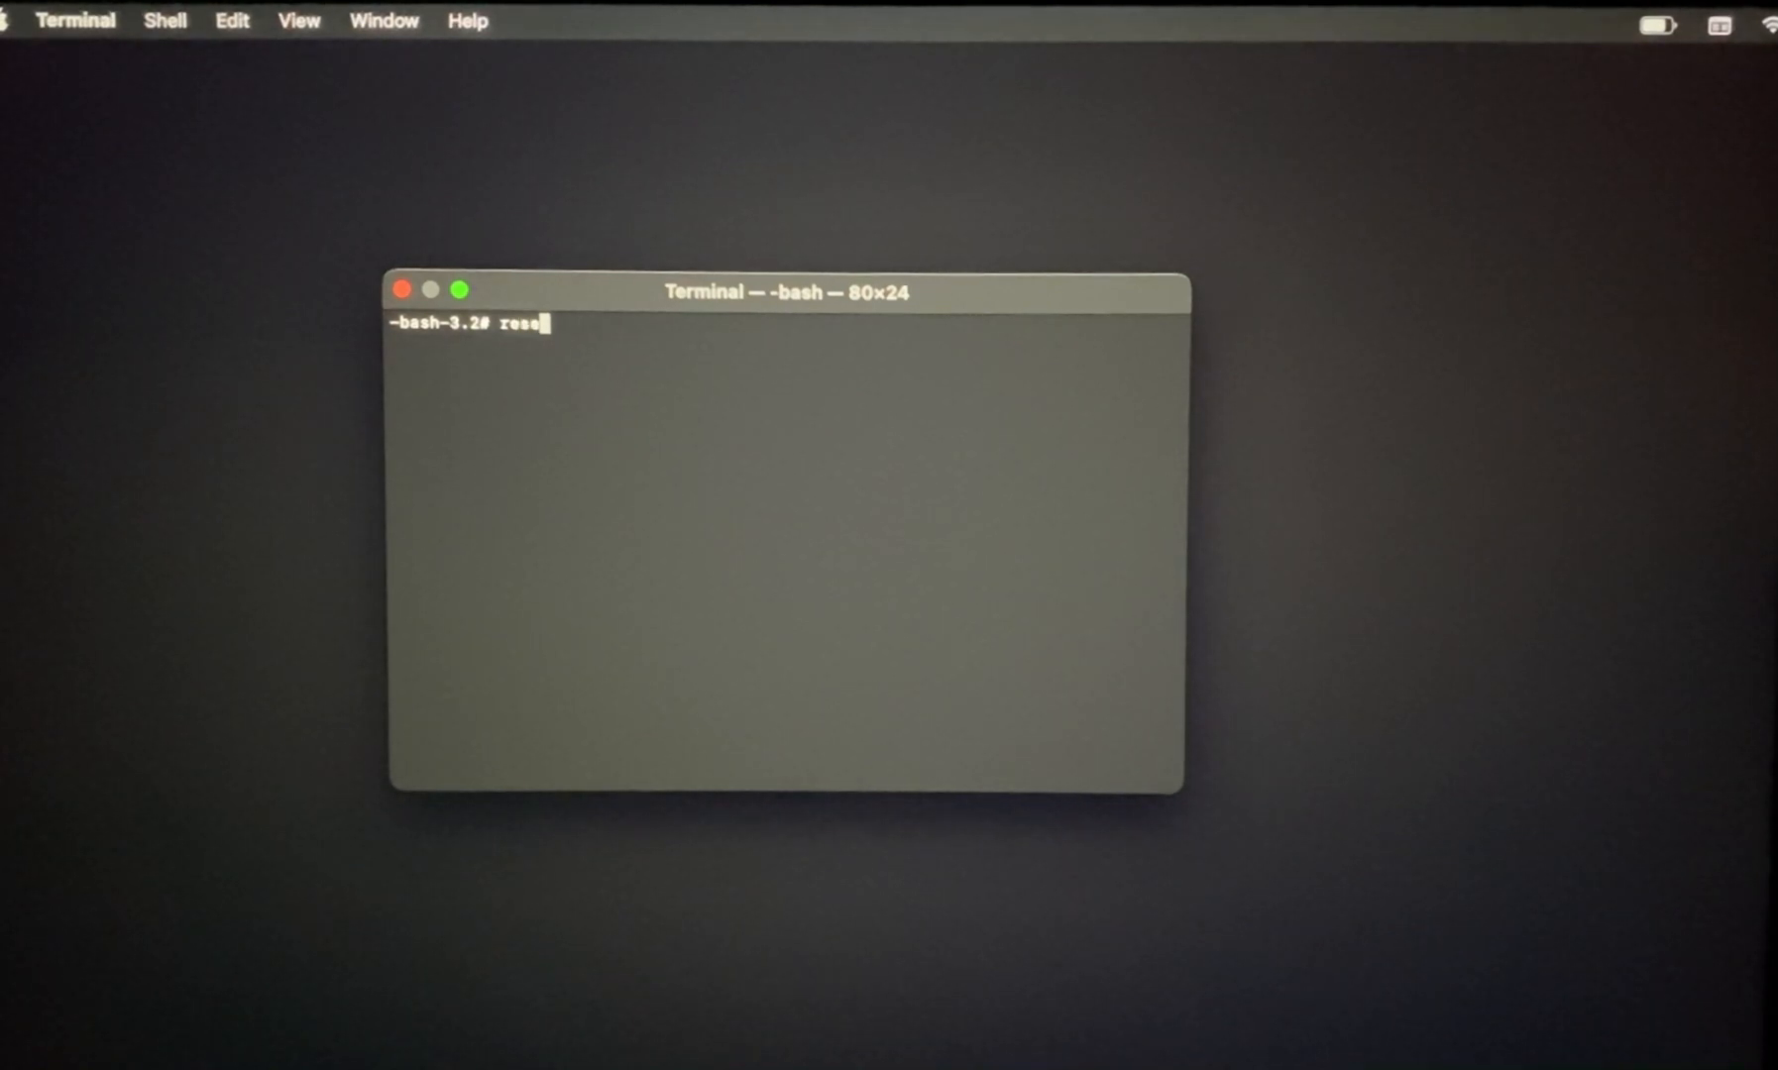
text(tpass)
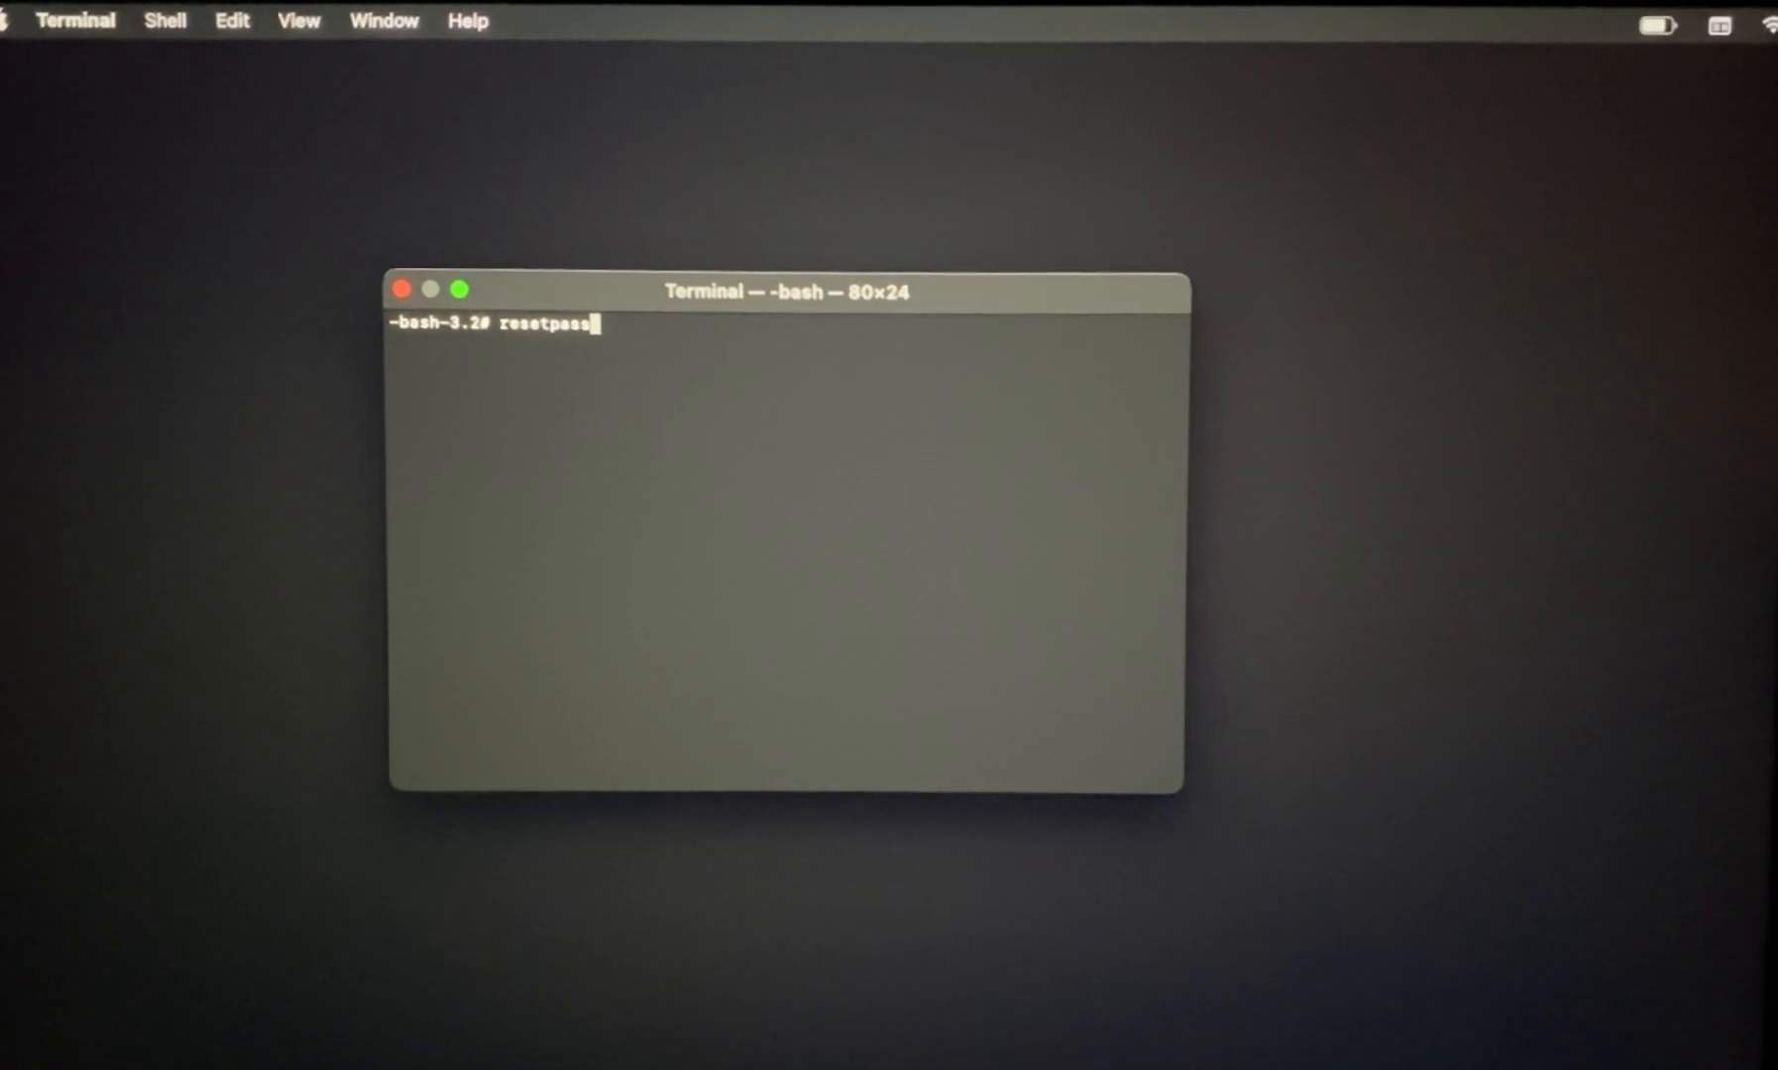
text(word)
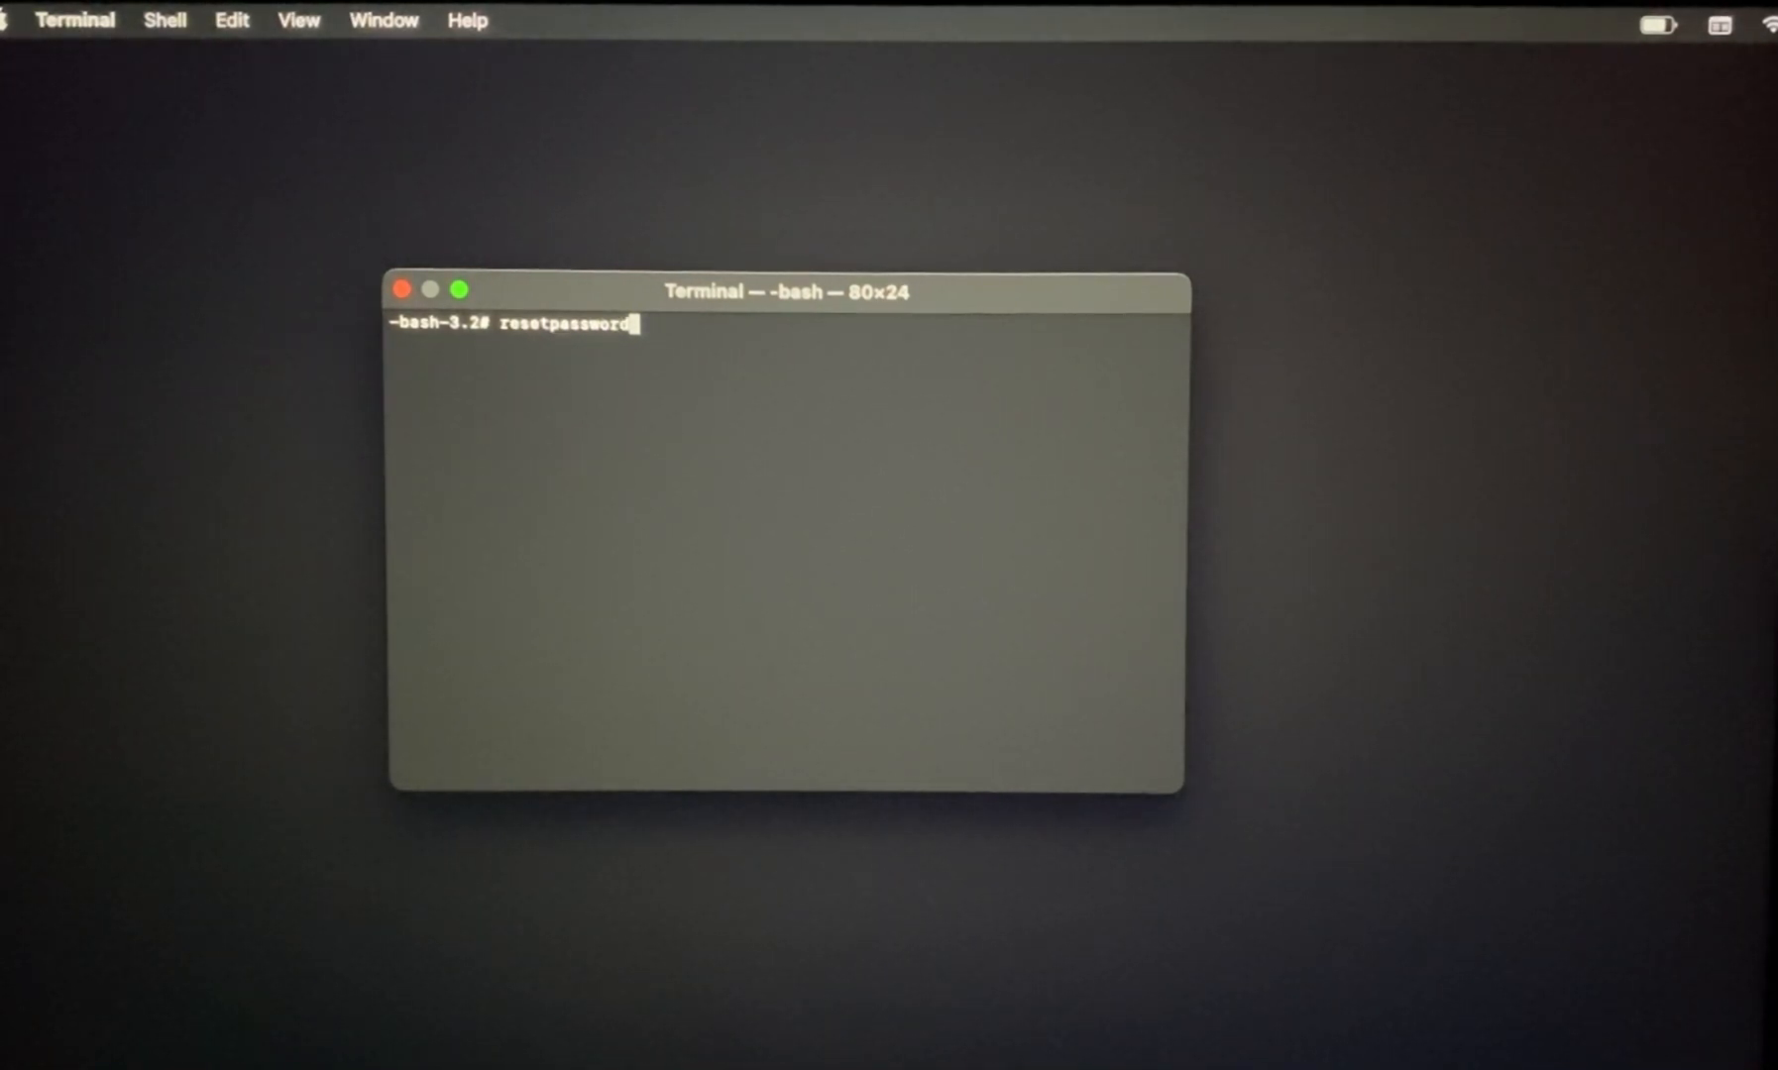
key(Return)
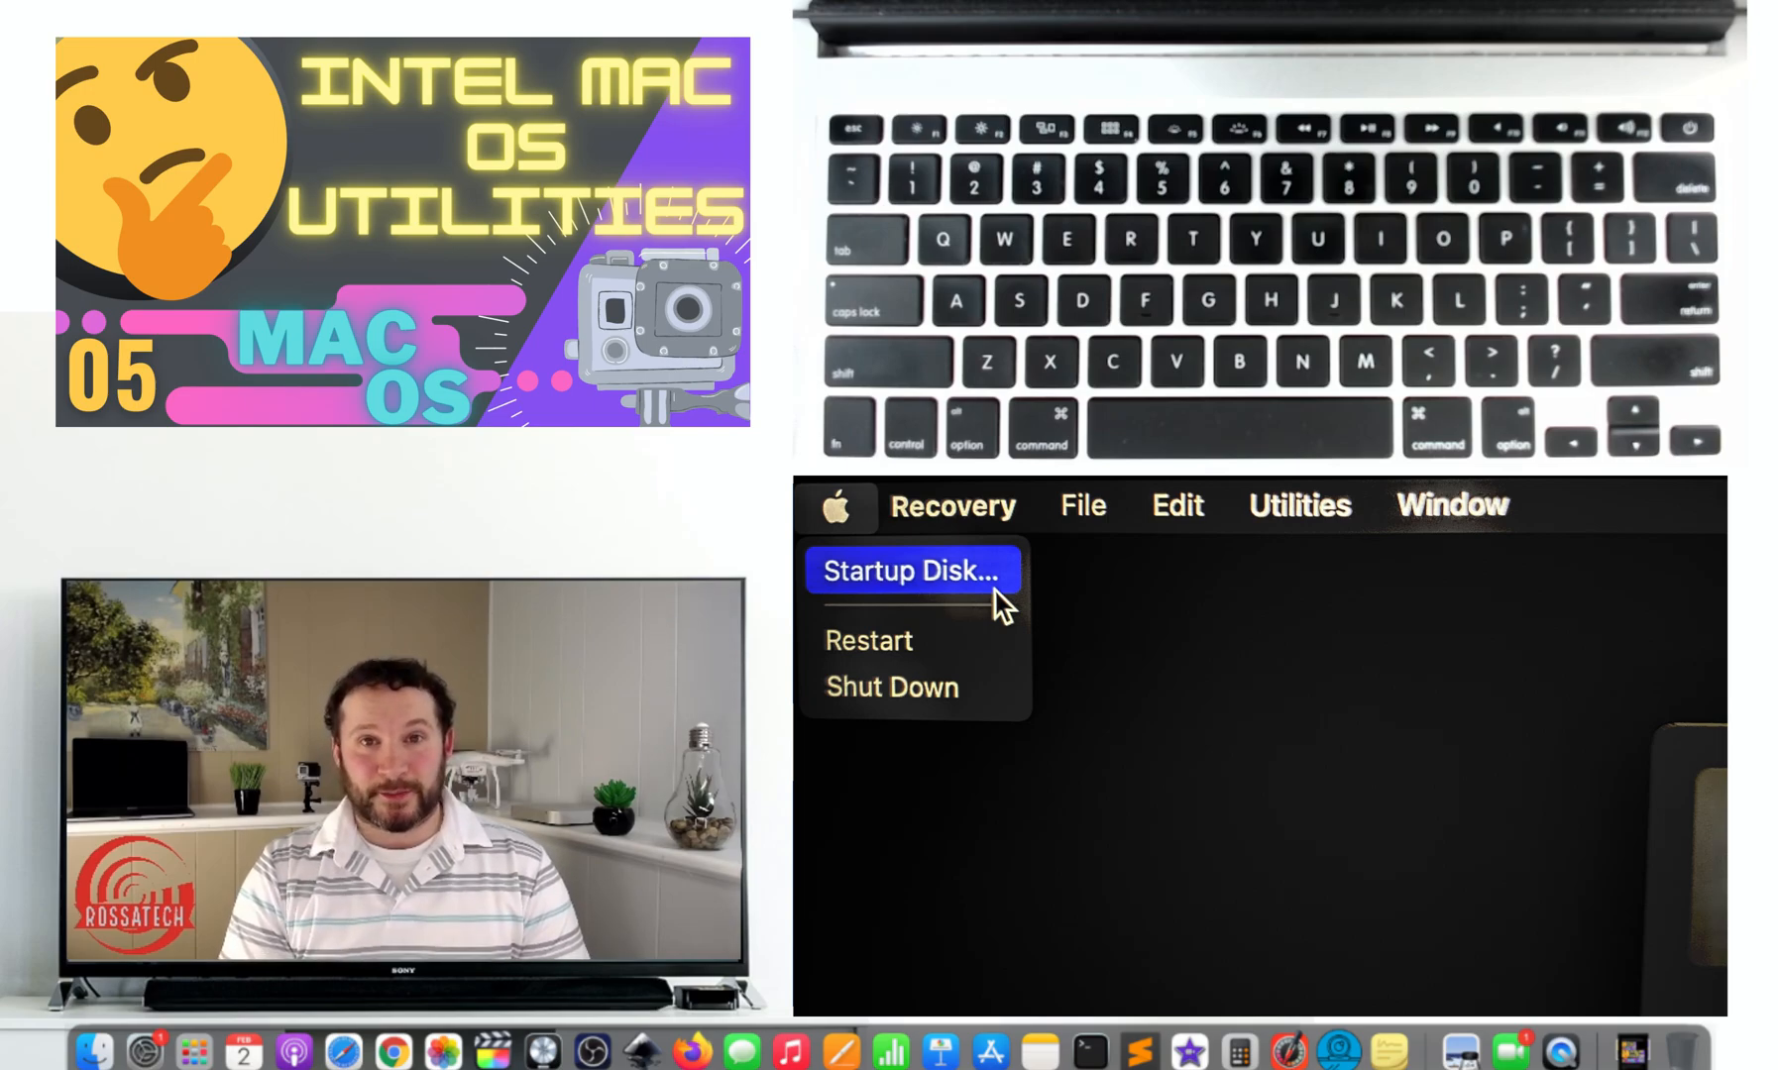
- Select Macintosh HD (macOS 12.1) in Startup Disk and request a restart
click(911, 570)
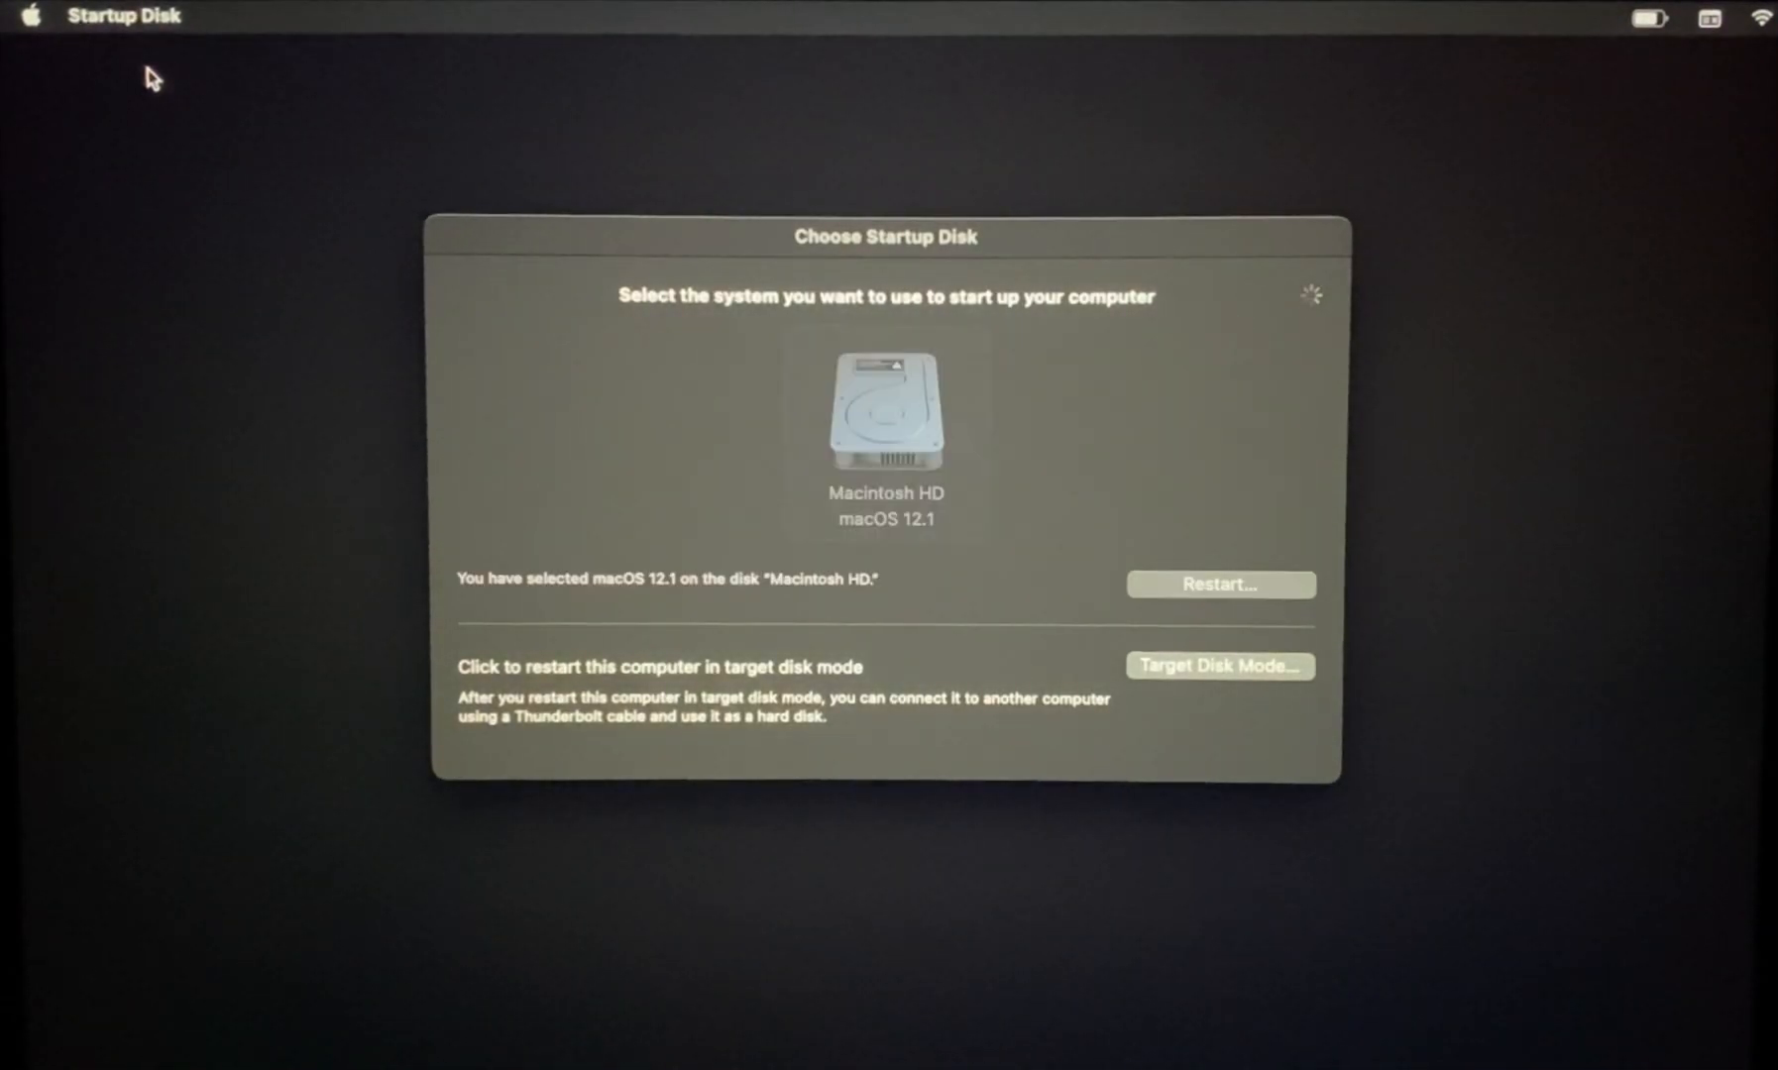
click(1220, 584)
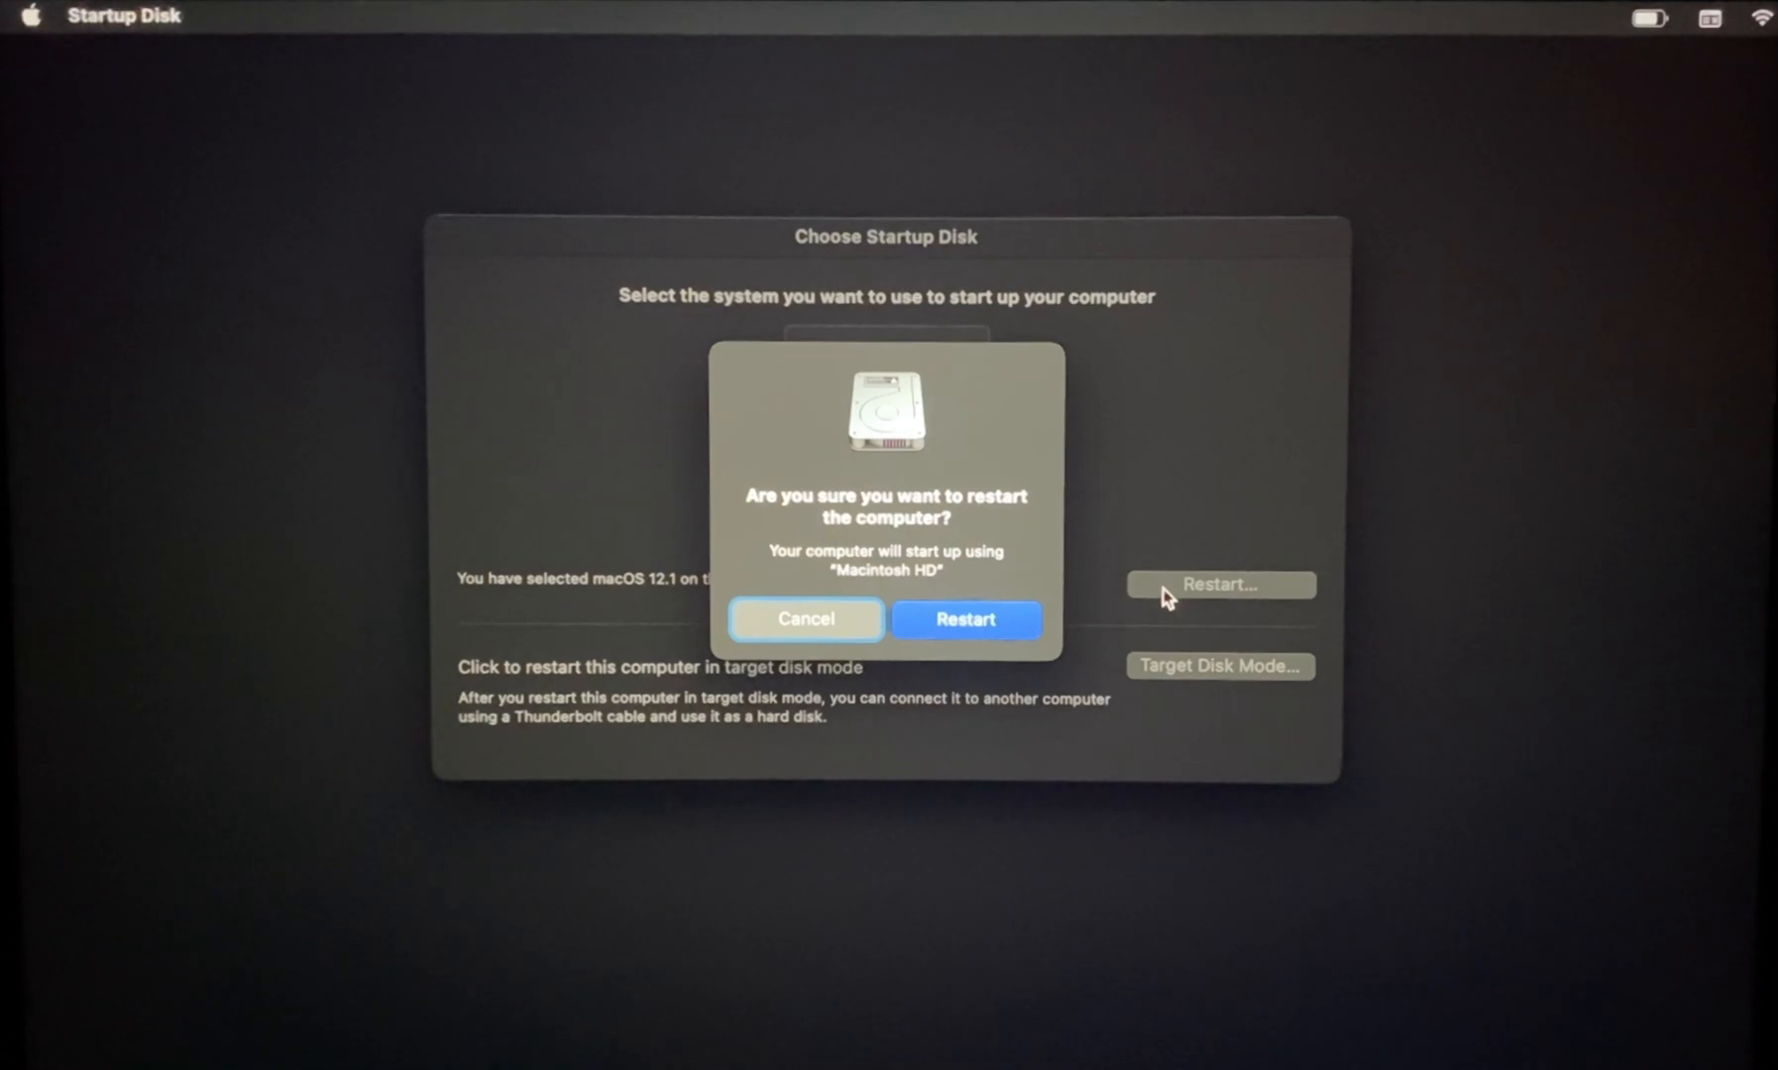
mouse_move(1031, 616)
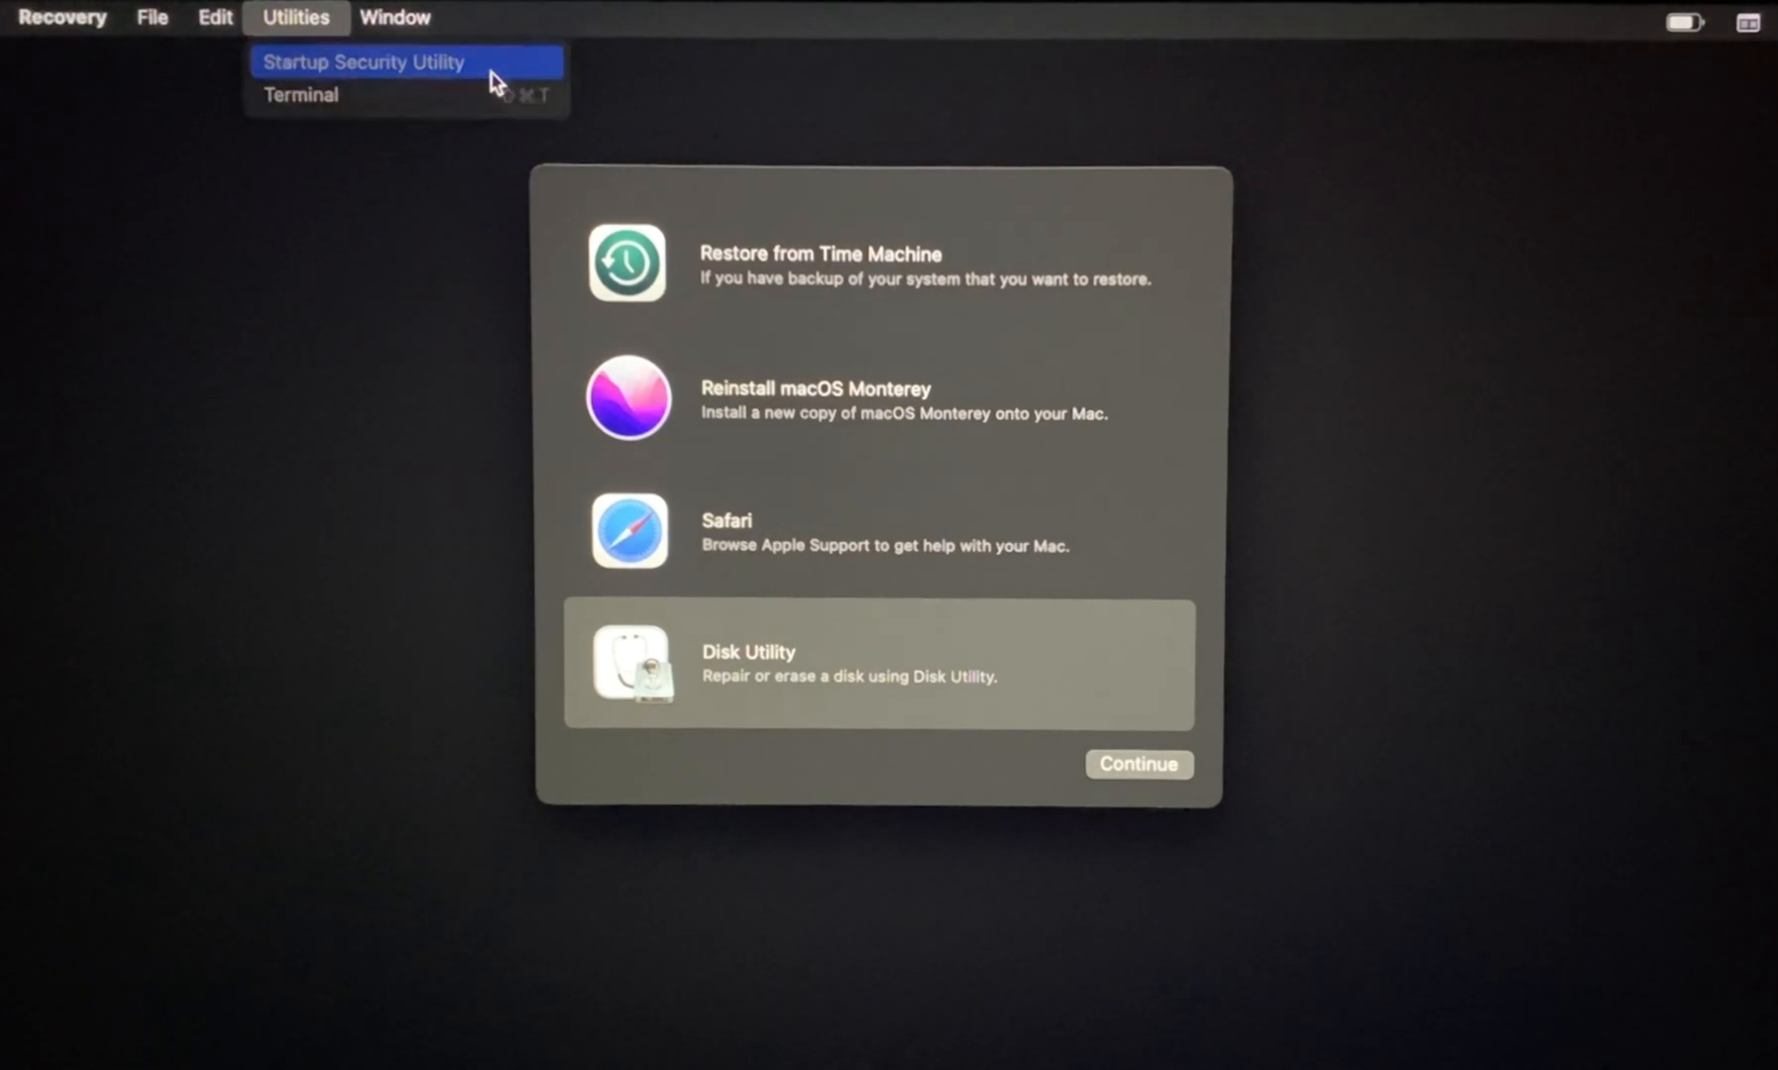
- Open Startup Security Utility from the Utilities menu
click(363, 61)
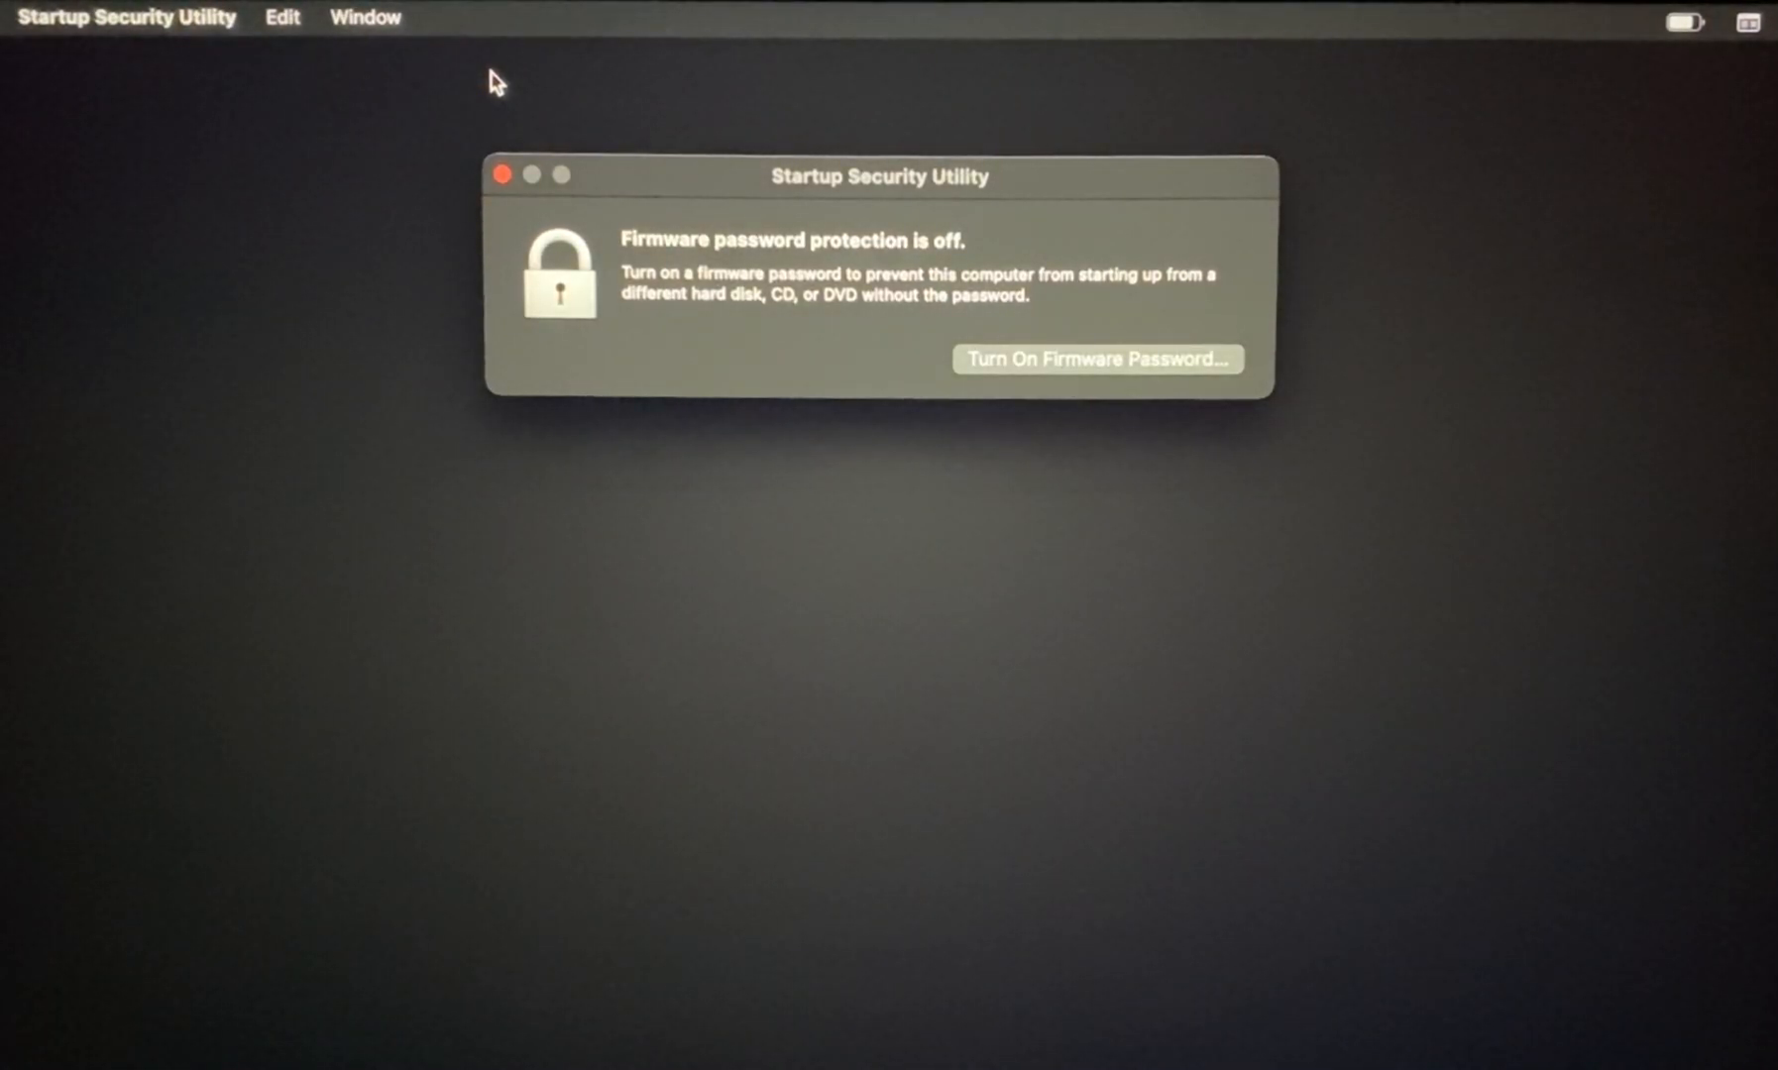
mouse_move(724, 258)
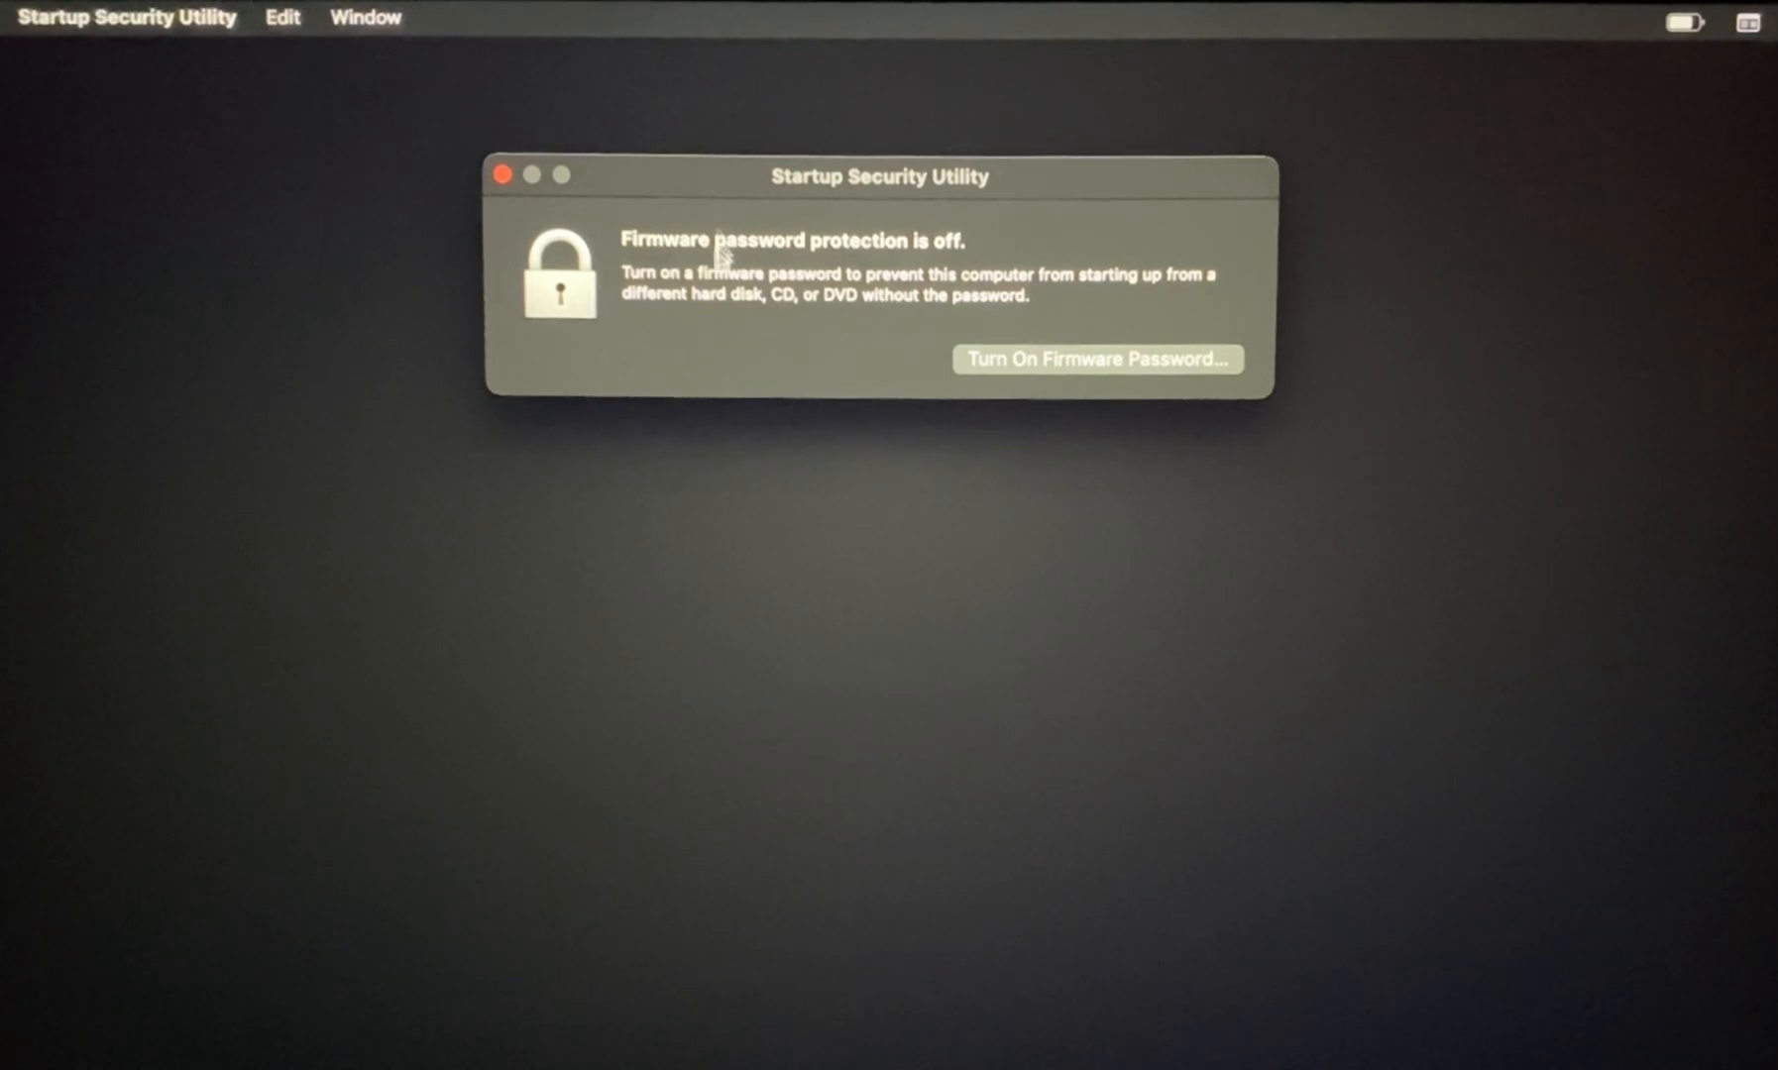
mouse_move(990, 374)
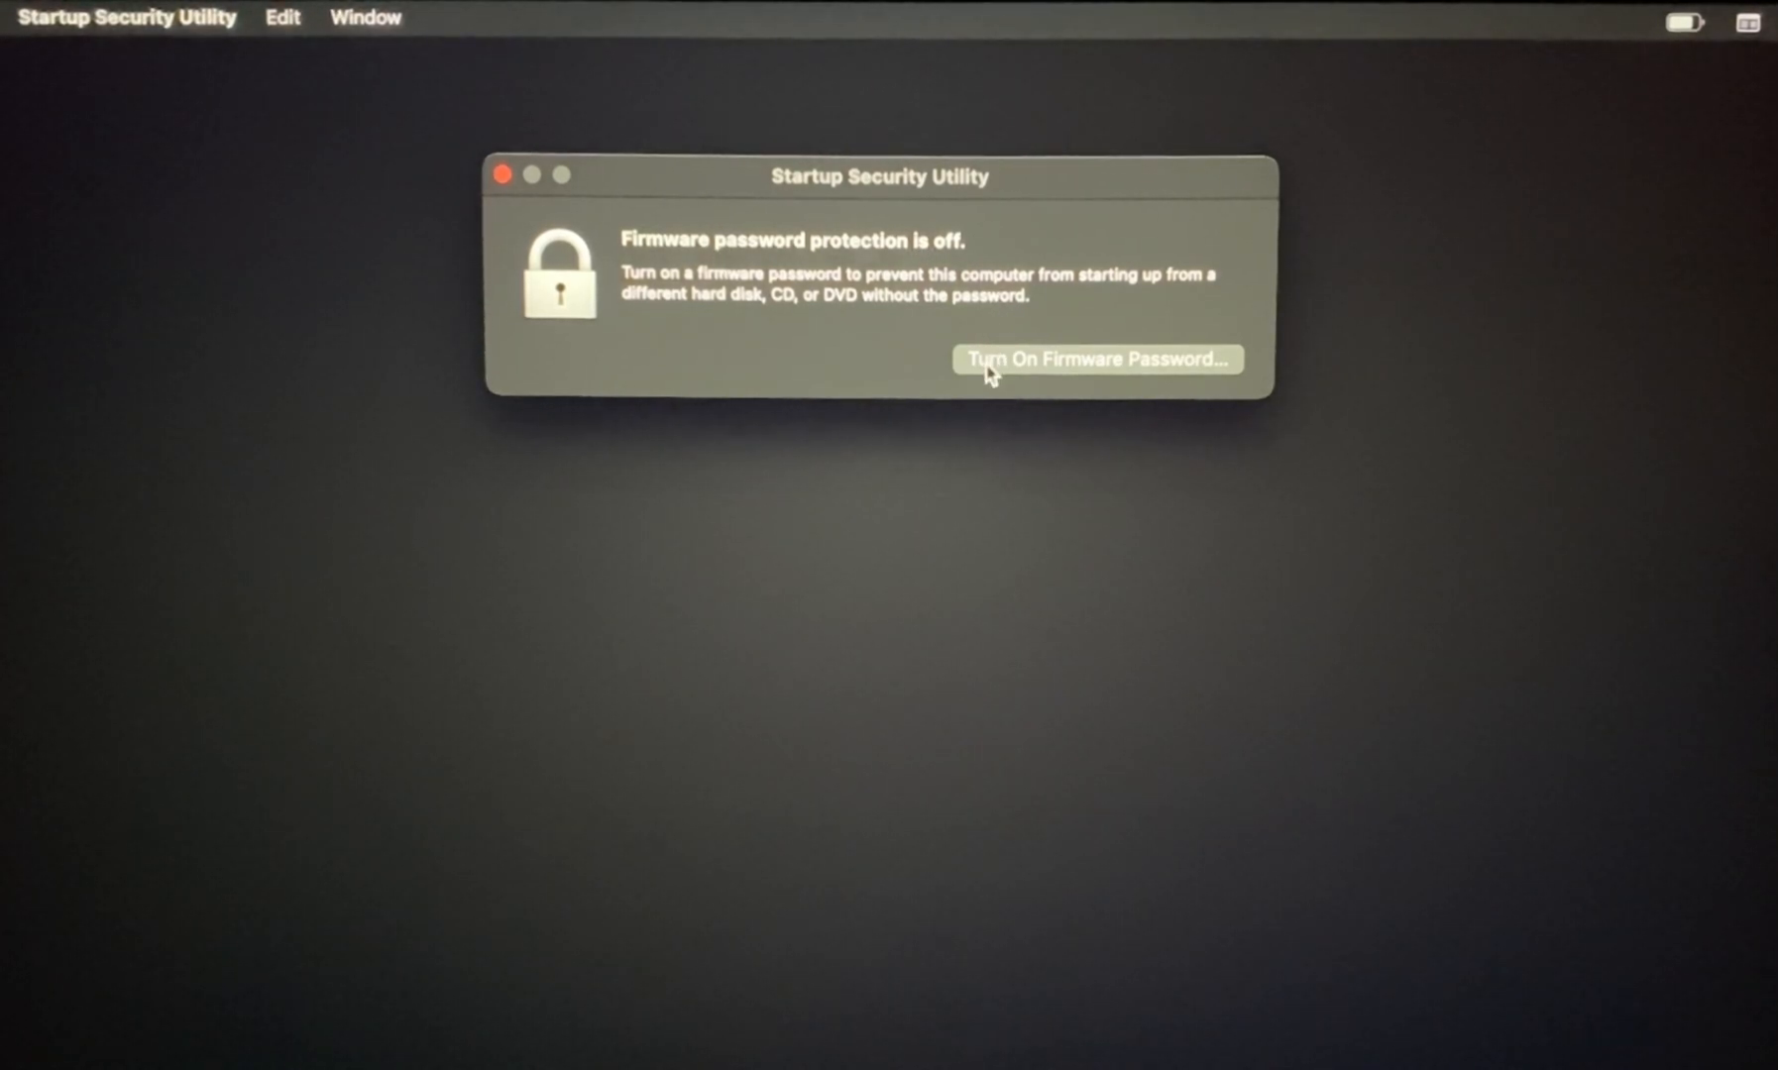